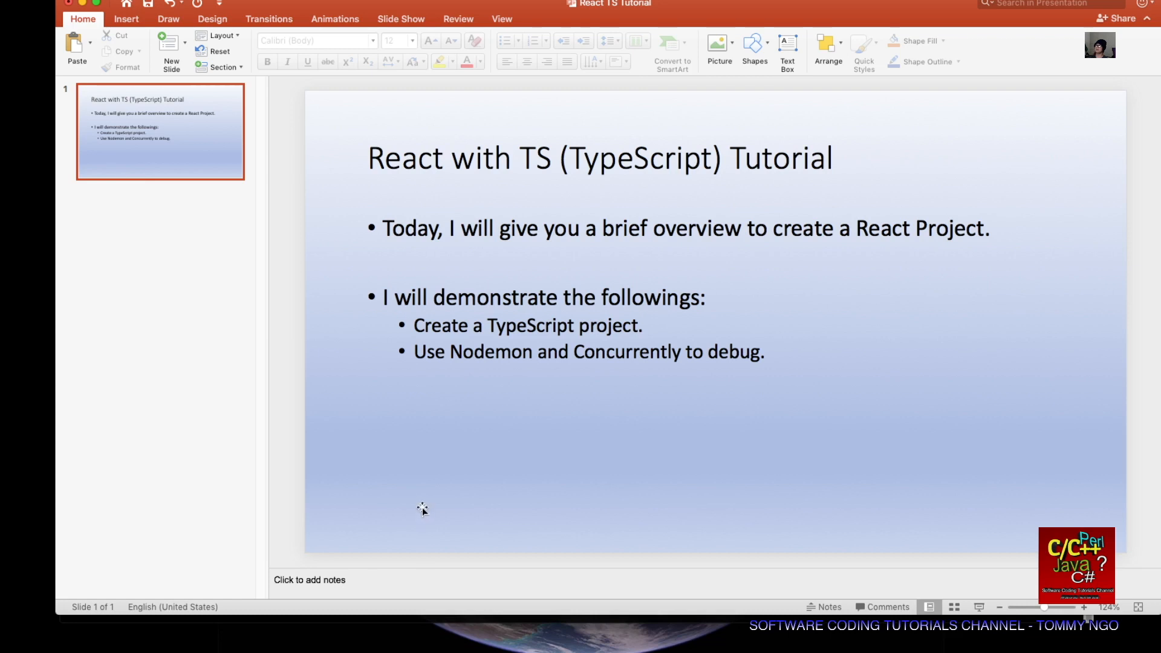
mouse_move(476, 435)
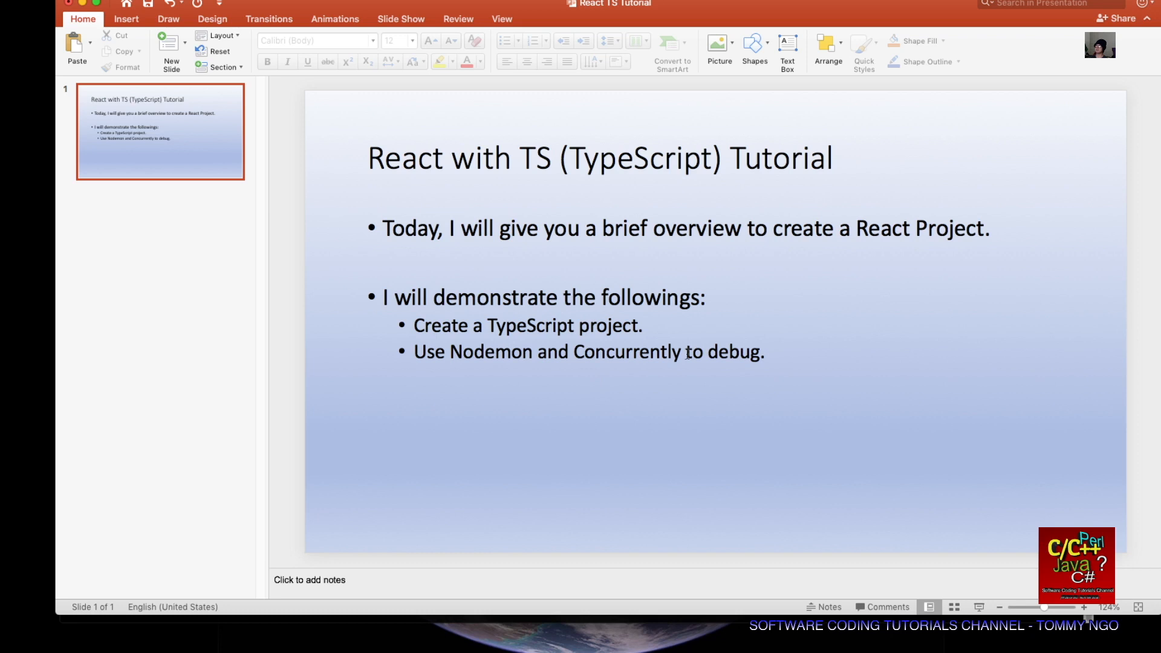
mouse_move(558, 432)
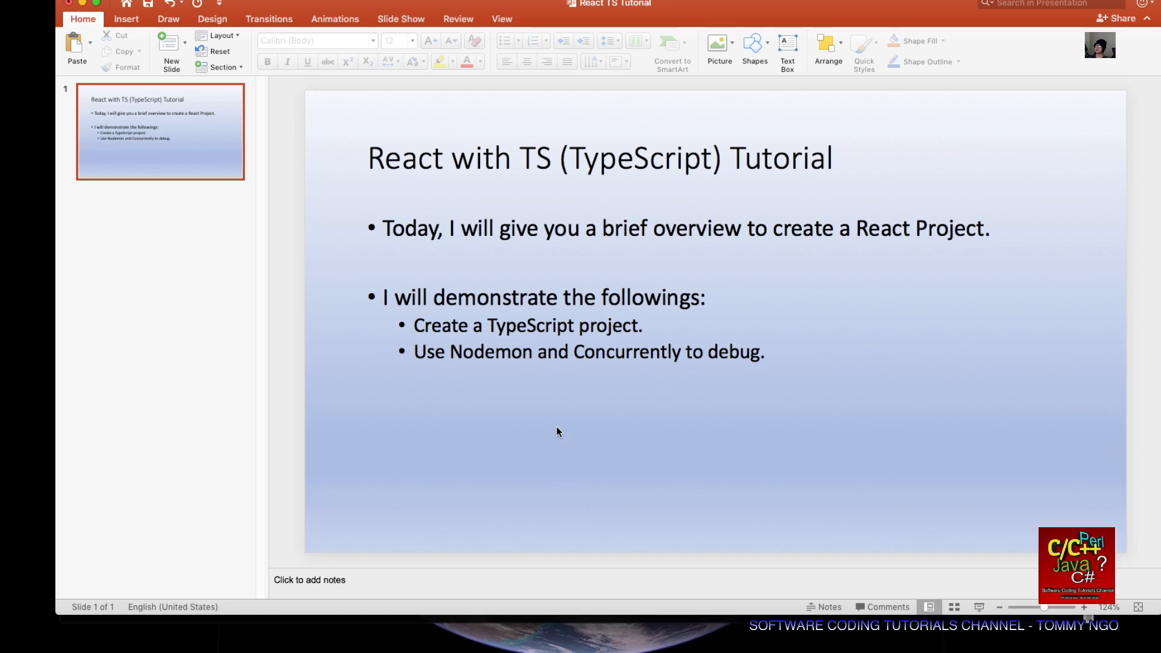
mouse_move(572, 423)
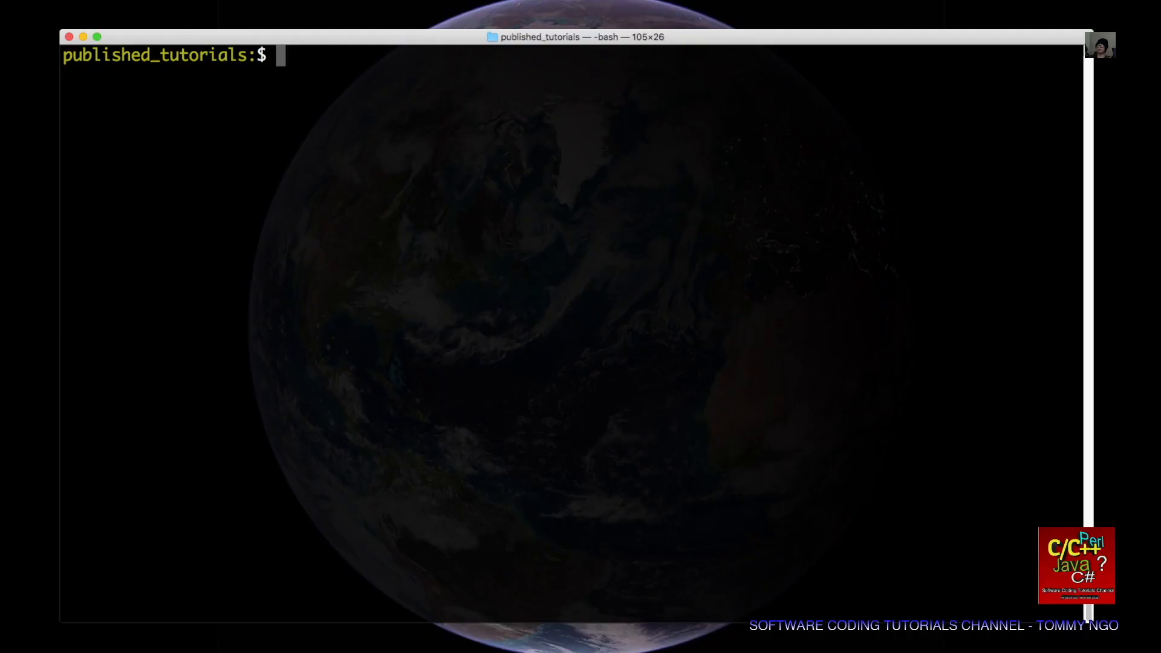
Create the helloworld folder, enter it and start yarn init.
type("mkdir helloworld")
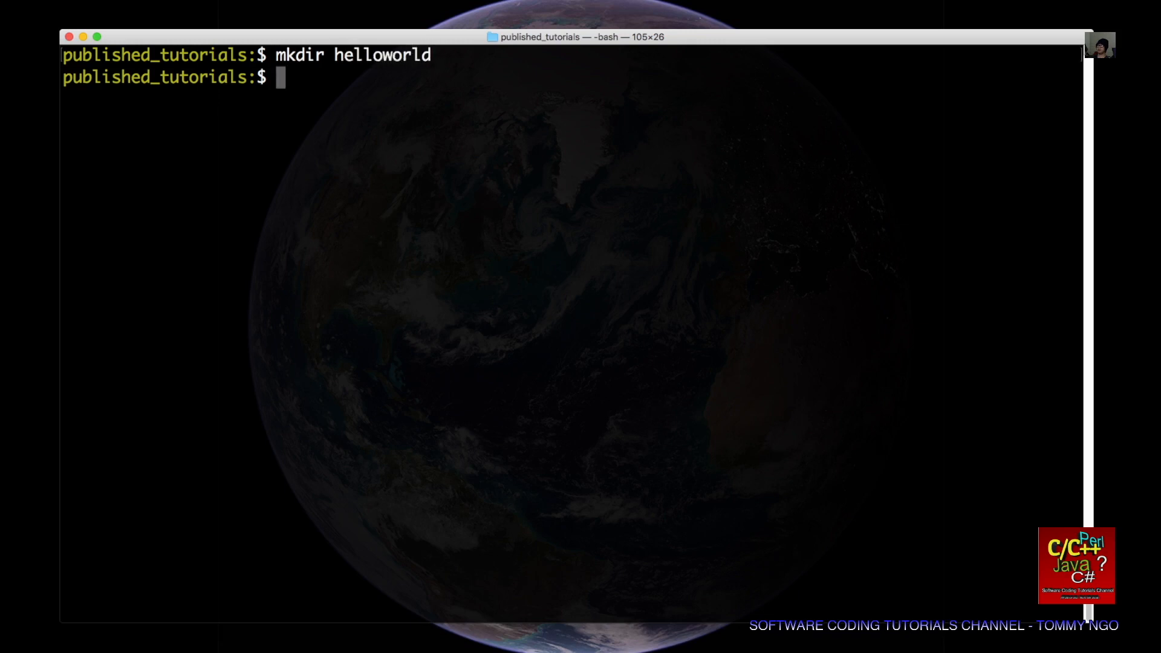
type("cd helloworld/")
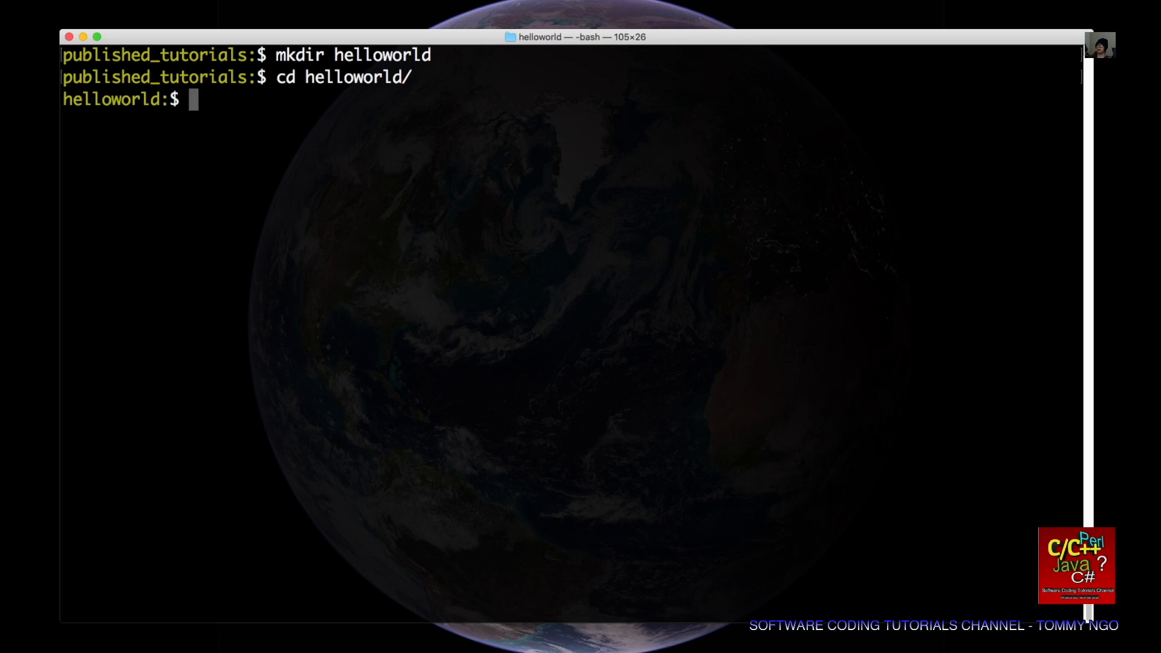
type("yarn init")
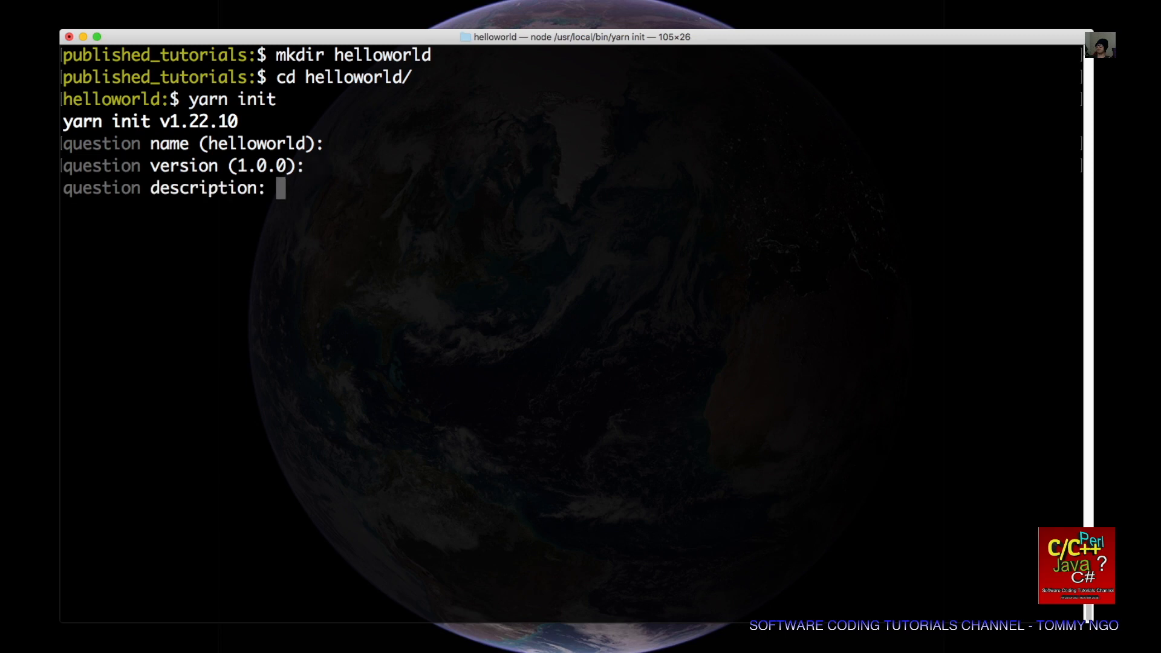
Describe the package as a hello world react typescript program and accept the remaining defaults.
type("This is a")
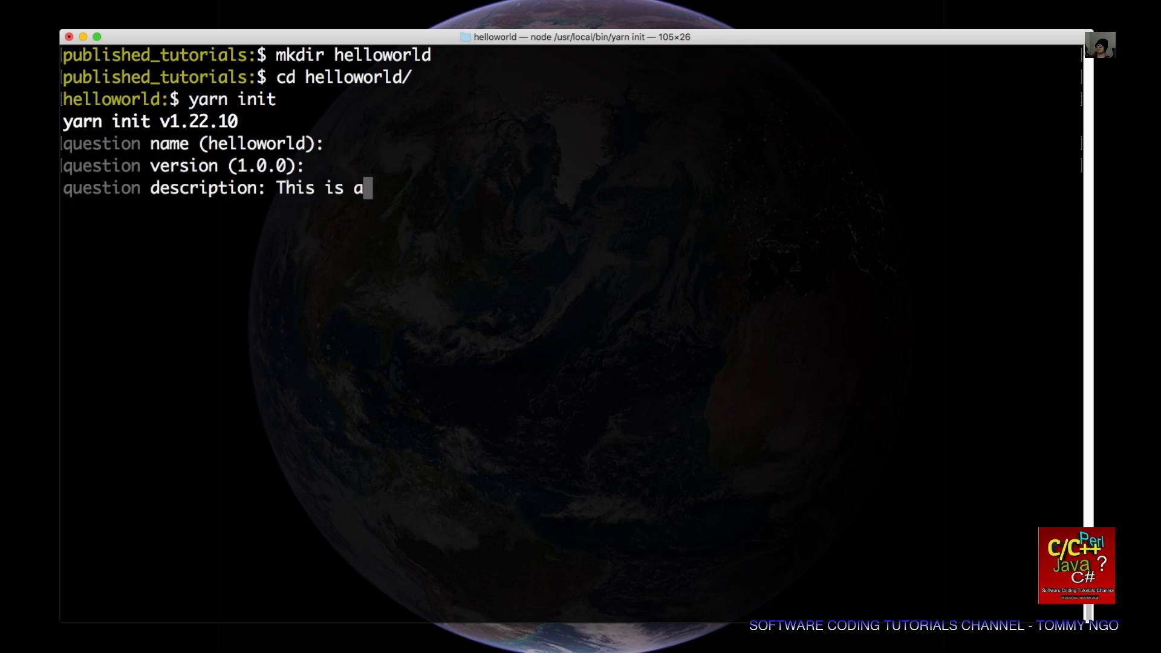
type("hel")
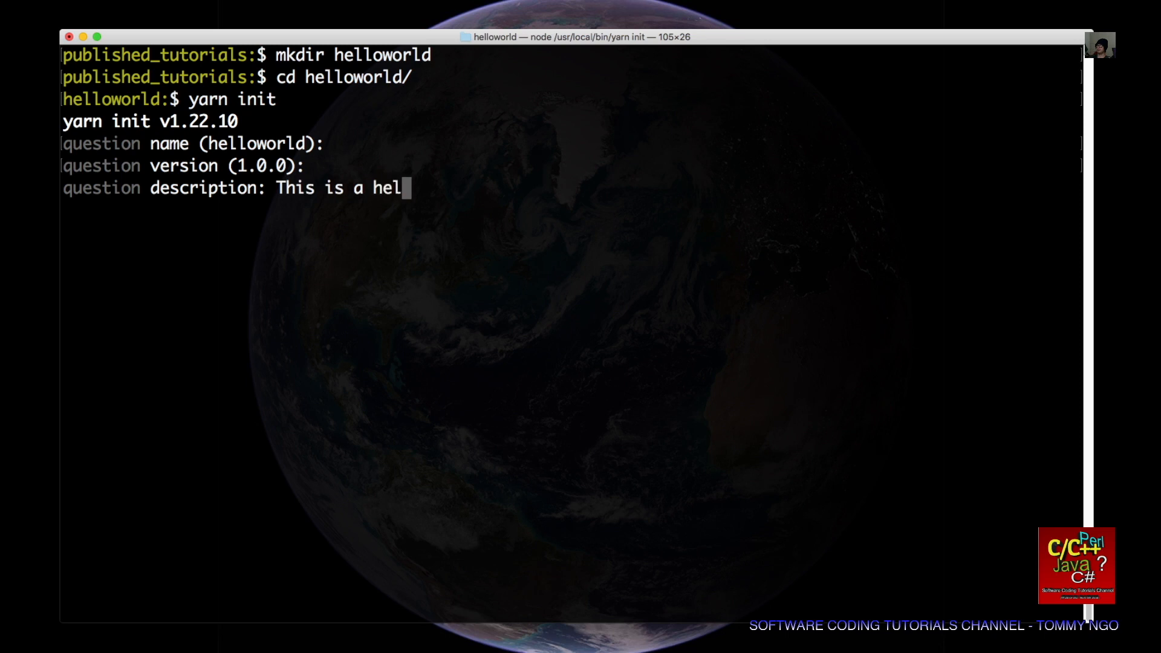
type("lo wor")
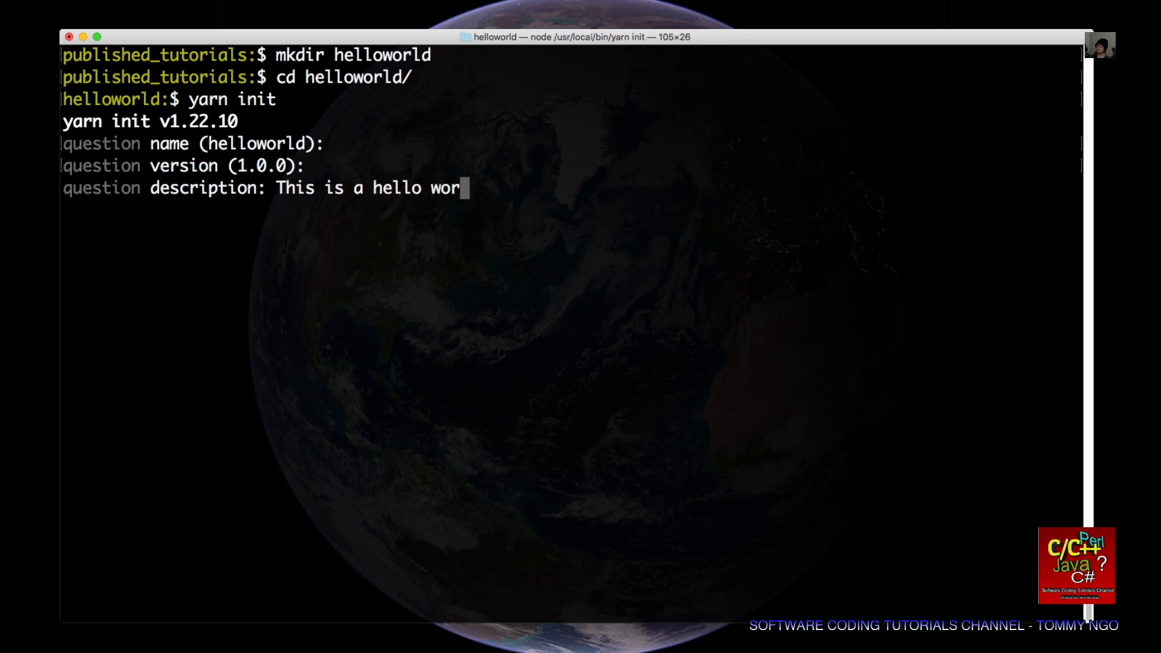
type("ld react ty")
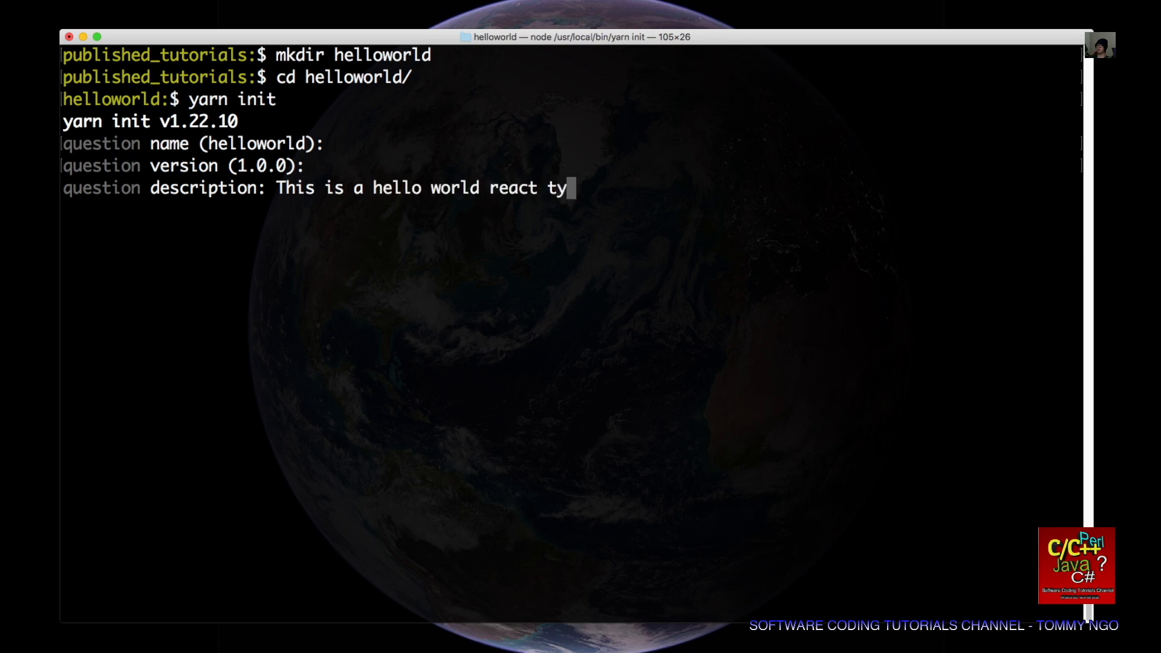
type("pescript prog")
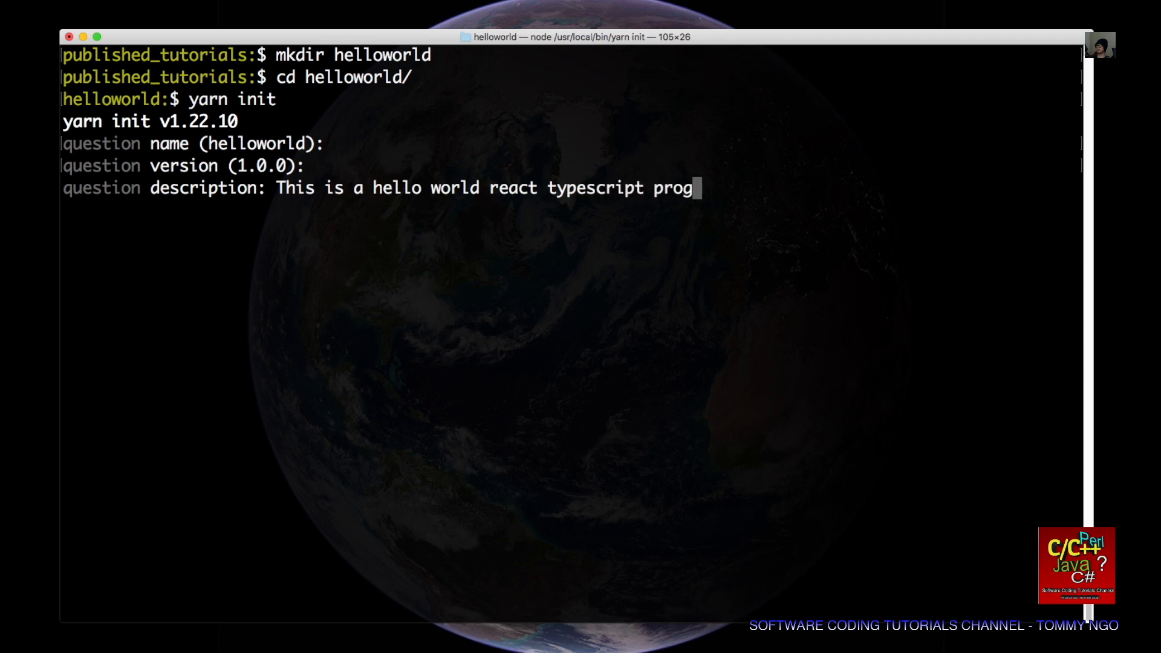
type("ram")
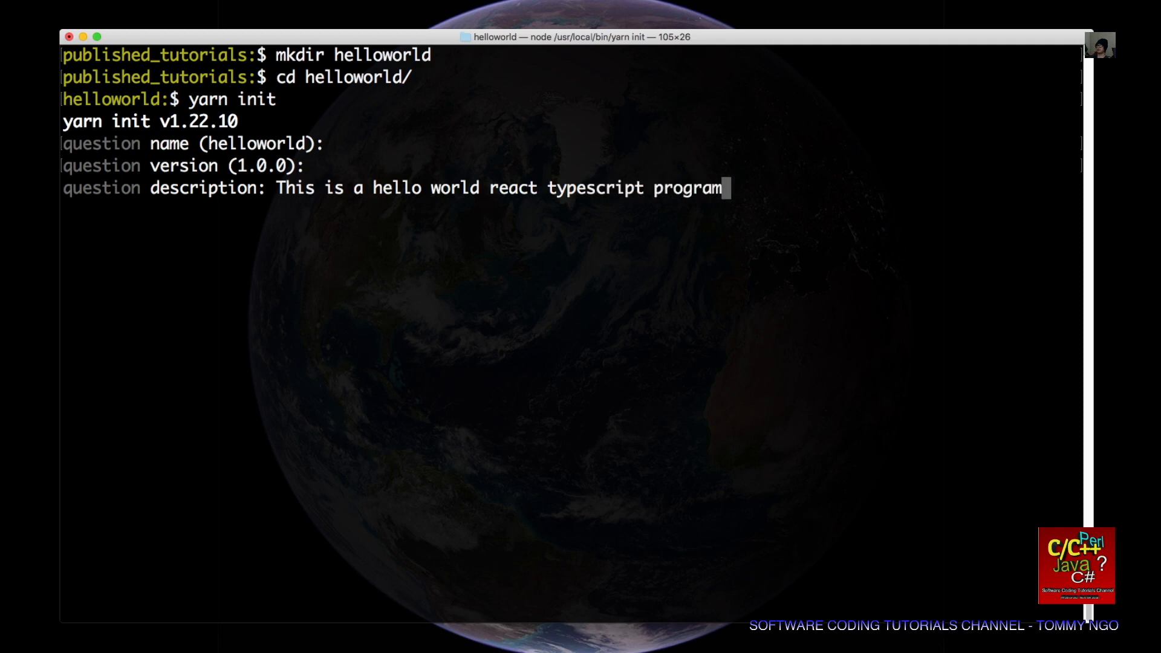
key("enter")
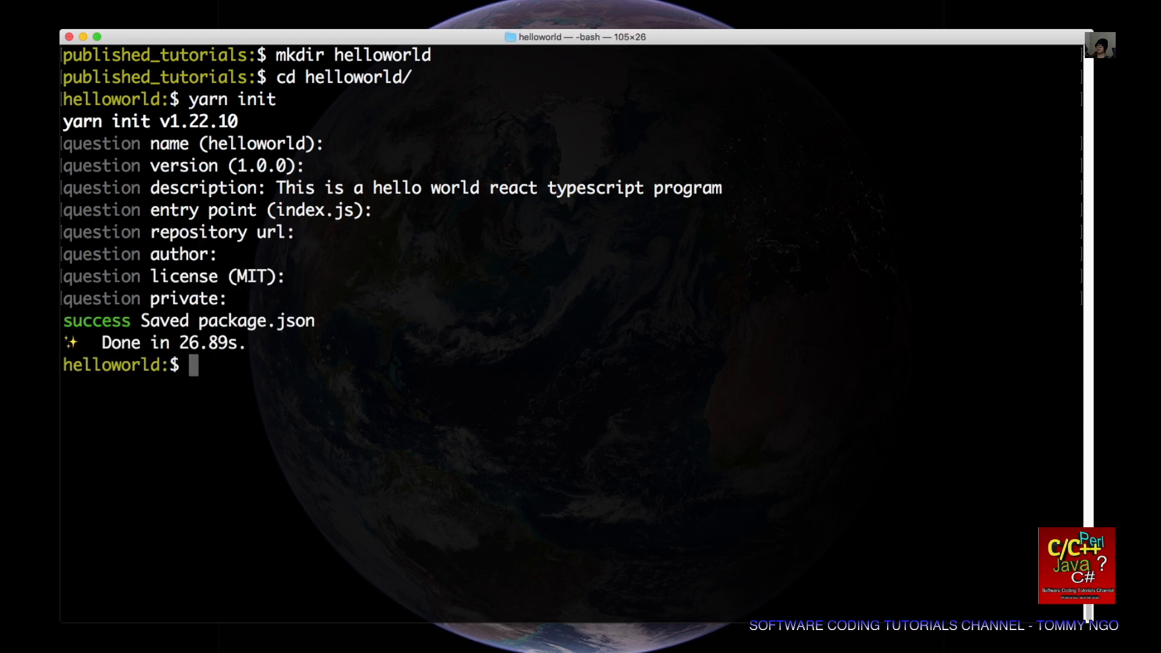
List the folder contents and begin a yarn add typescript --save command.
type("ls -ltr")
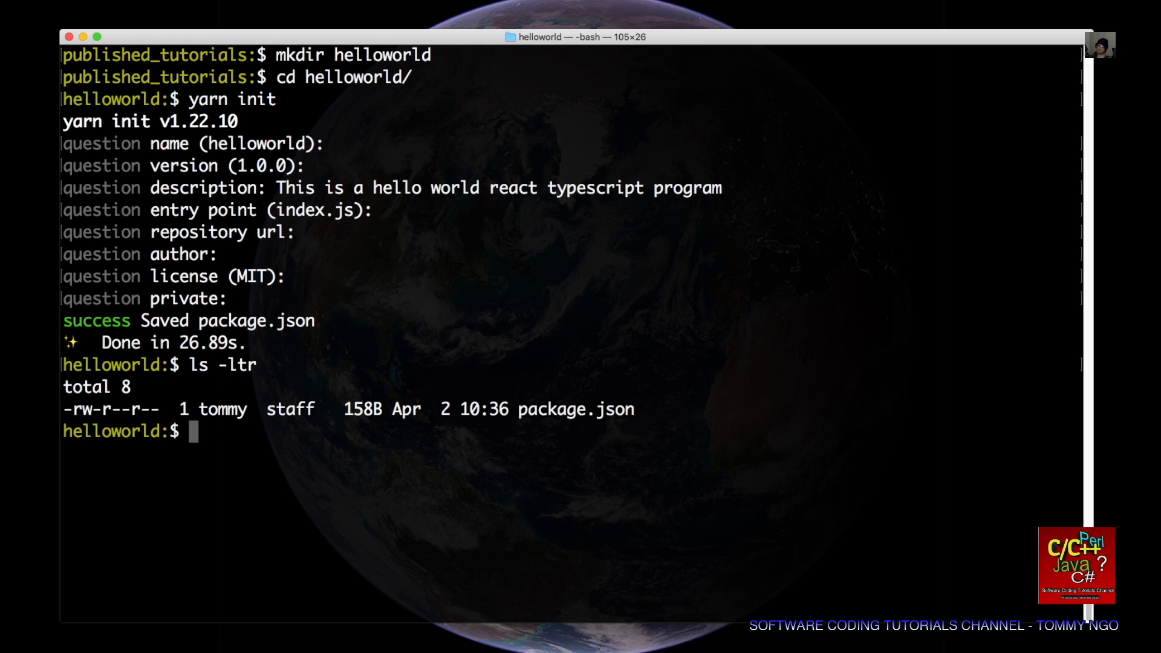
type("npm in")
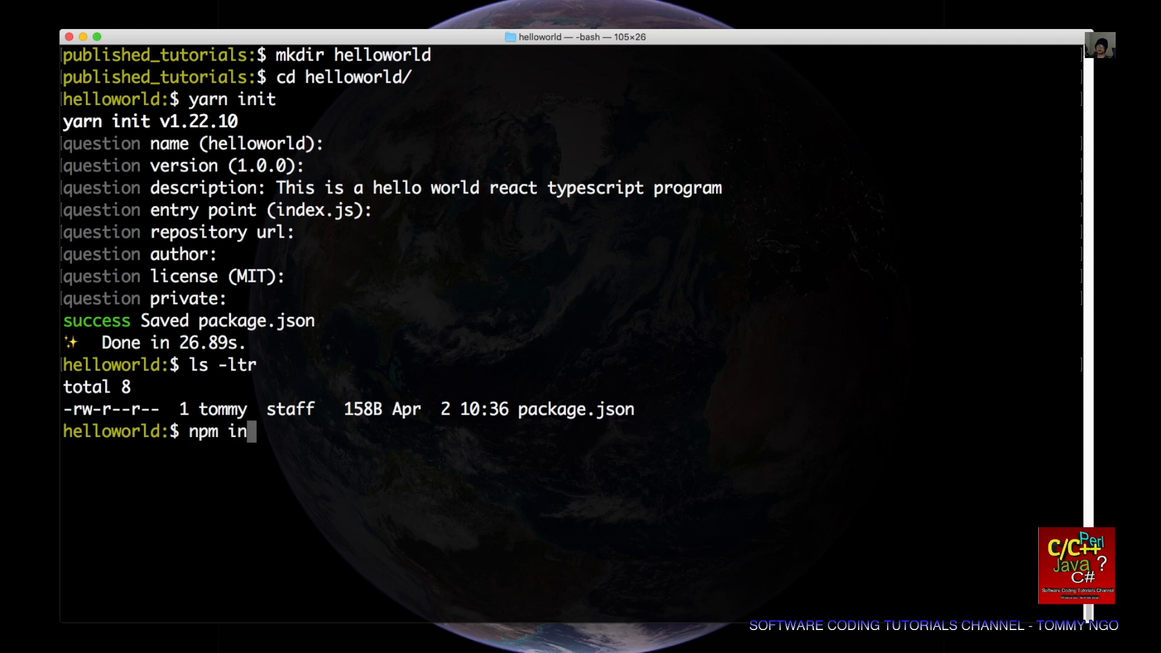
type("ya")
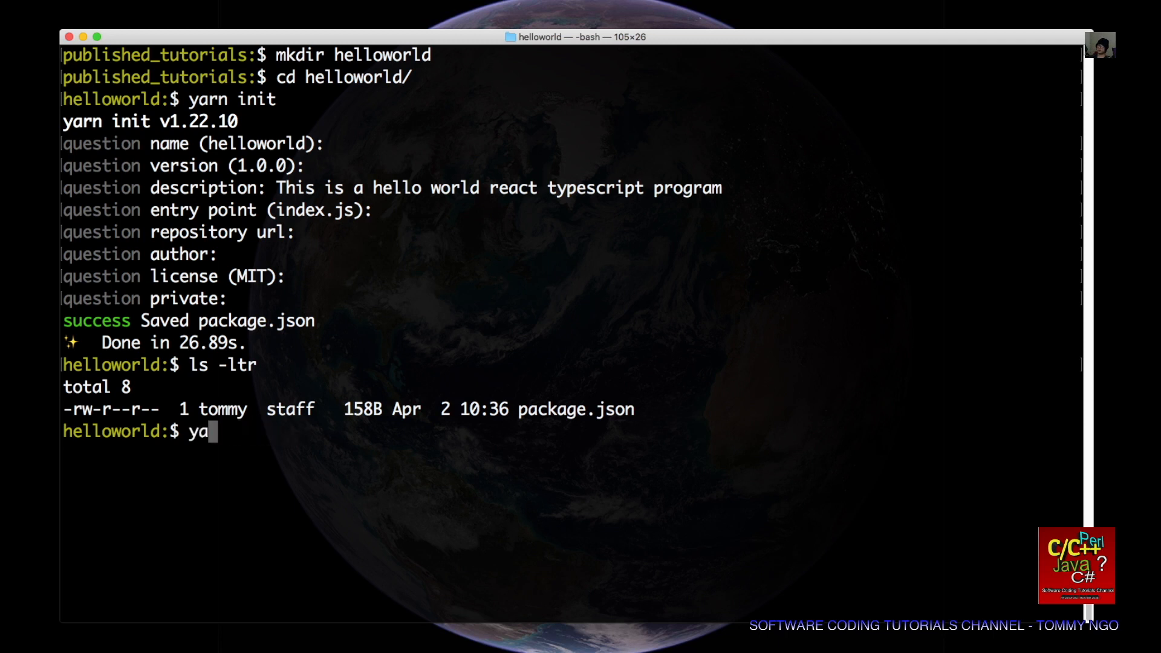
type("rn add")
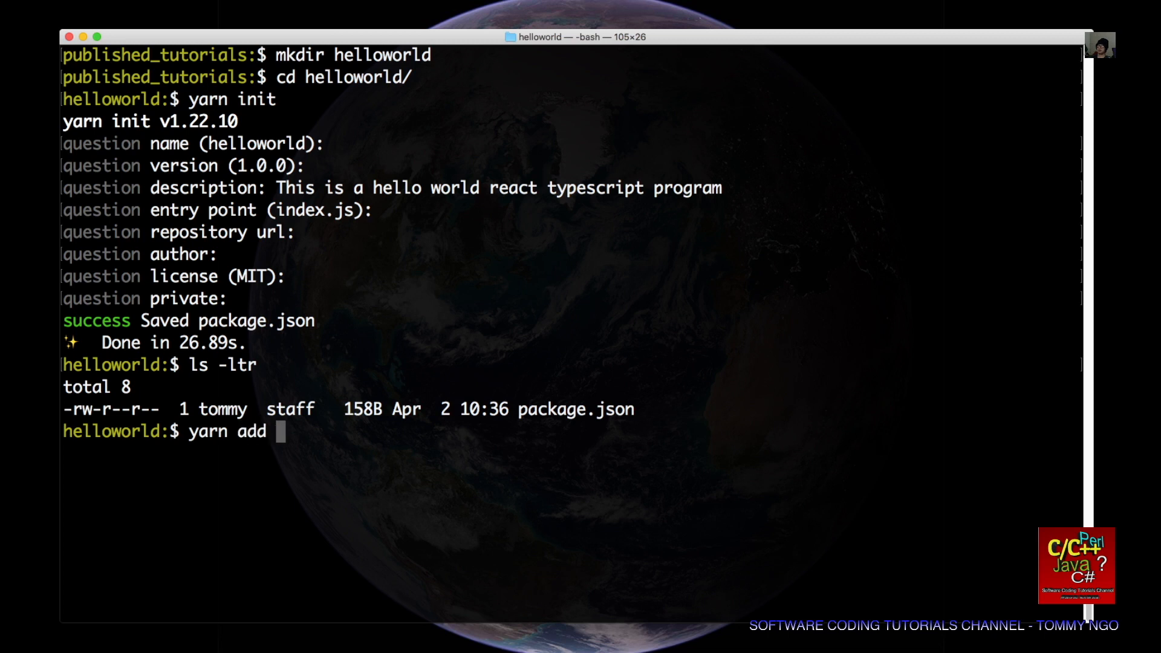
type("t")
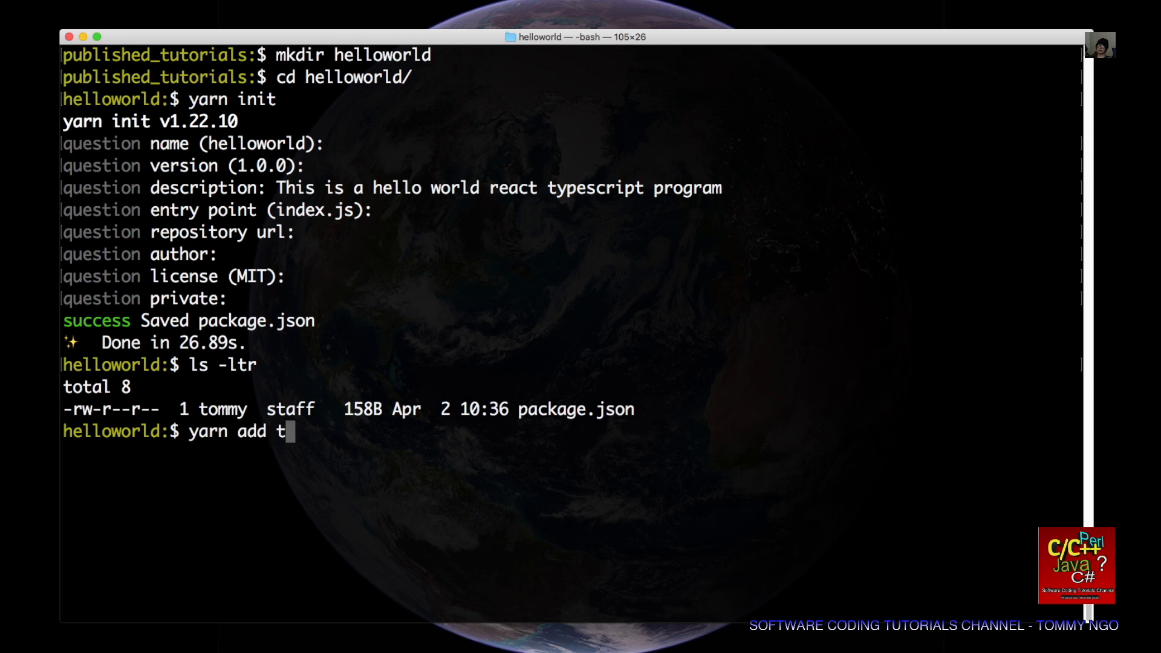
type("ypescript")
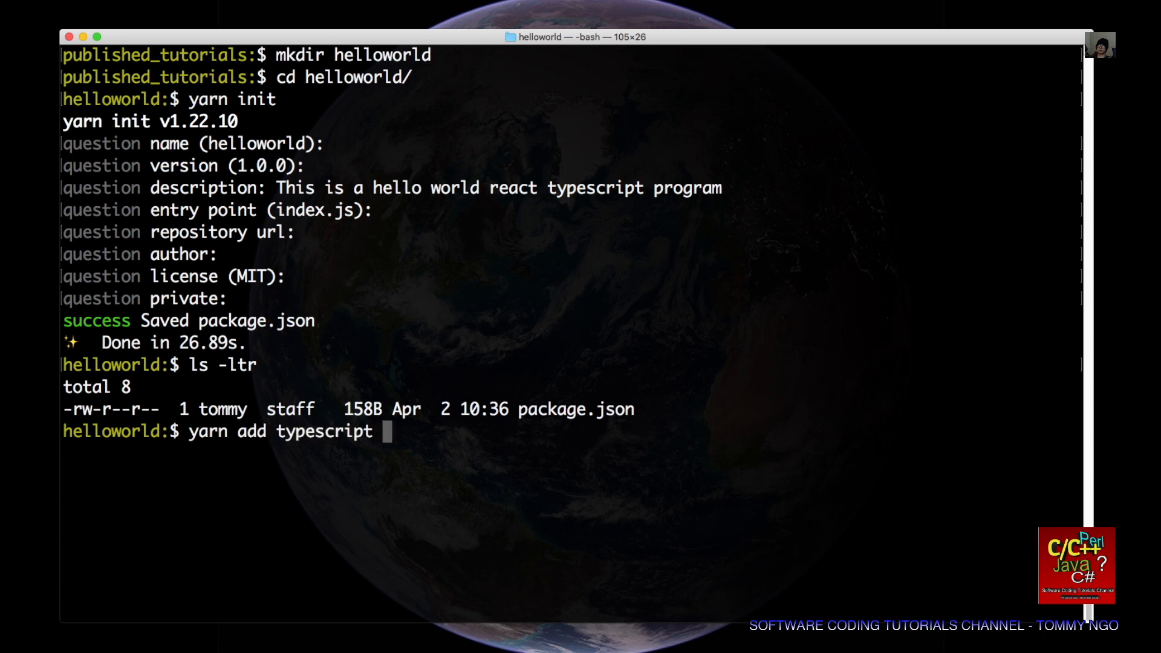
type("--save")
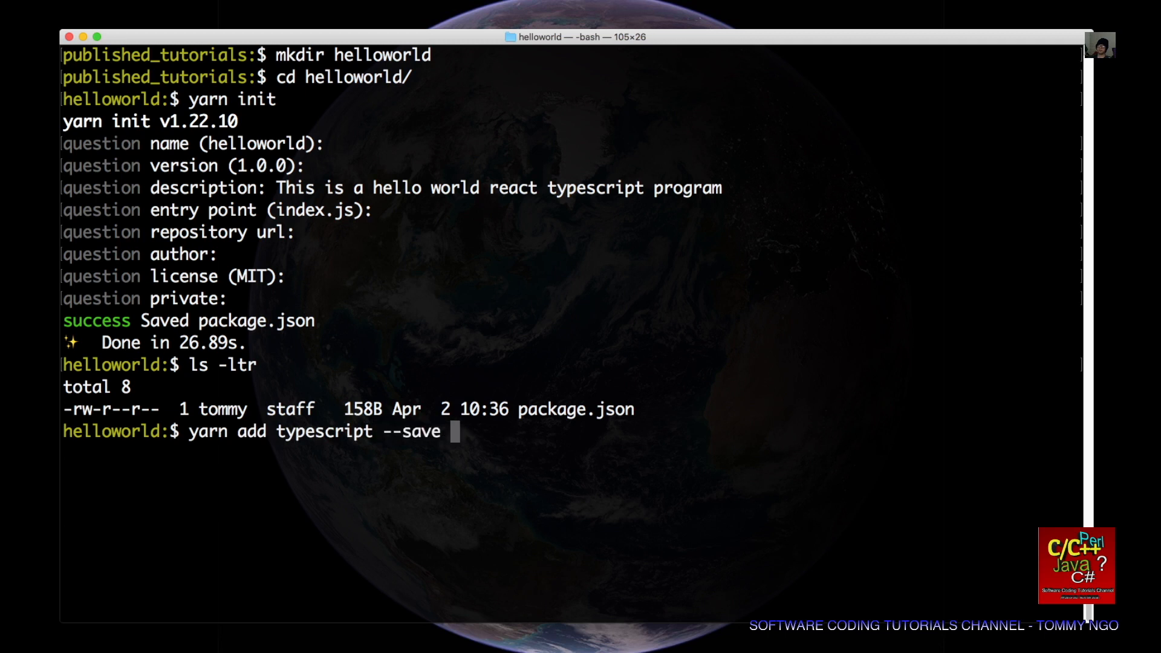
type("@type/")
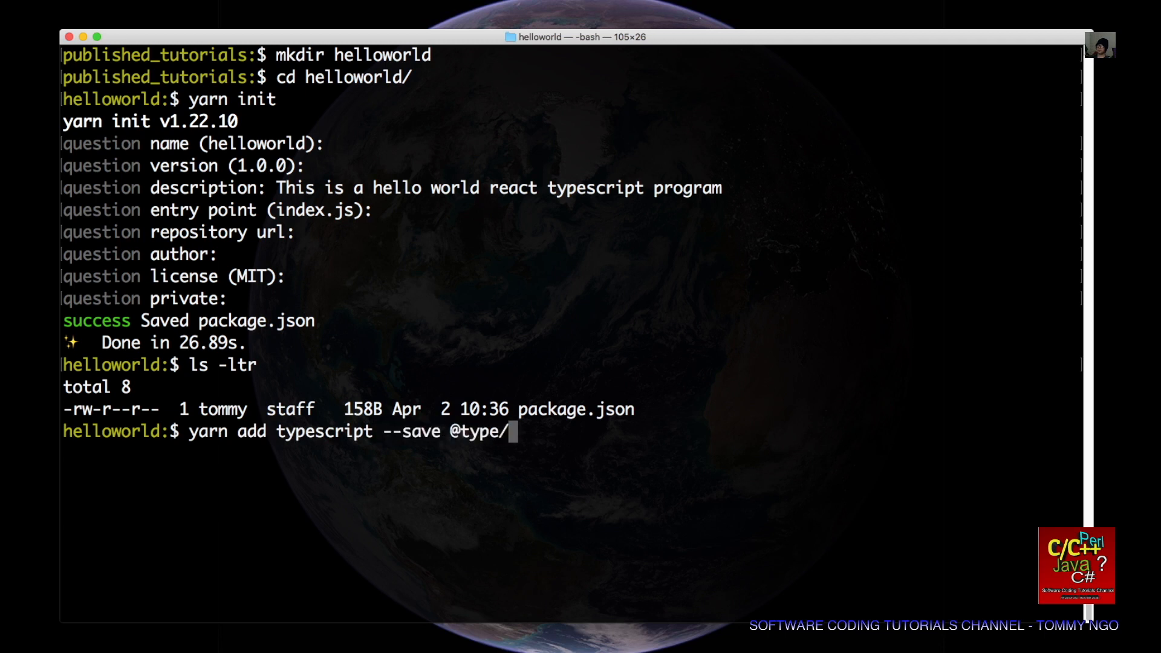
type("s/react")
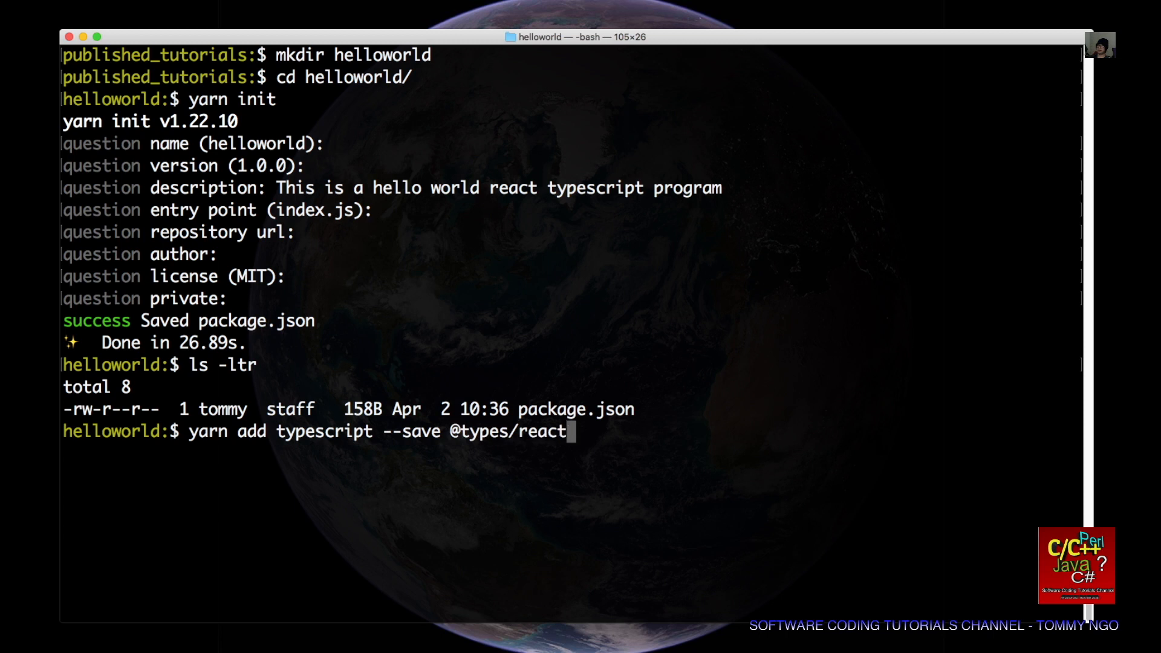
type("@types")
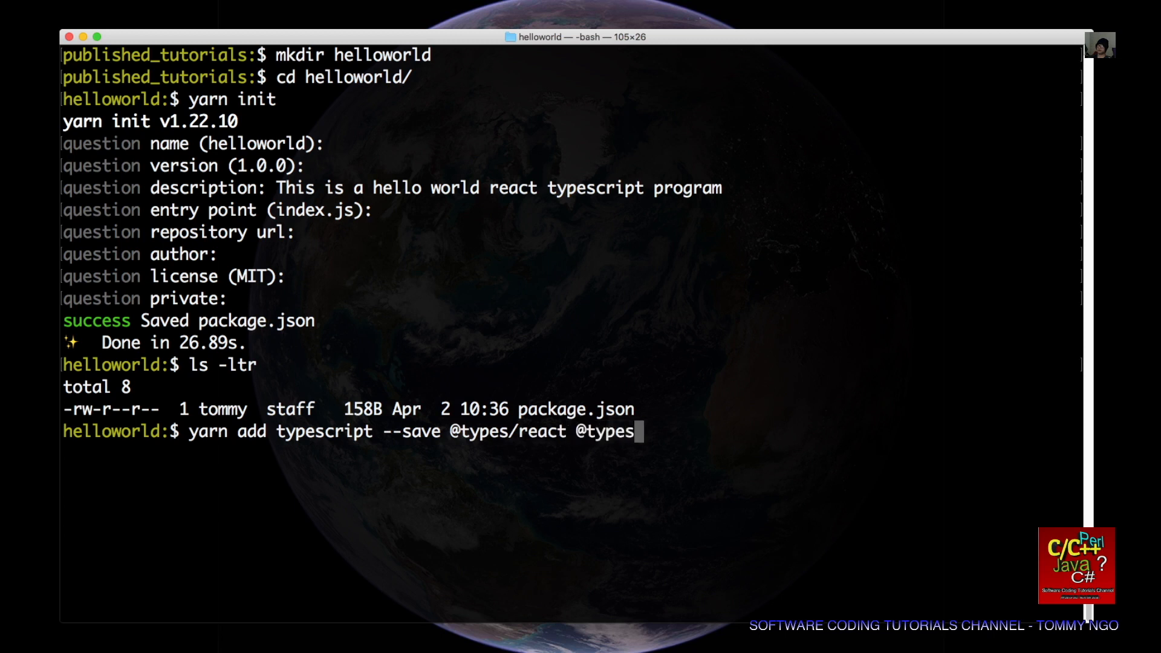
type("/react-d")
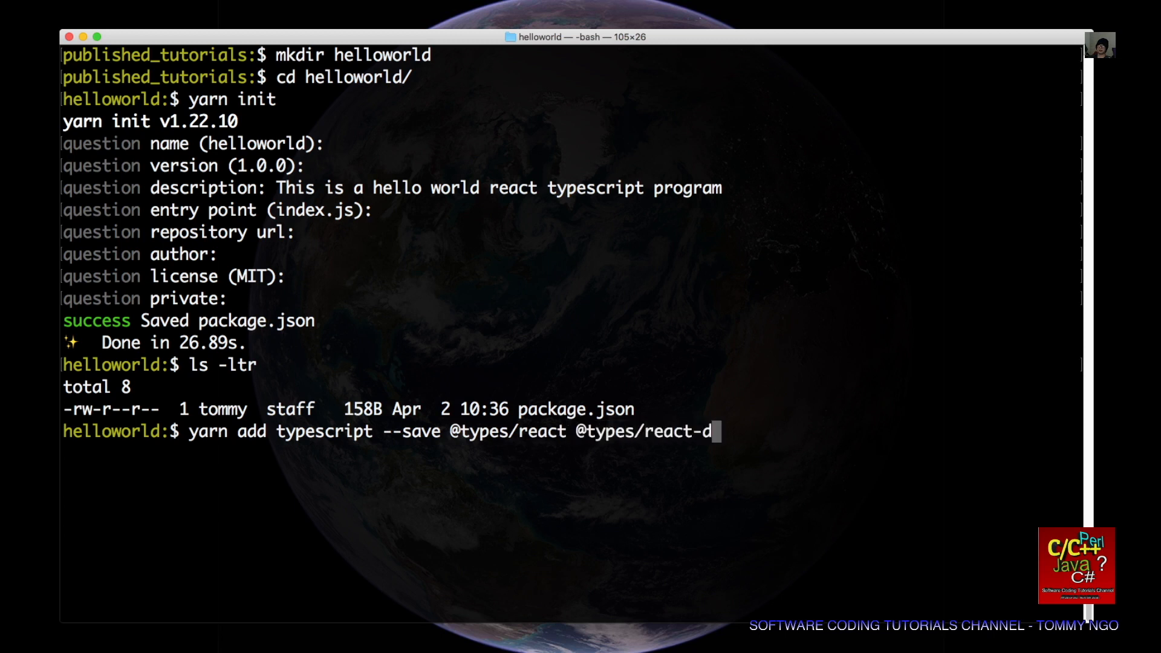
type("om")
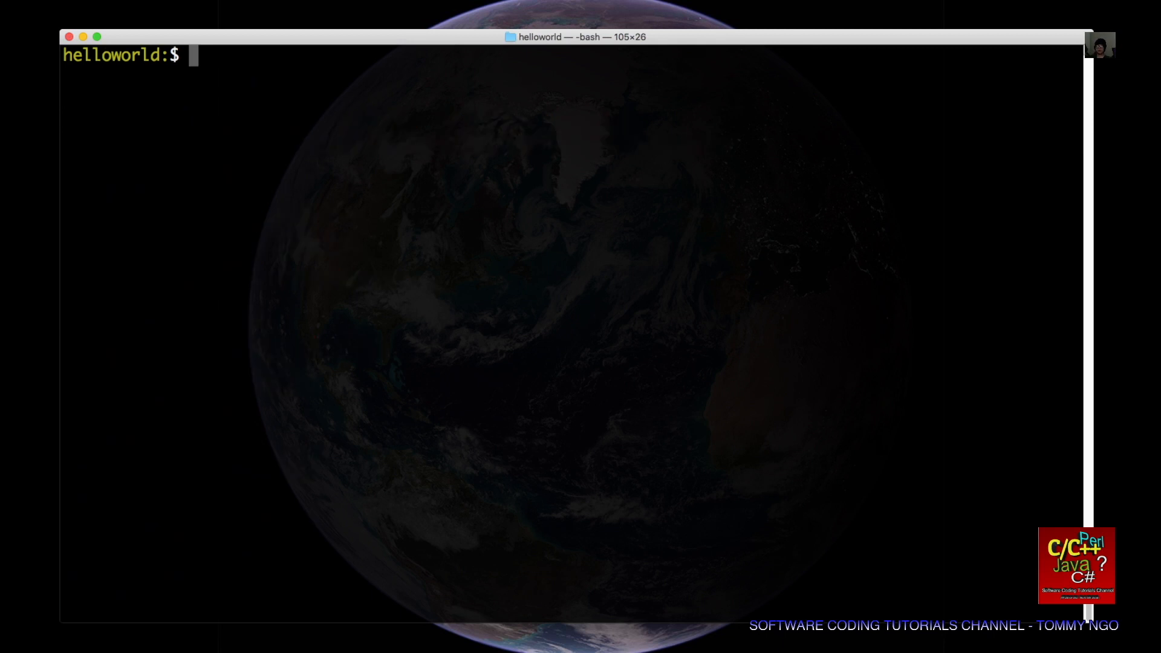
type("yarn ad")
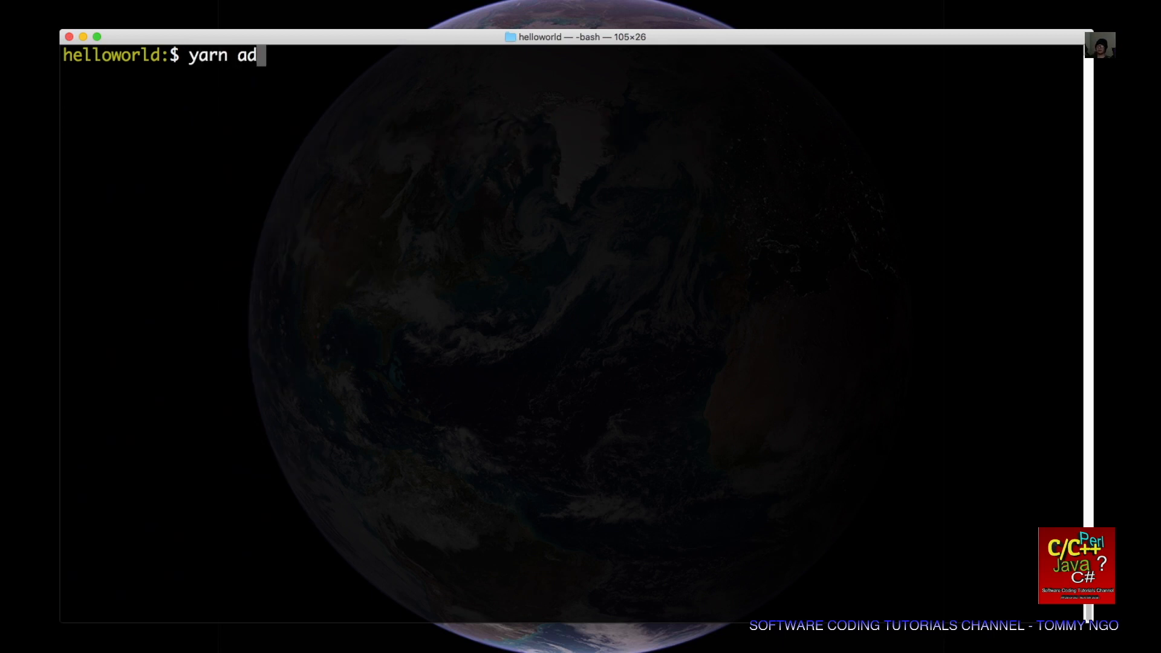
type("d typescript")
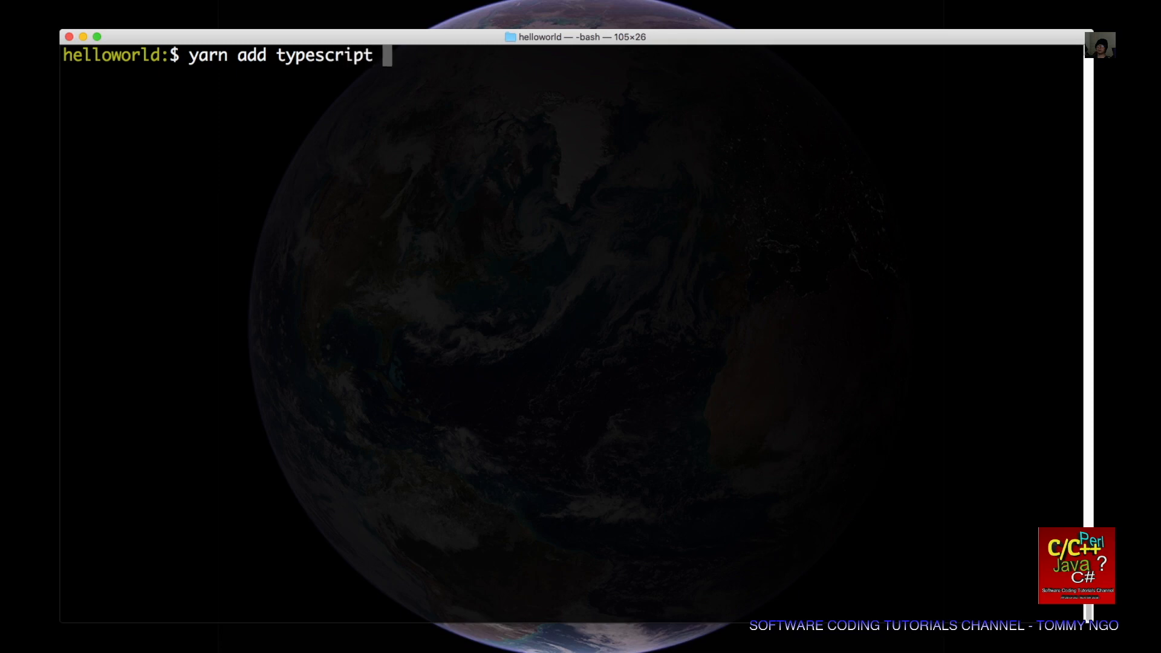
type("react react")
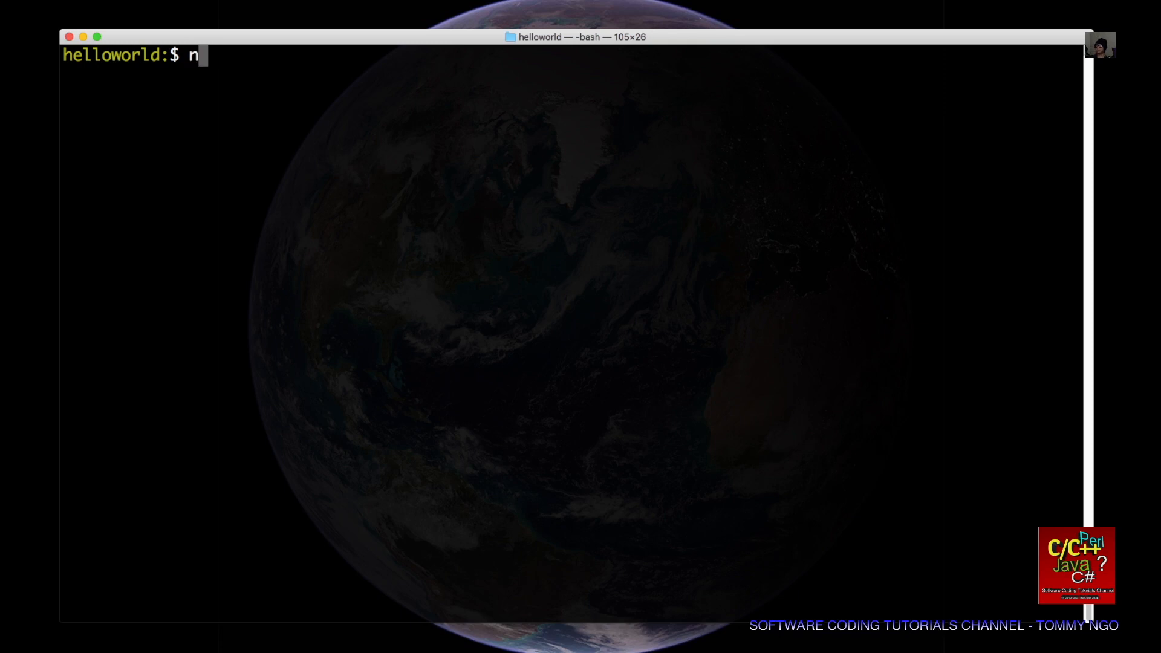
Generate tsconfig.json with npx tsc --init and launch the folder in VS Code.
type("px tsc --init")
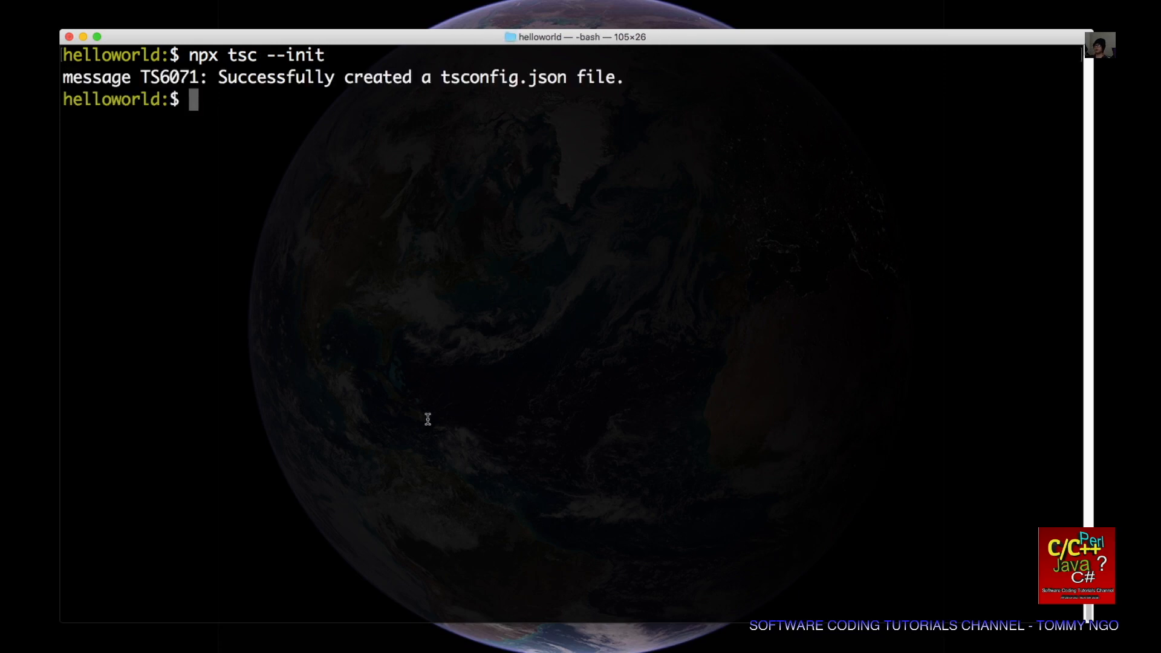
mouse_move(542, 131)
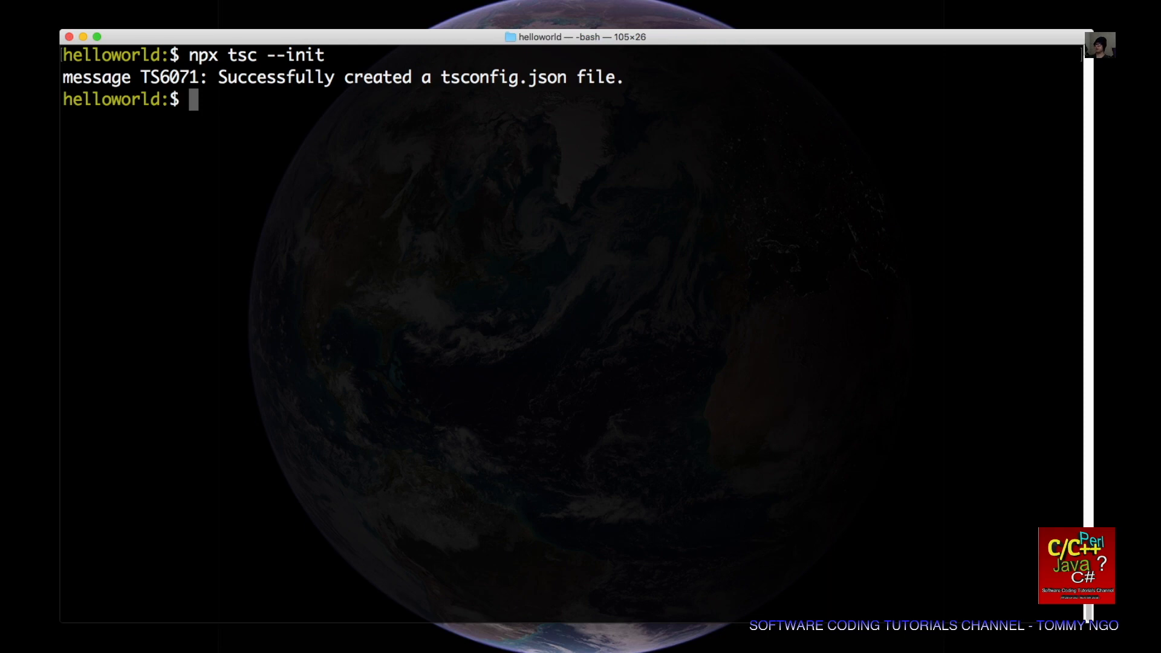
type("v")
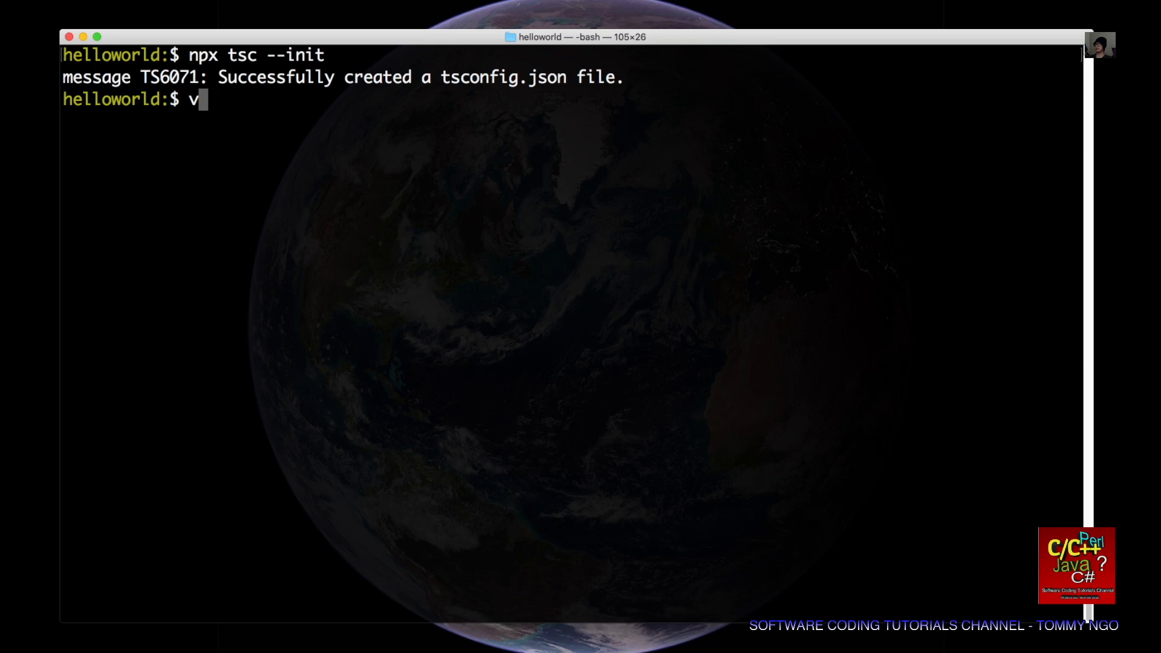
type("scode .")
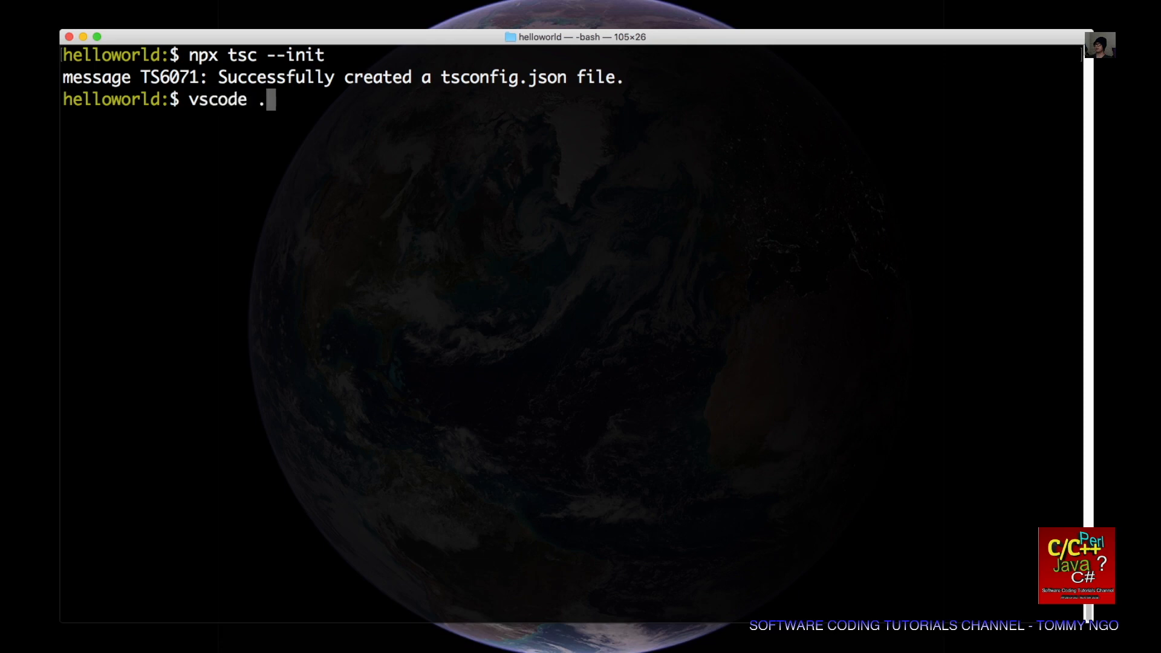
key("Return")
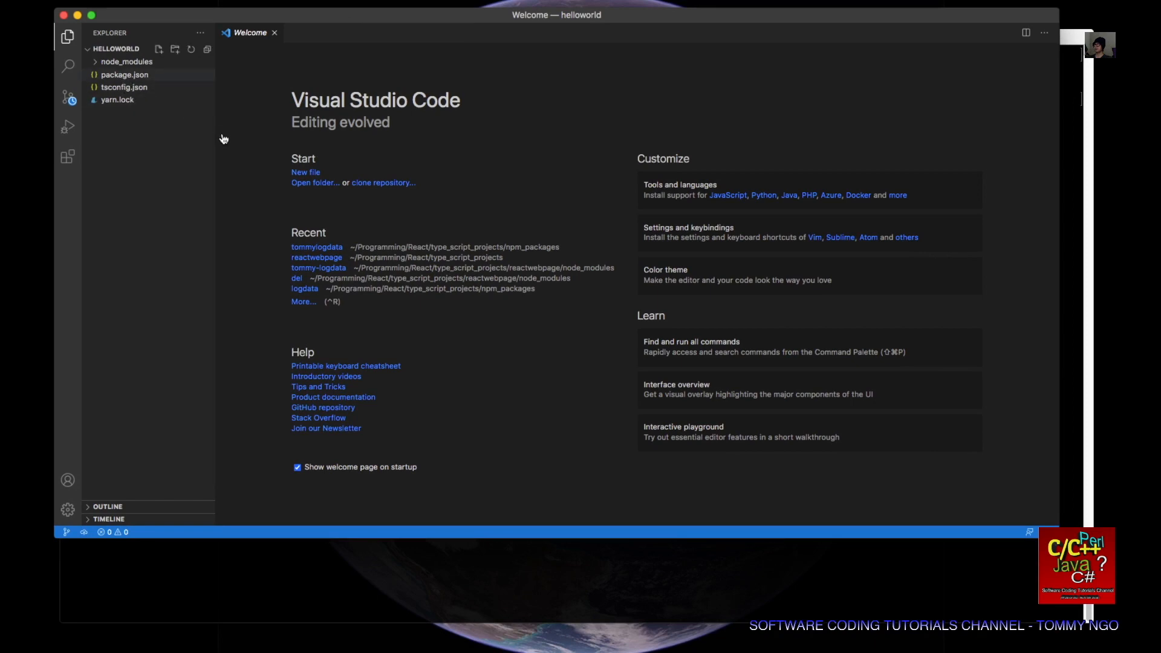
In tsconfig.json, remove the commented-out option blocks, keeping only the active compiler options.
left_click(124, 87)
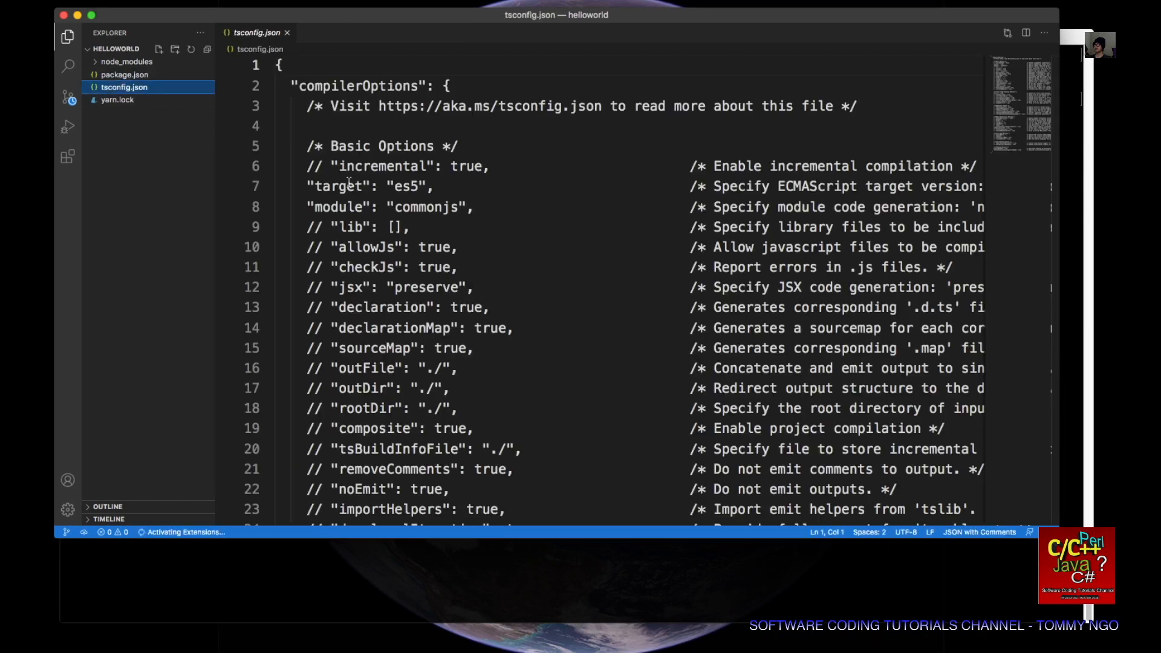
scroll("down", 3)
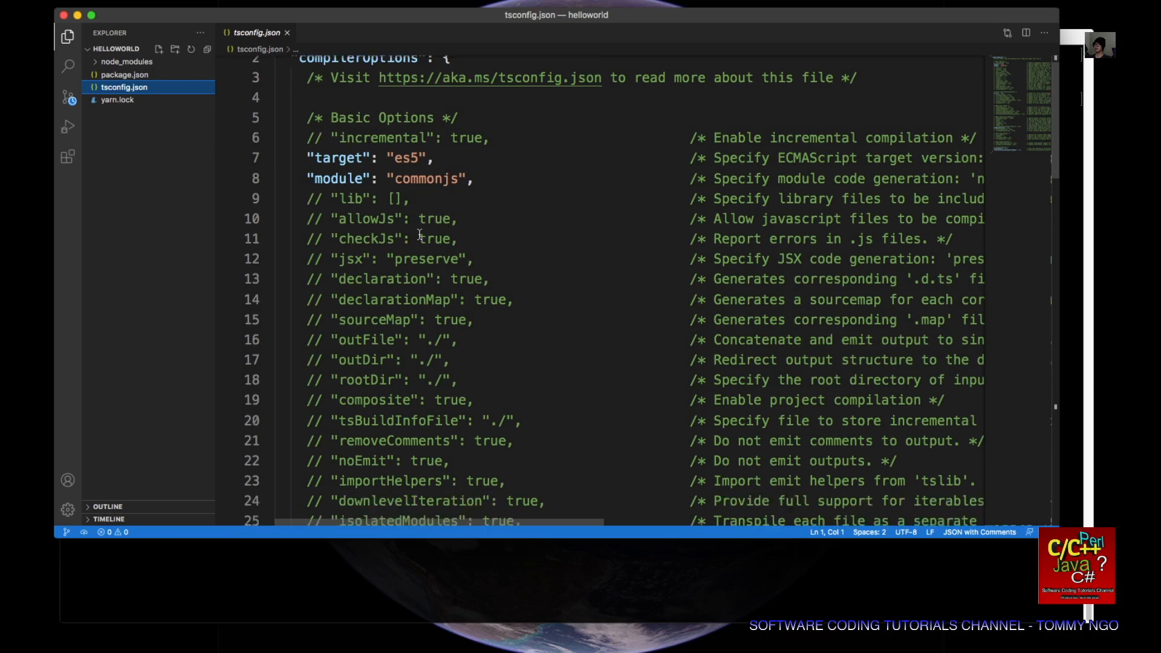
scroll("up", 3)
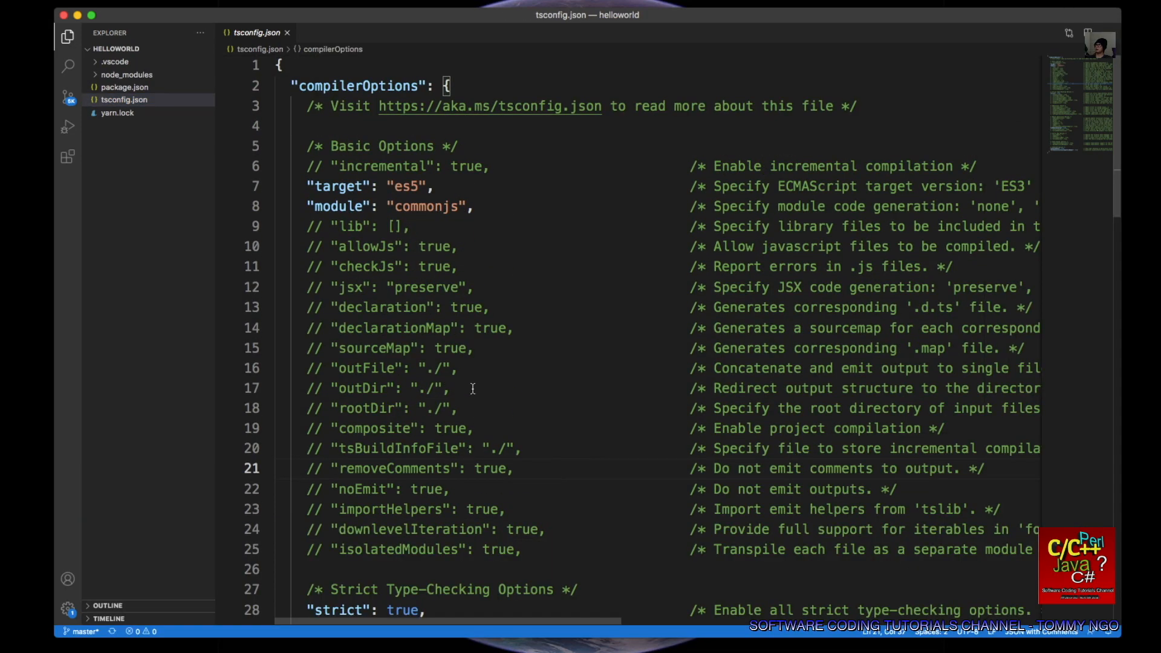
mouse_move(468, 406)
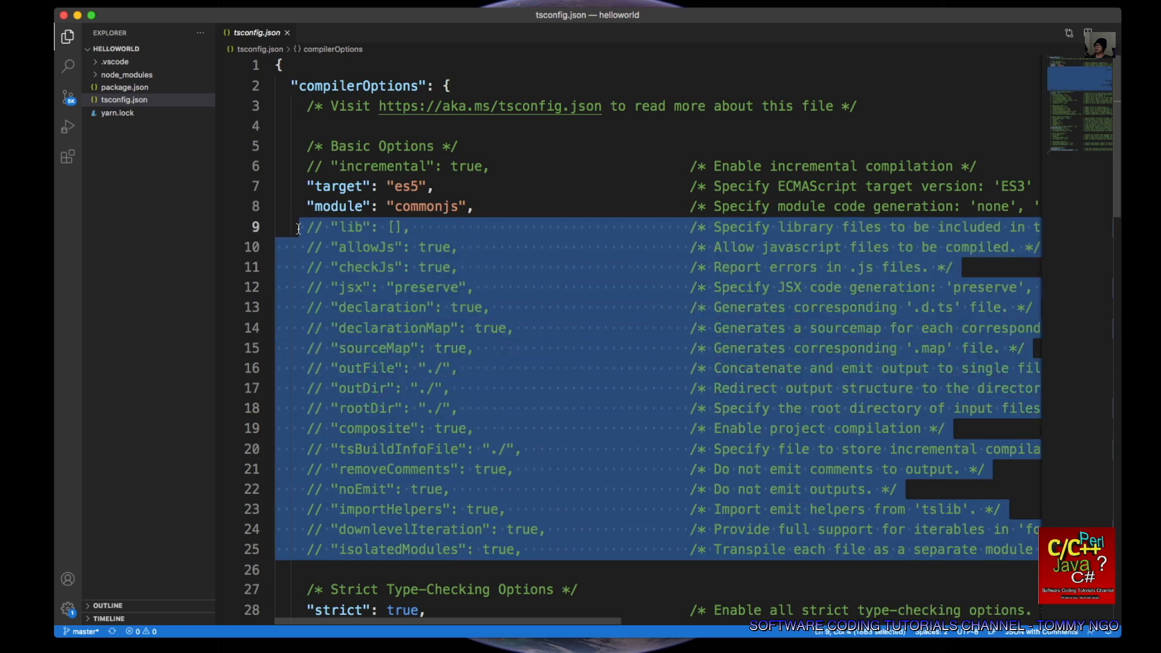
key("Delete")
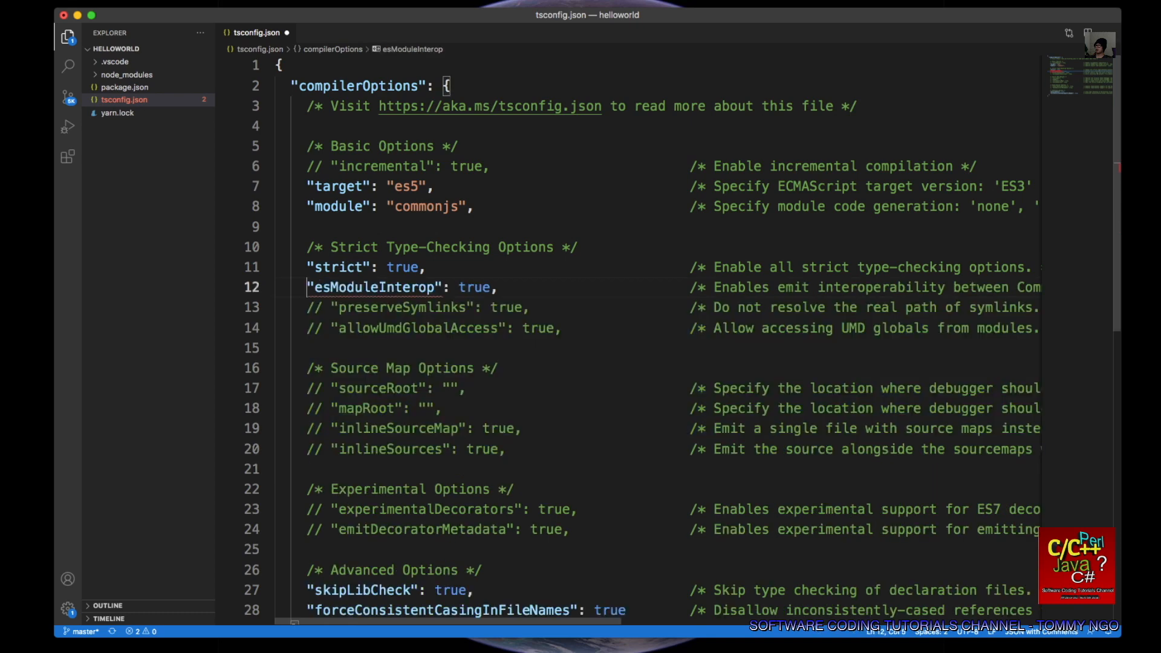
left_click_drag(307, 307, 307, 509)
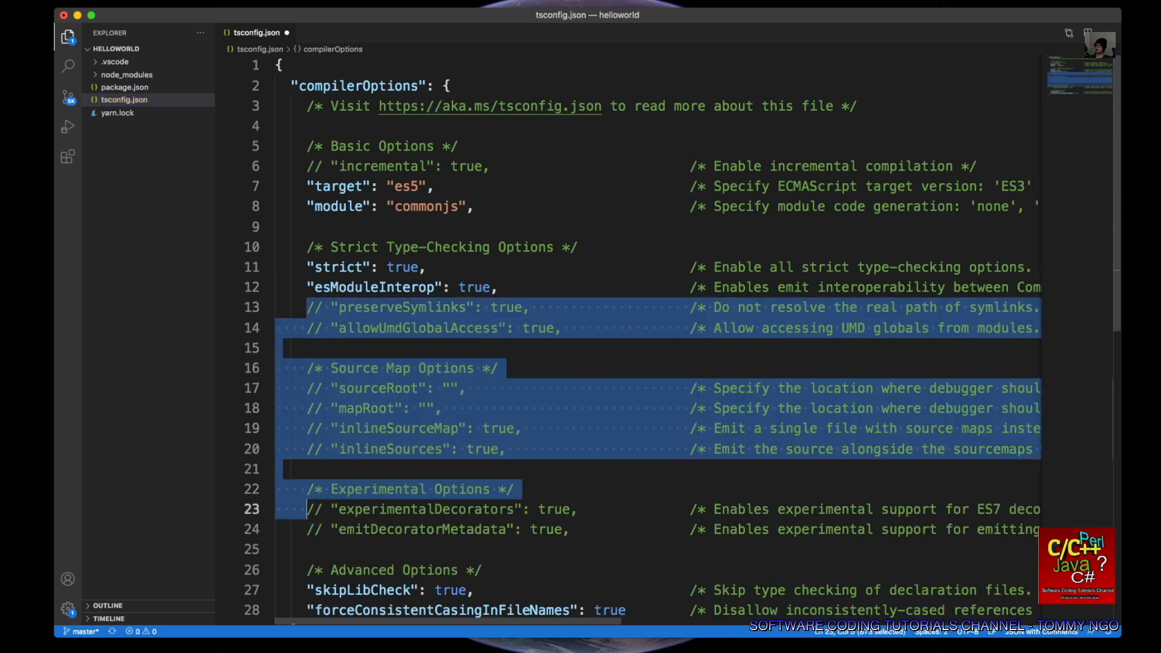
key("Delete")
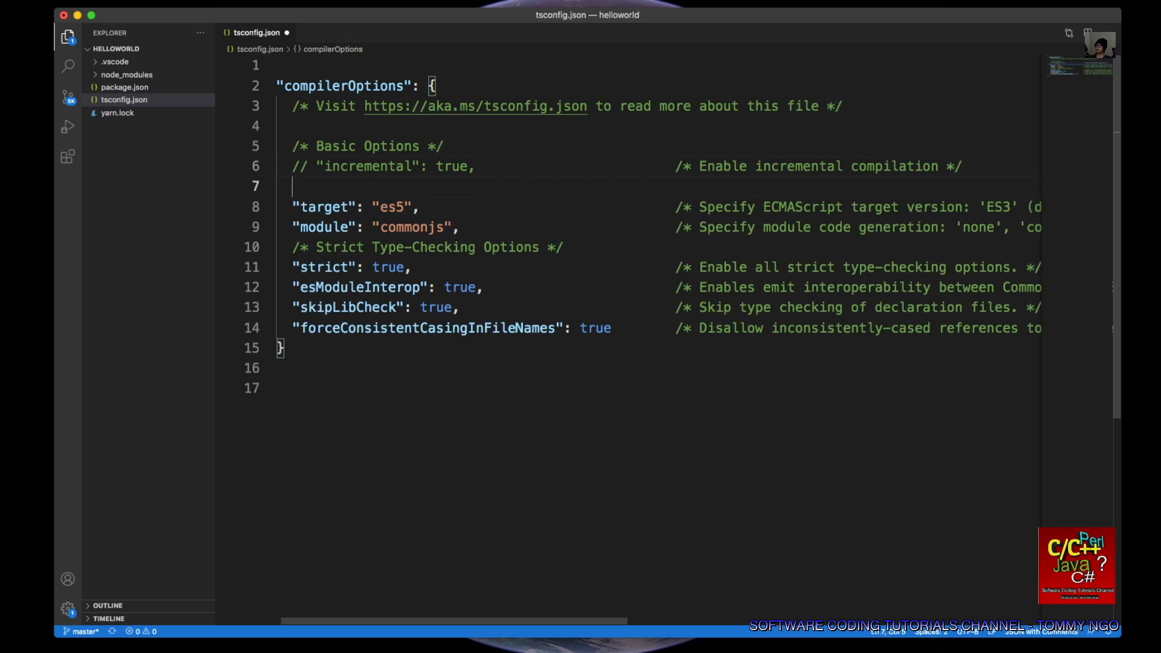
Add "jsx": "react" and change the target from es5 to ES2017.
type("\"jsx\": \"react\",")
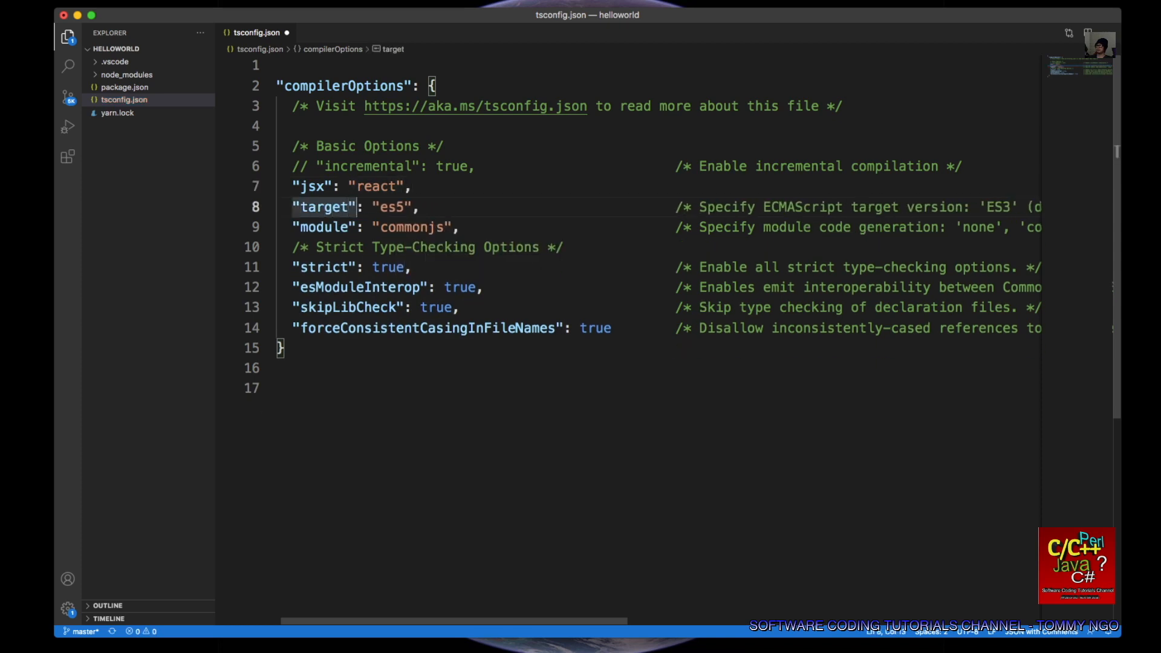
key("Backspace")
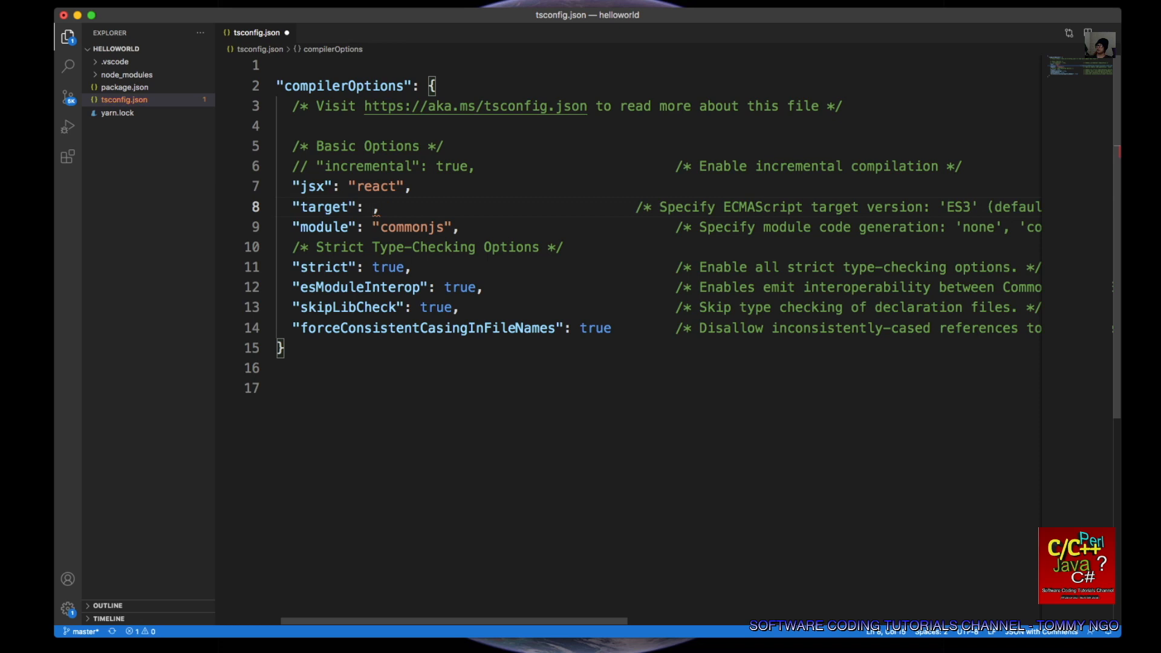
type("\"")
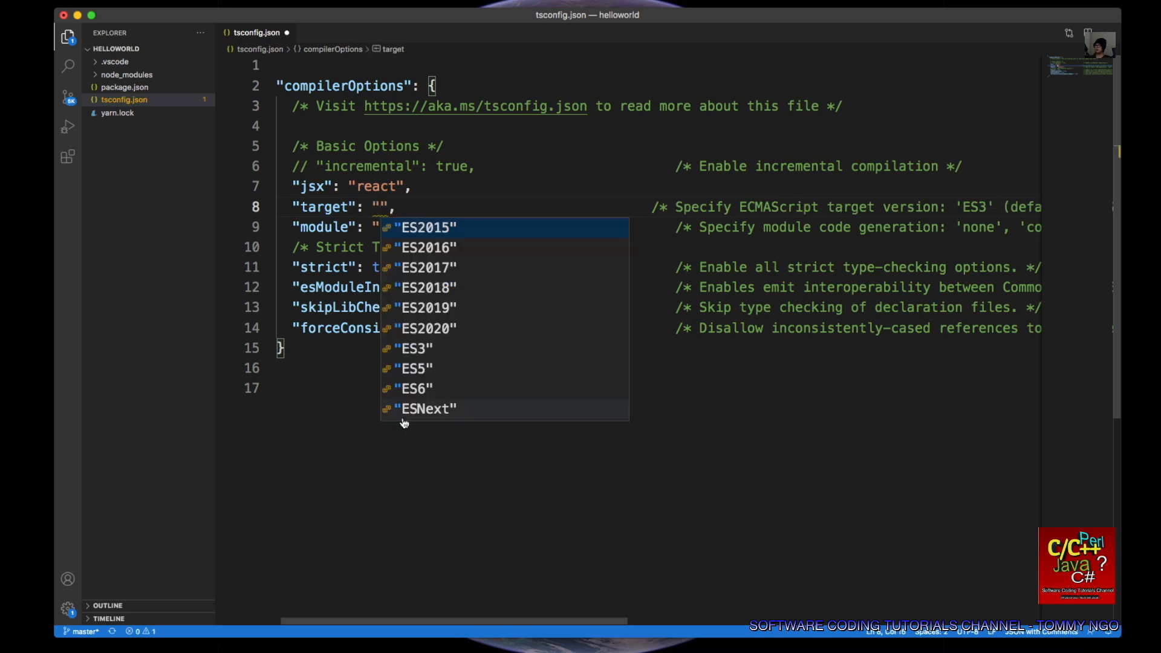
left_click(426, 268)
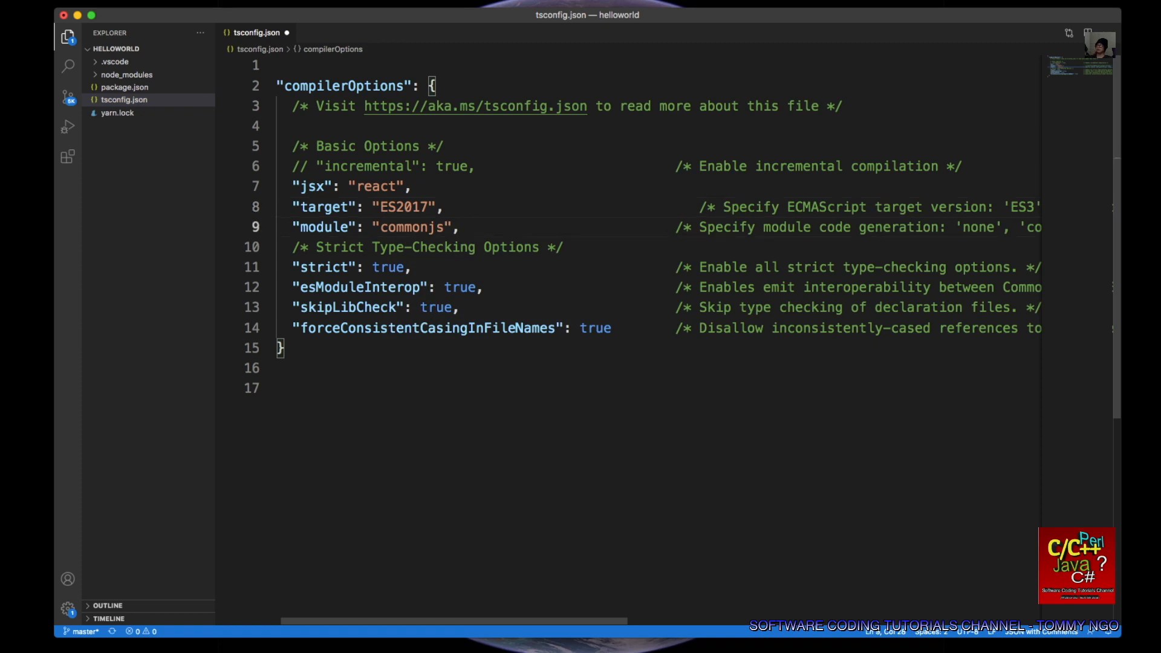
scroll("right", 3)
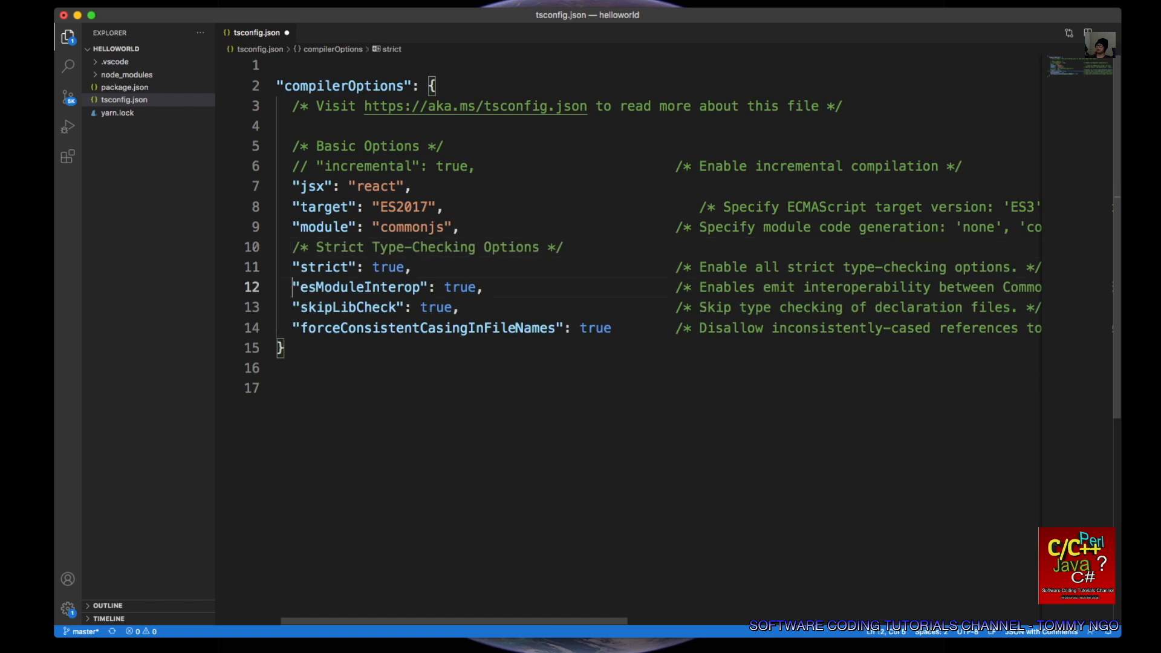
double_click(361, 288)
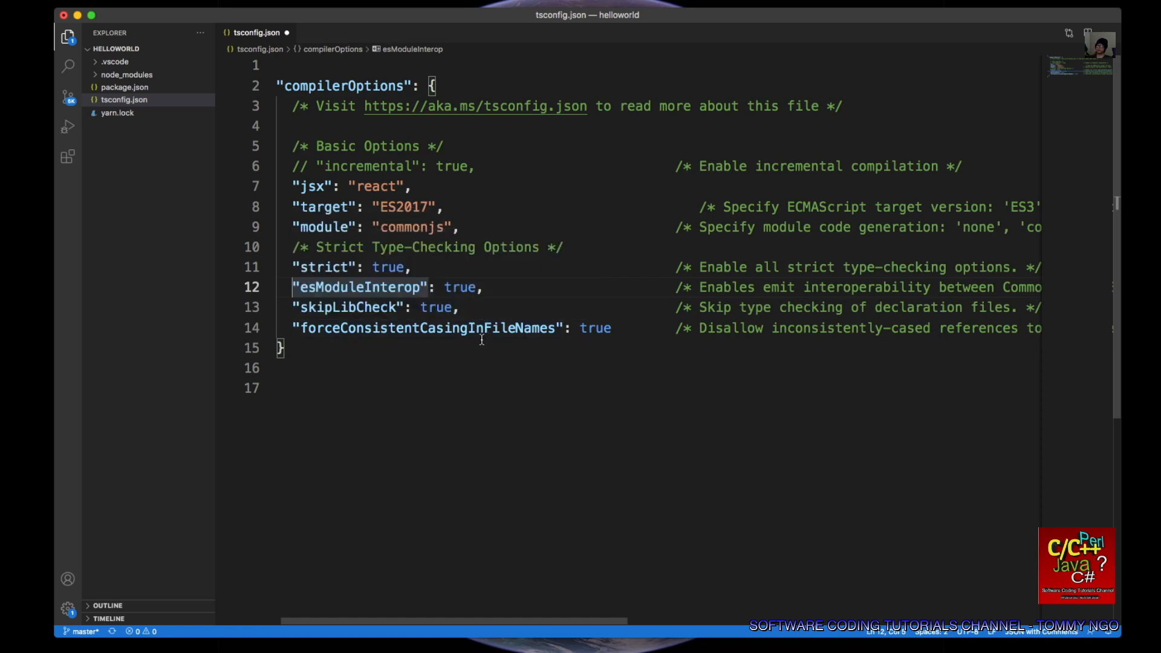
mouse_move(428, 327)
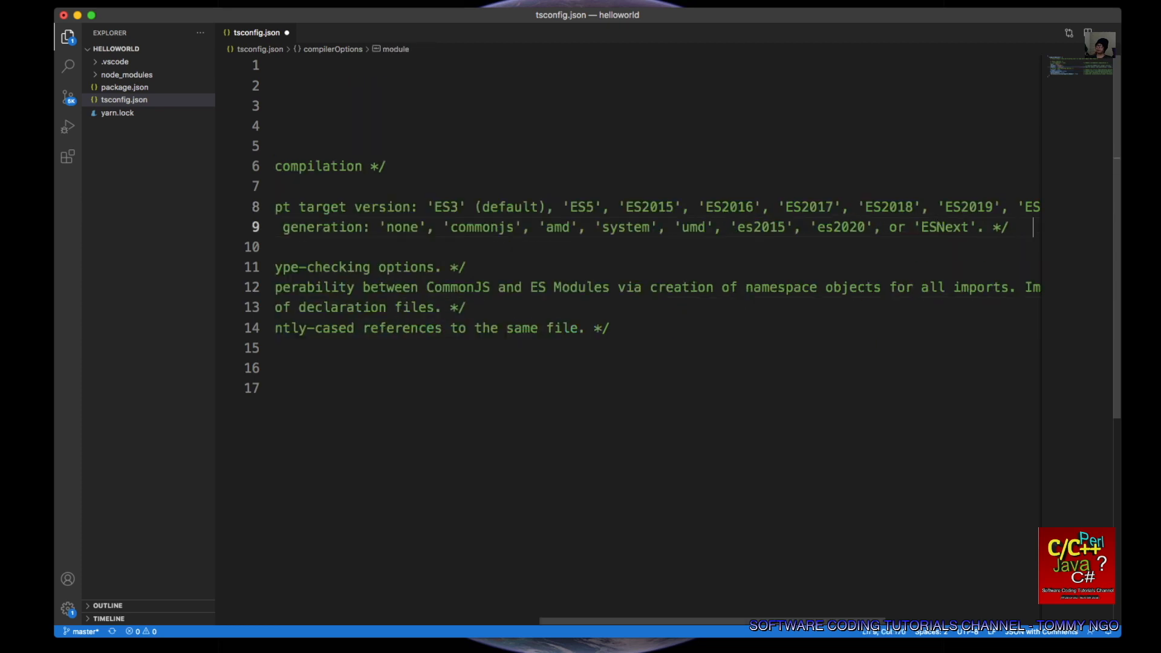
Add an outDir option set to dist after the module setting.
type("outDir\": \"\"")
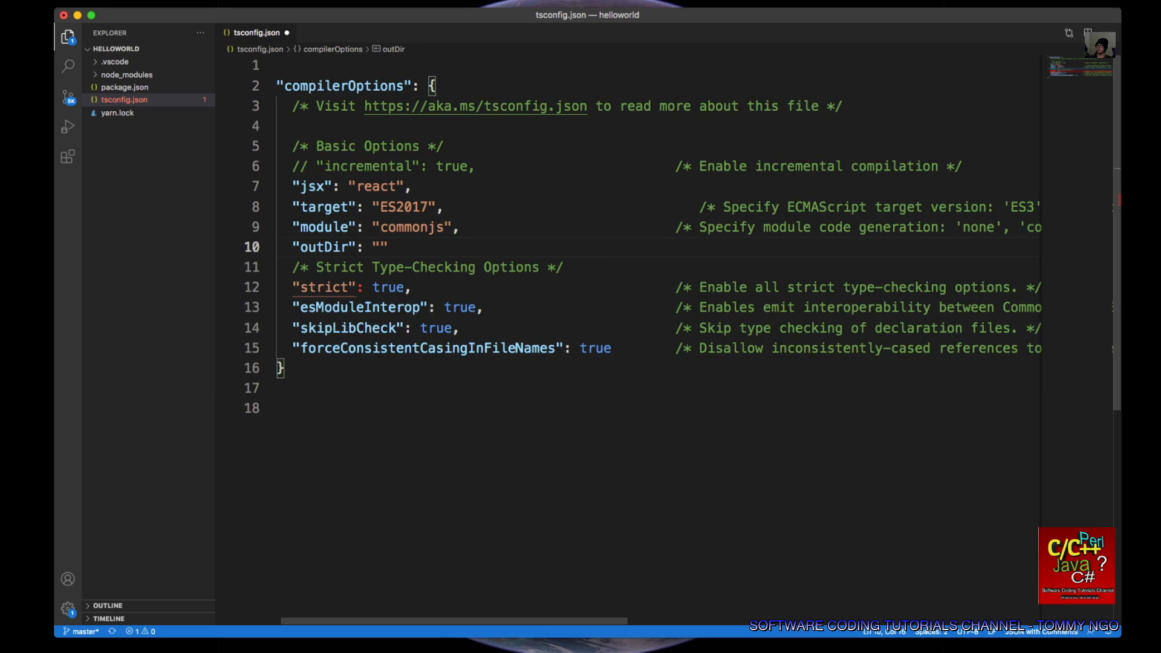
type("dis")
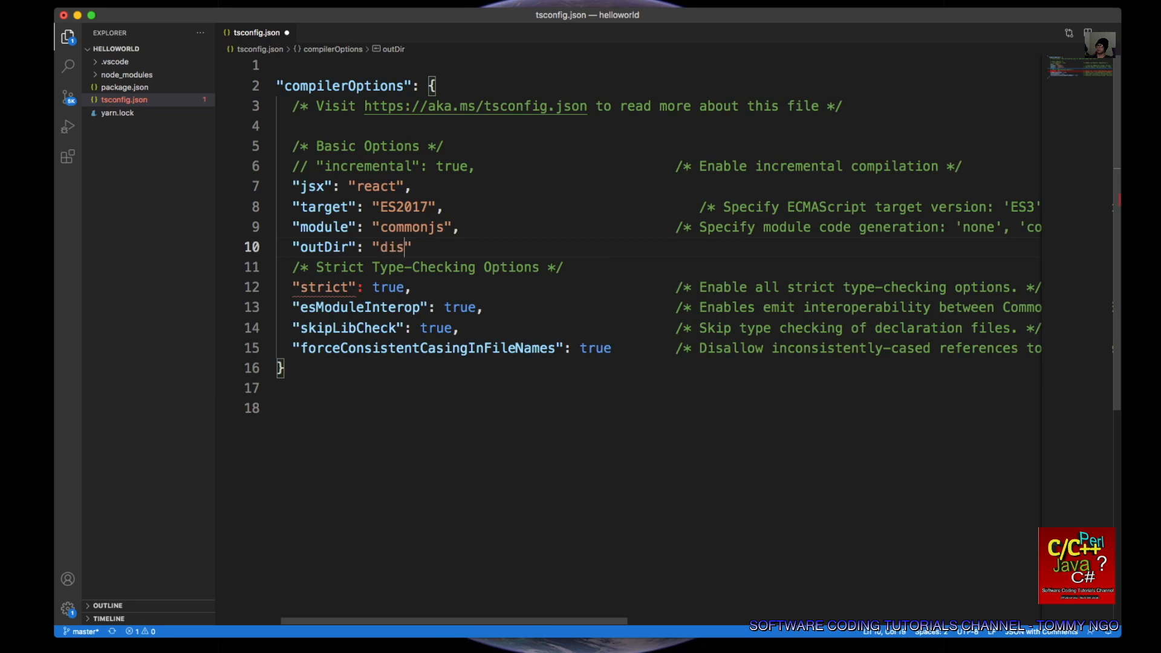
type("t")
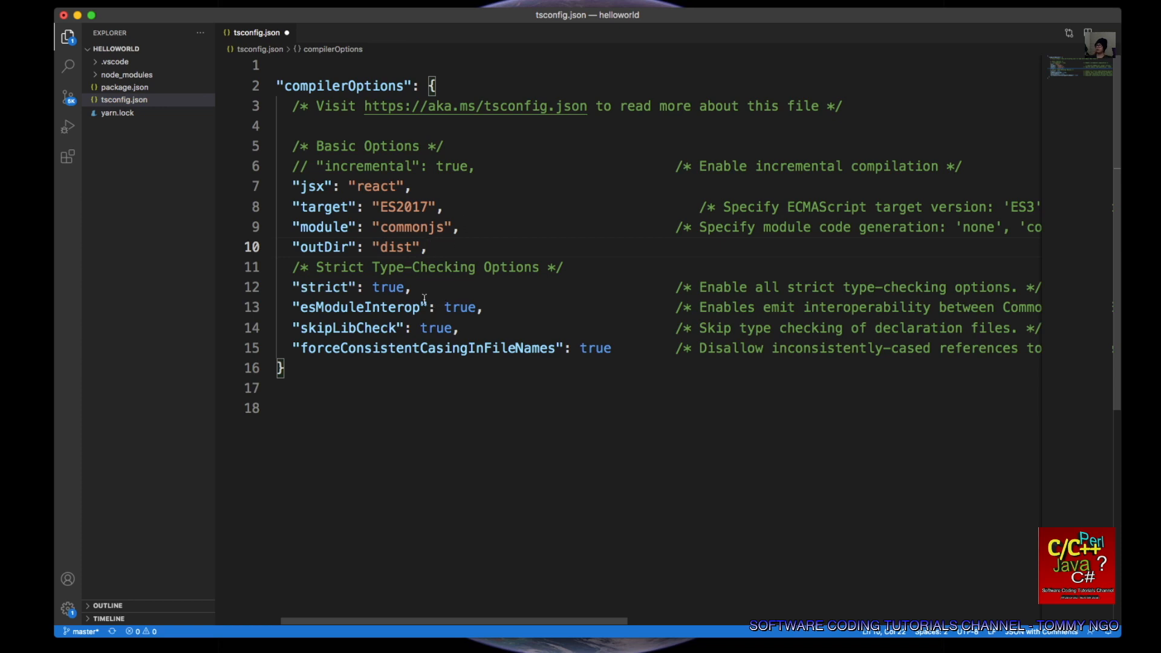
mouse_move(359, 308)
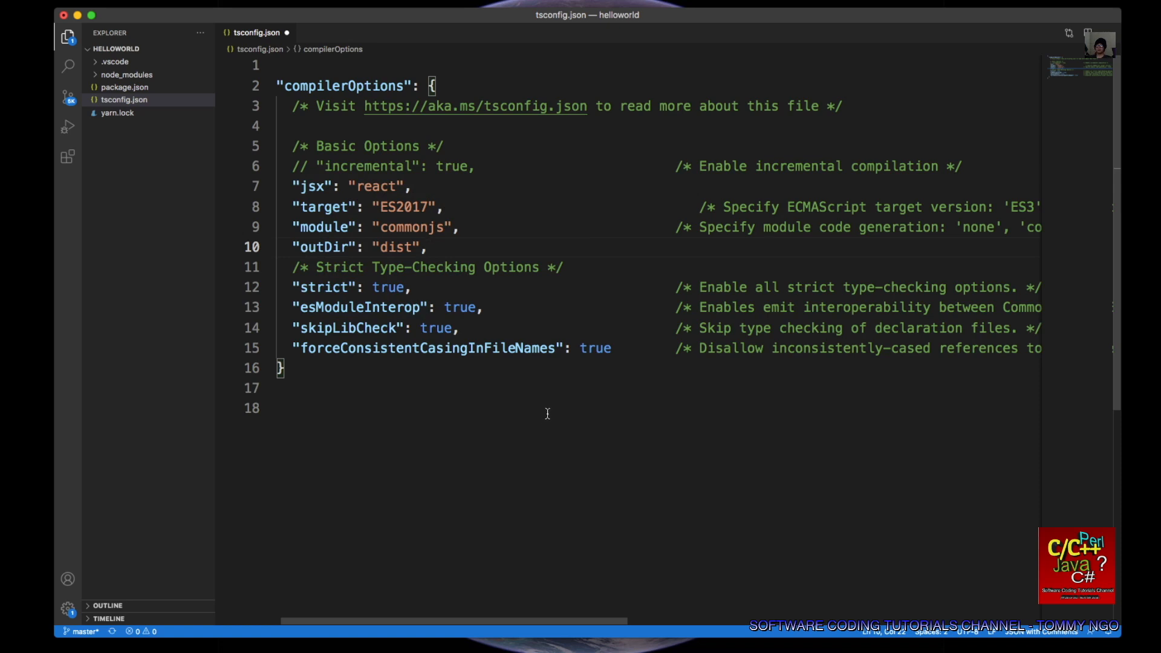
mouse_move(514, 338)
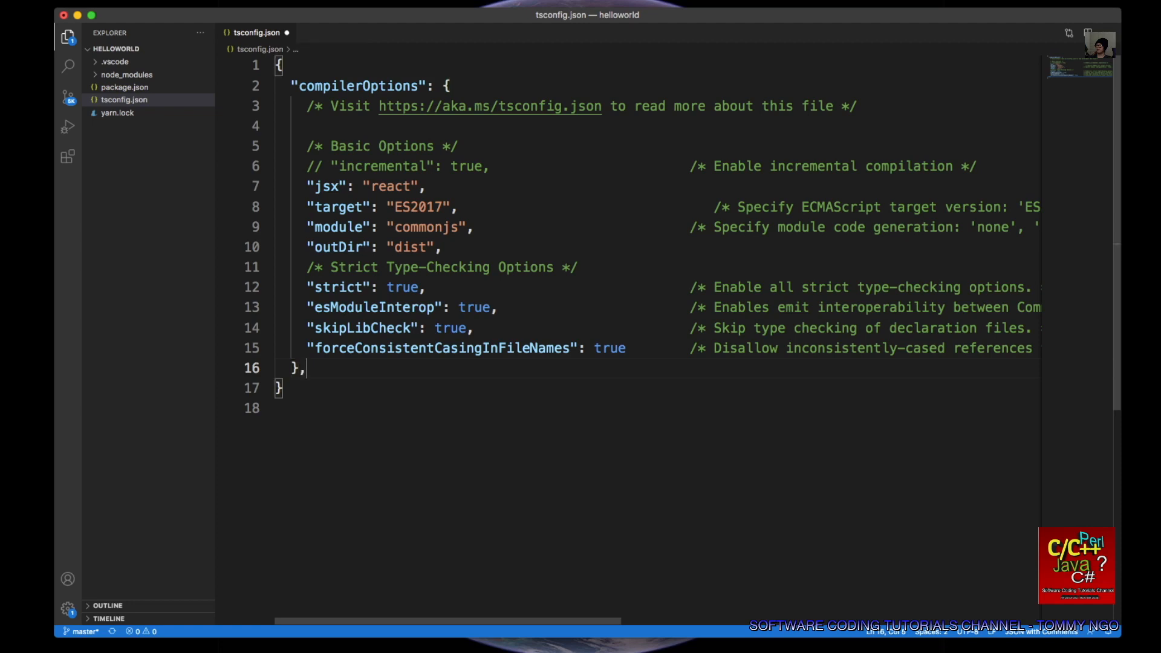
Add an "include": ["**/*.ts"] entry after compilerOptions.
type("\"include\"")
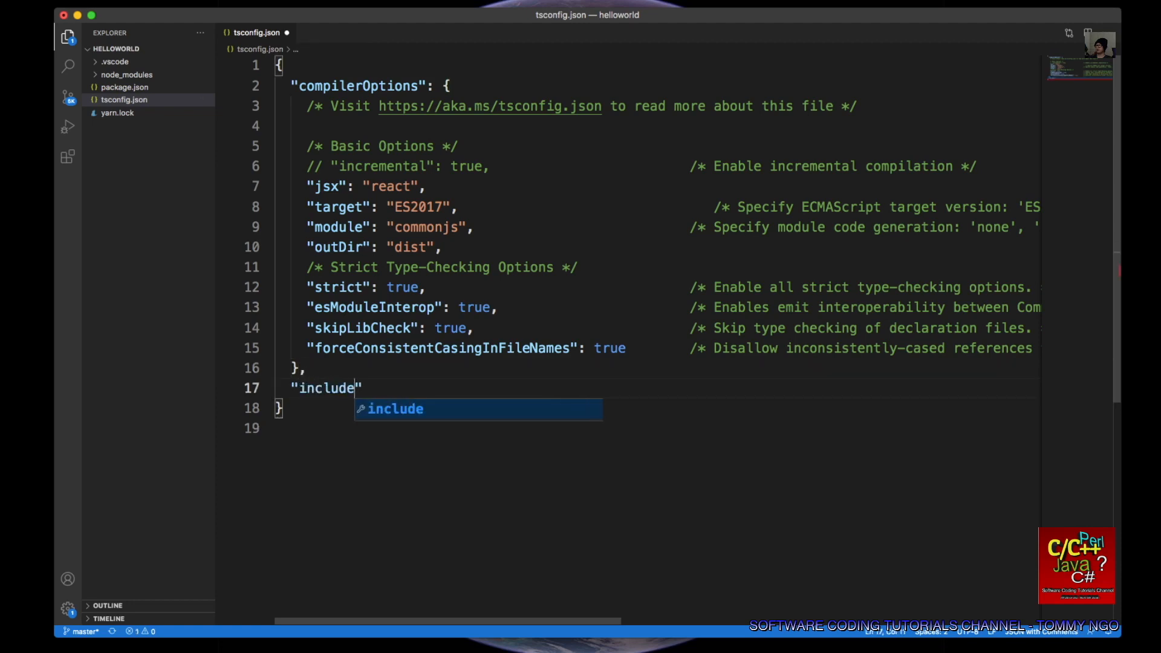
type(":")
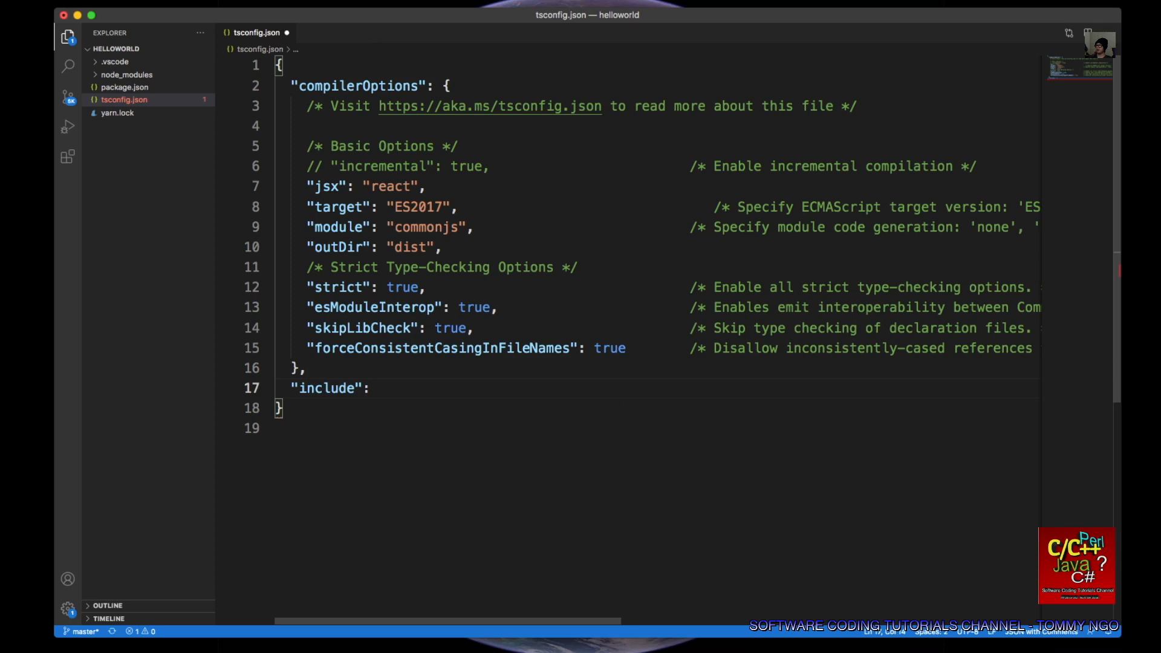
type("[]")
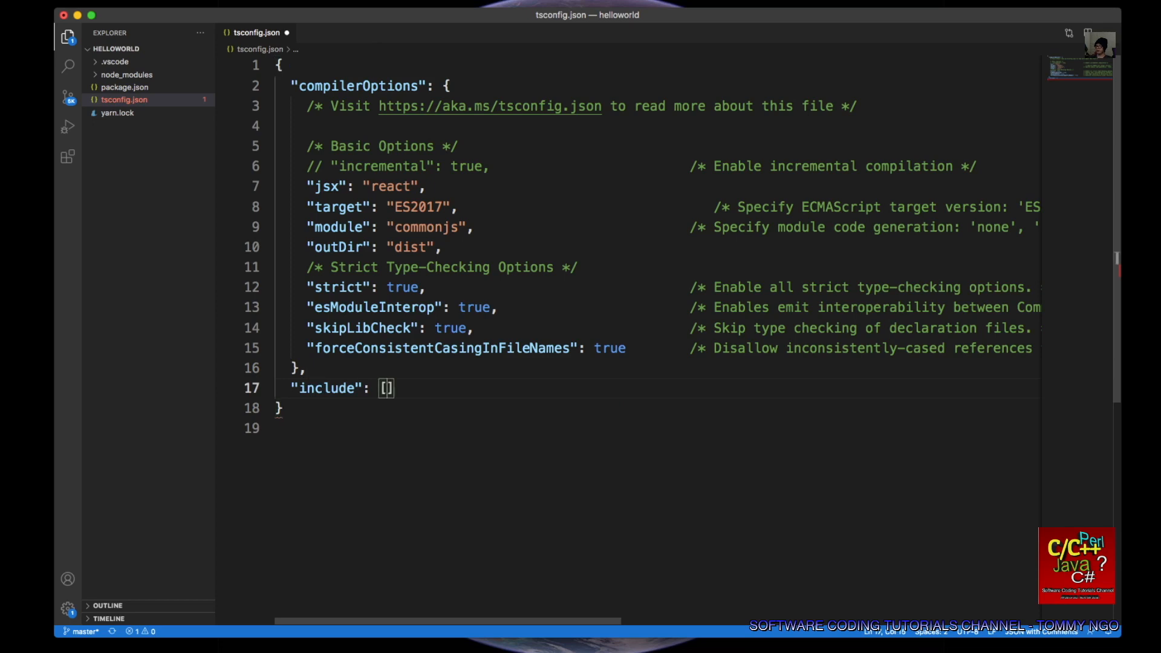
left_click(386, 388)
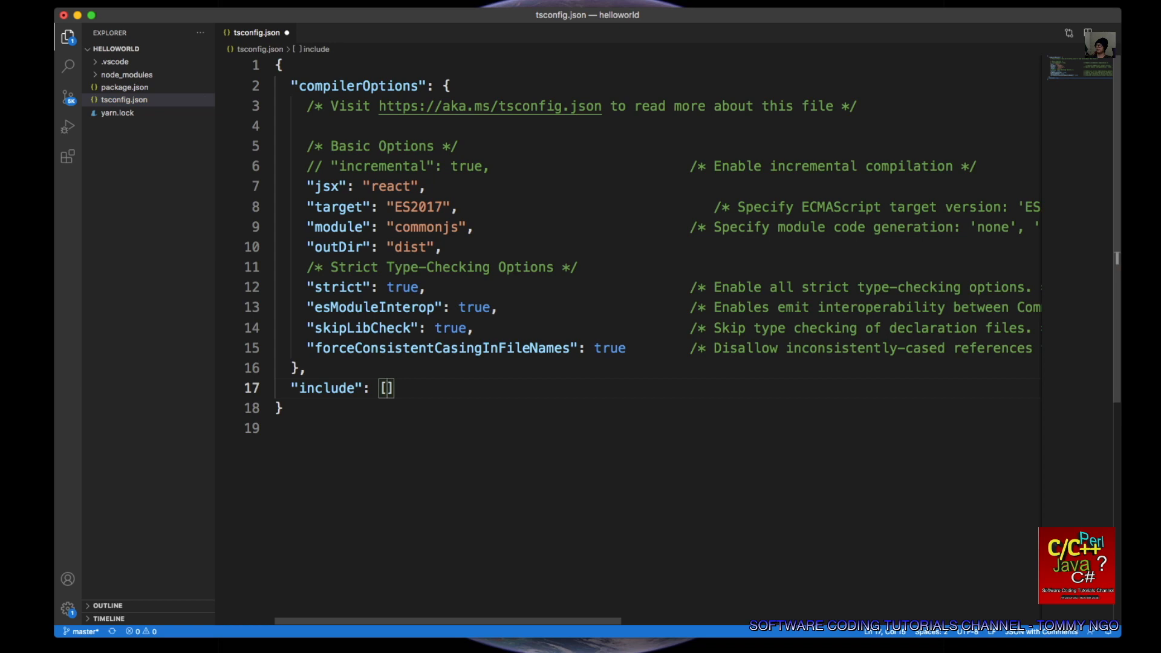
type("\"*\"")
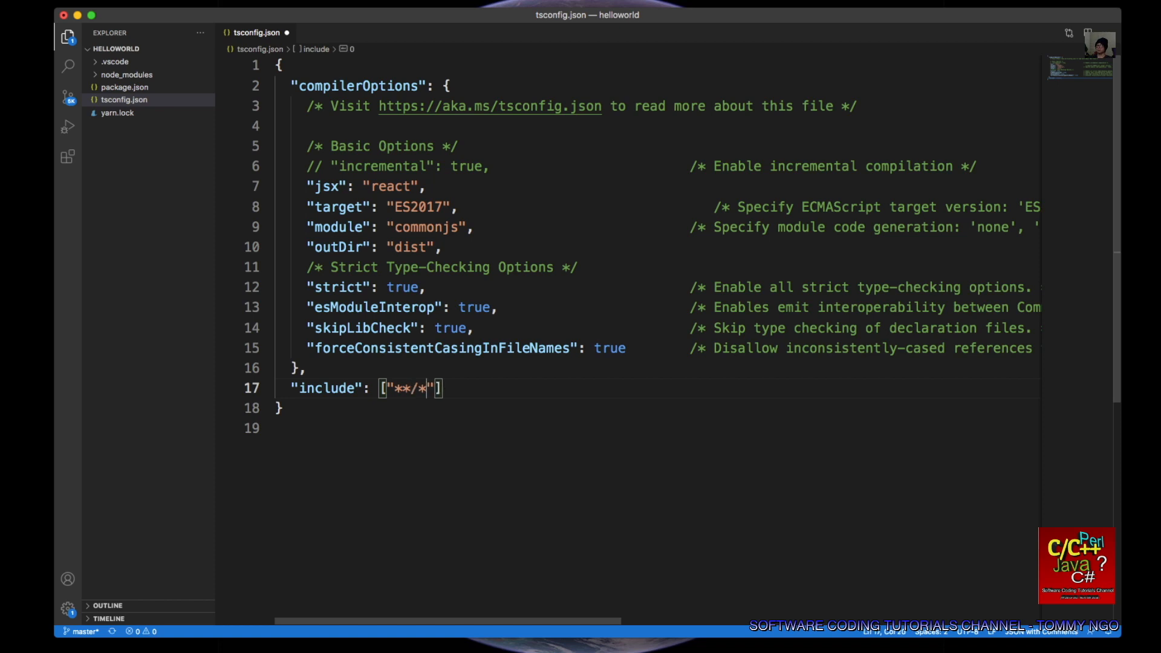
type(".ts")
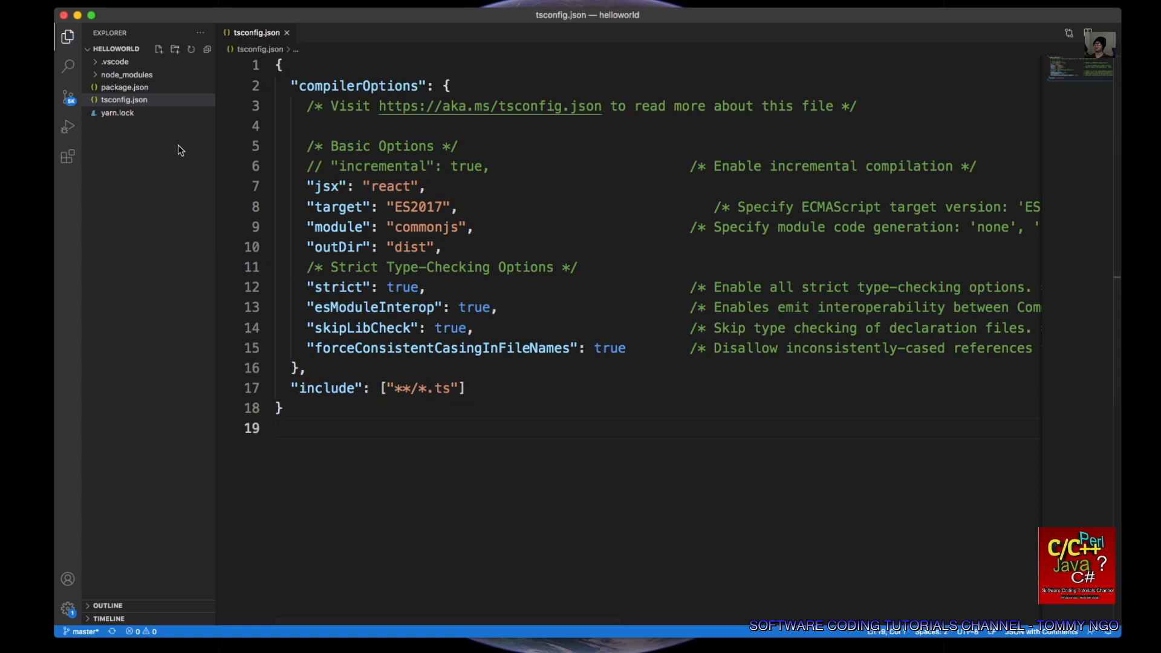
Create a new helloworld.ts file in the project via the Explorer.
left_click(158, 49)
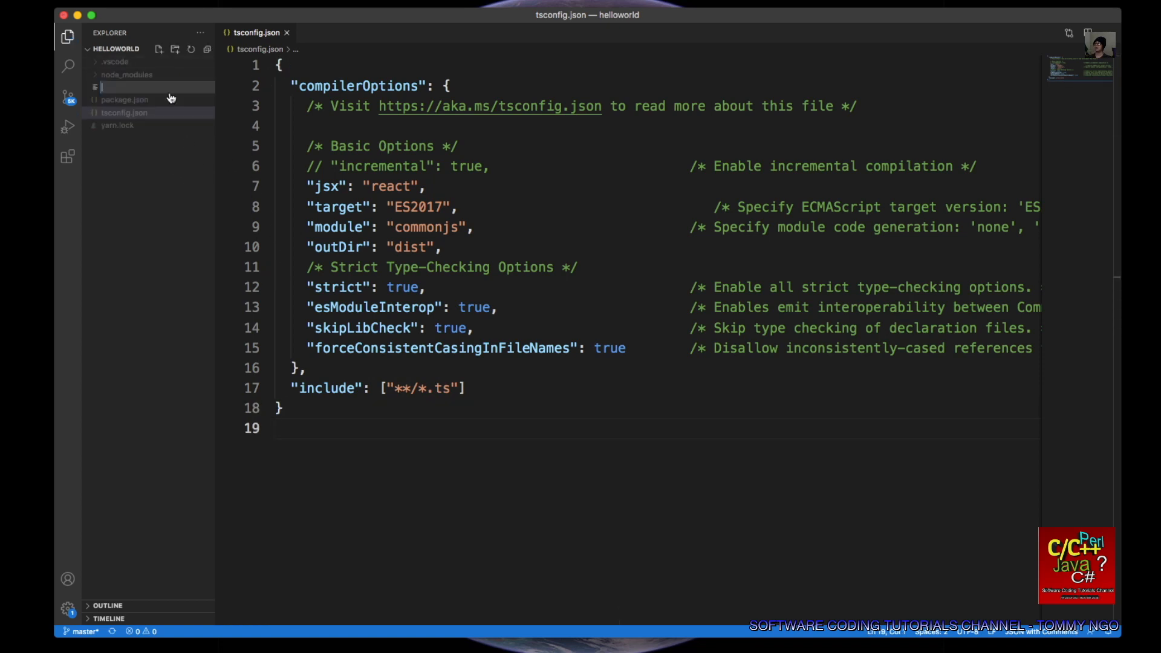
type("h")
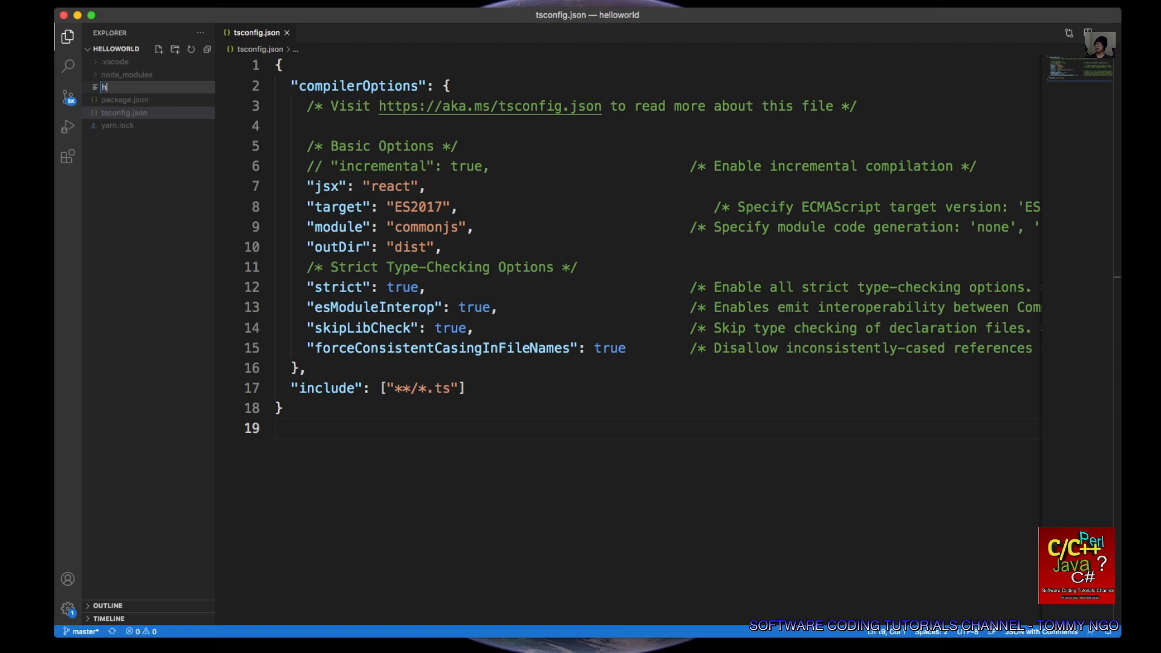
type("elloworld.ts")
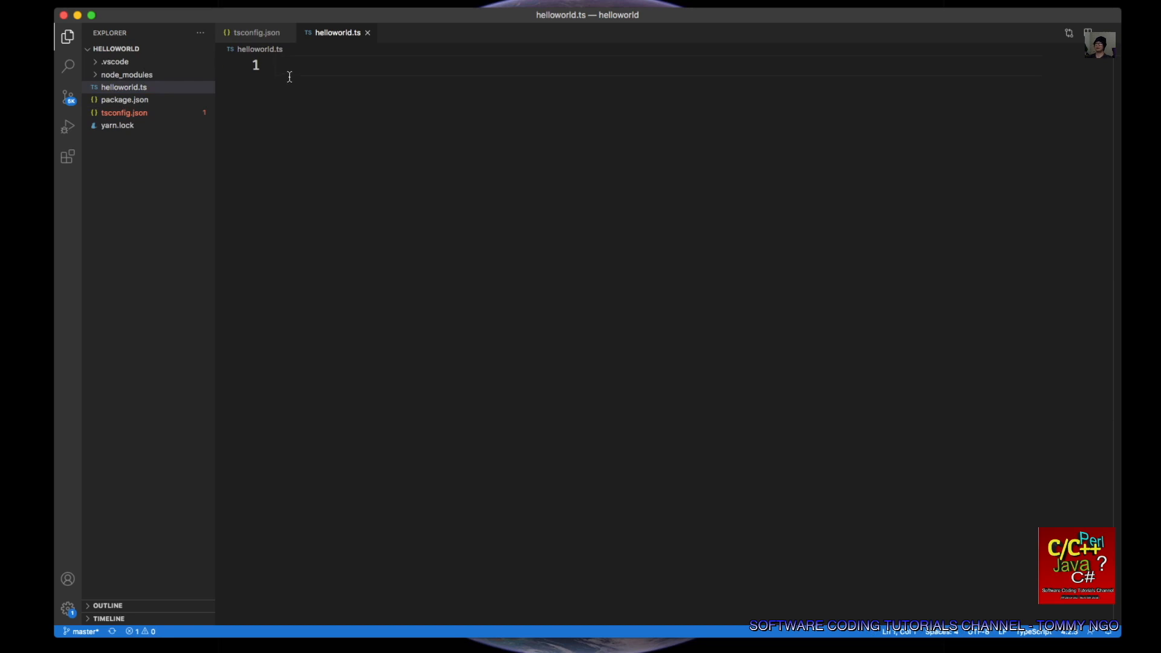
Define function sayHello(str: string) that logs "sayHello:" + str.
type("function")
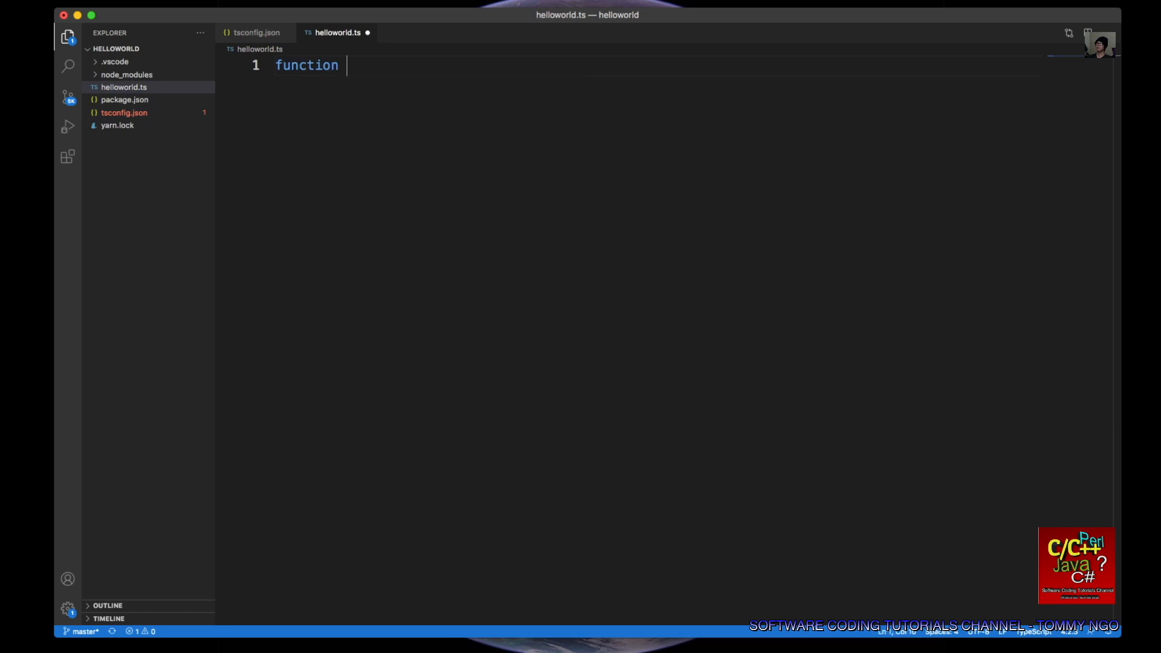
type("hello")
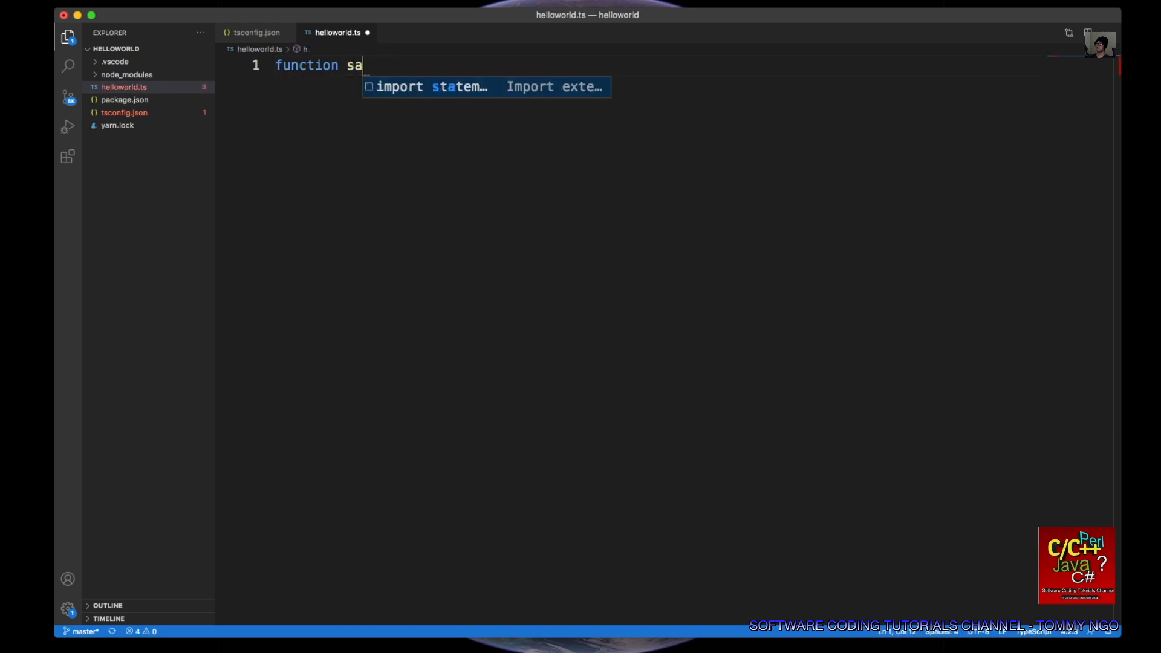
type("yHello()")
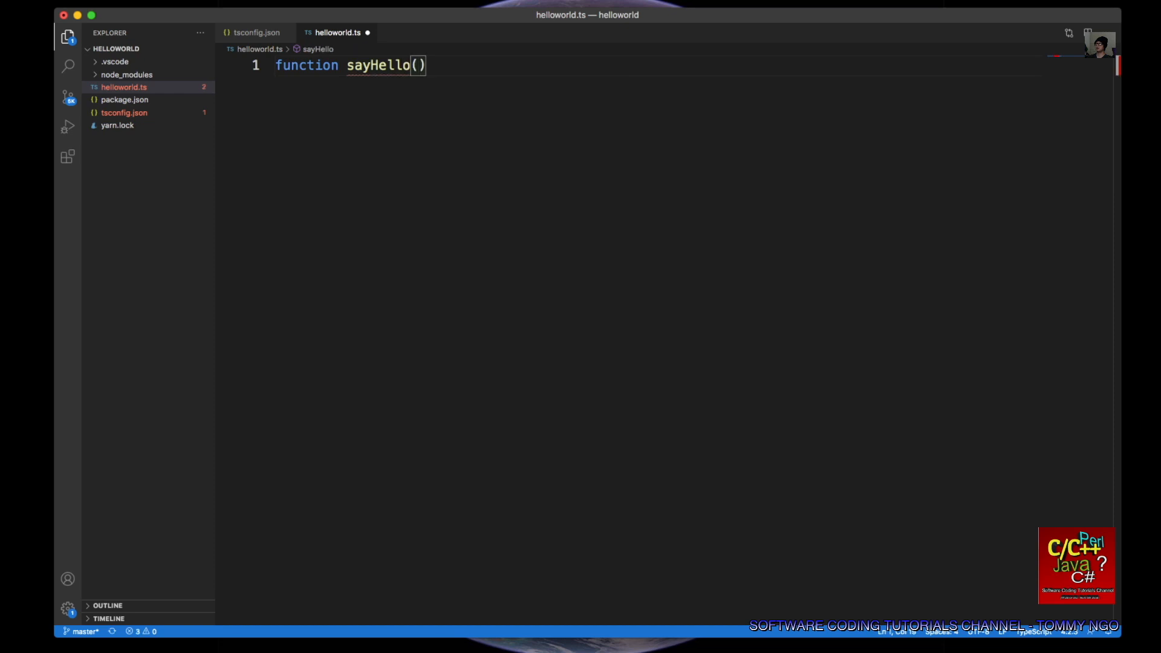
type("stri")
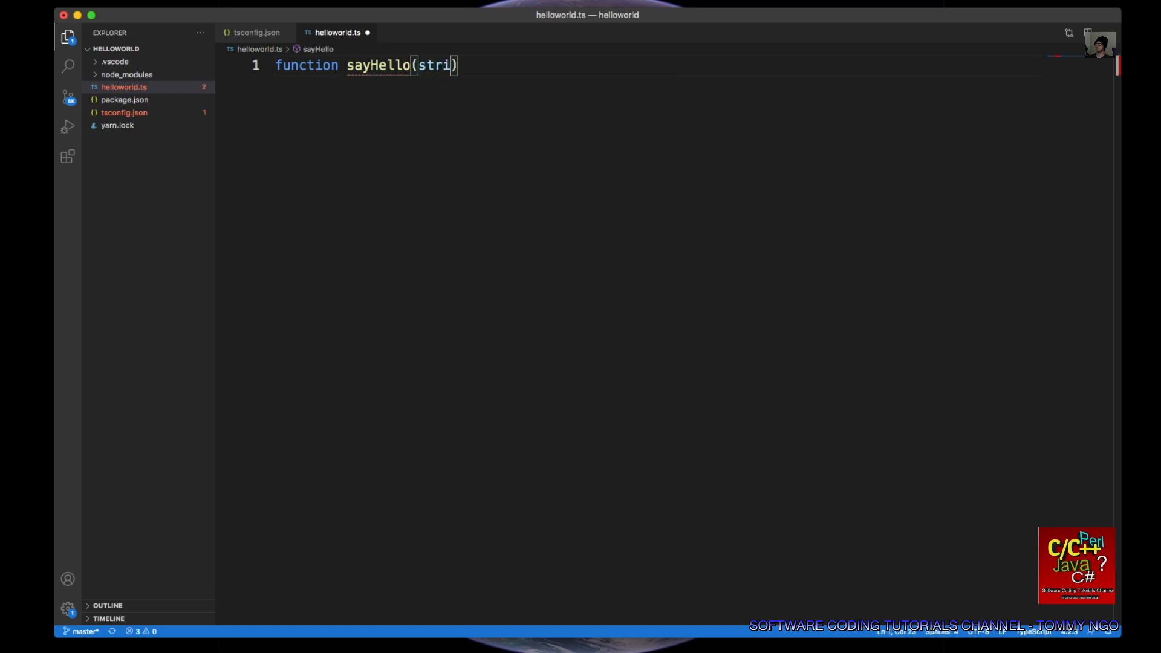
type(": st")
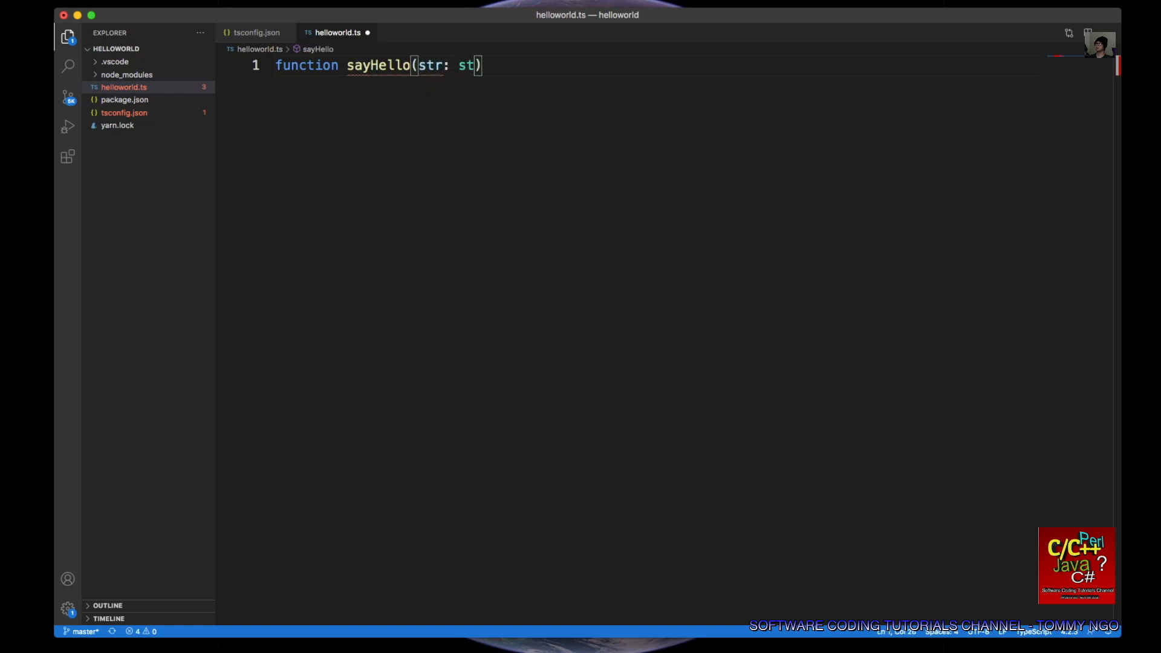
type("ring")
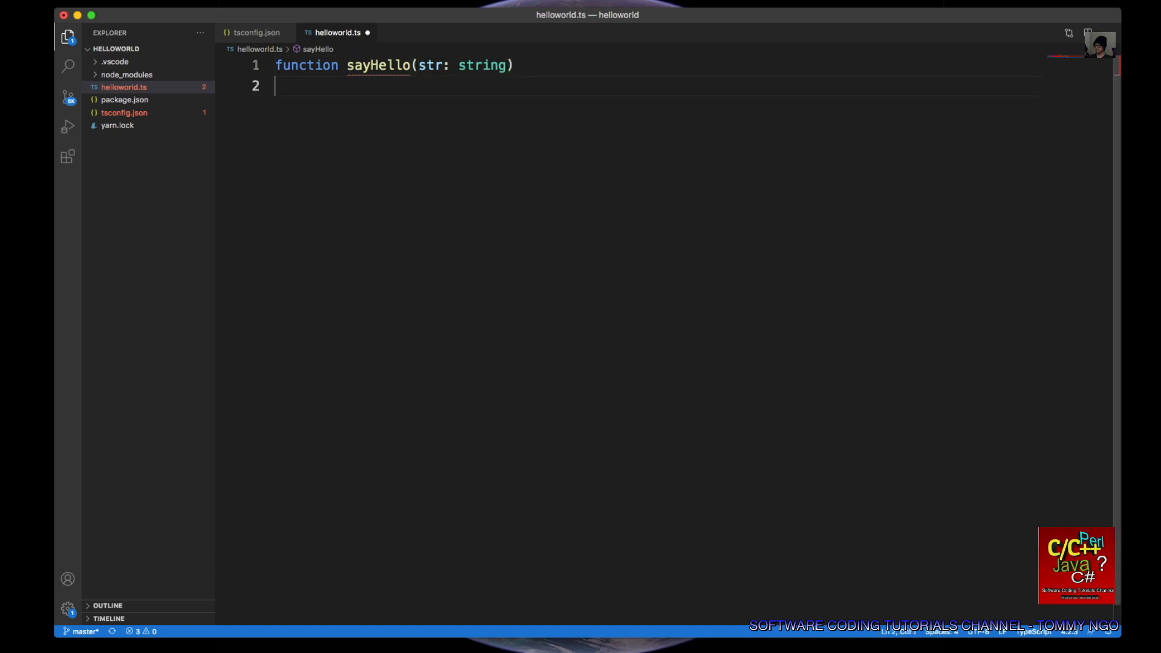
type("{")
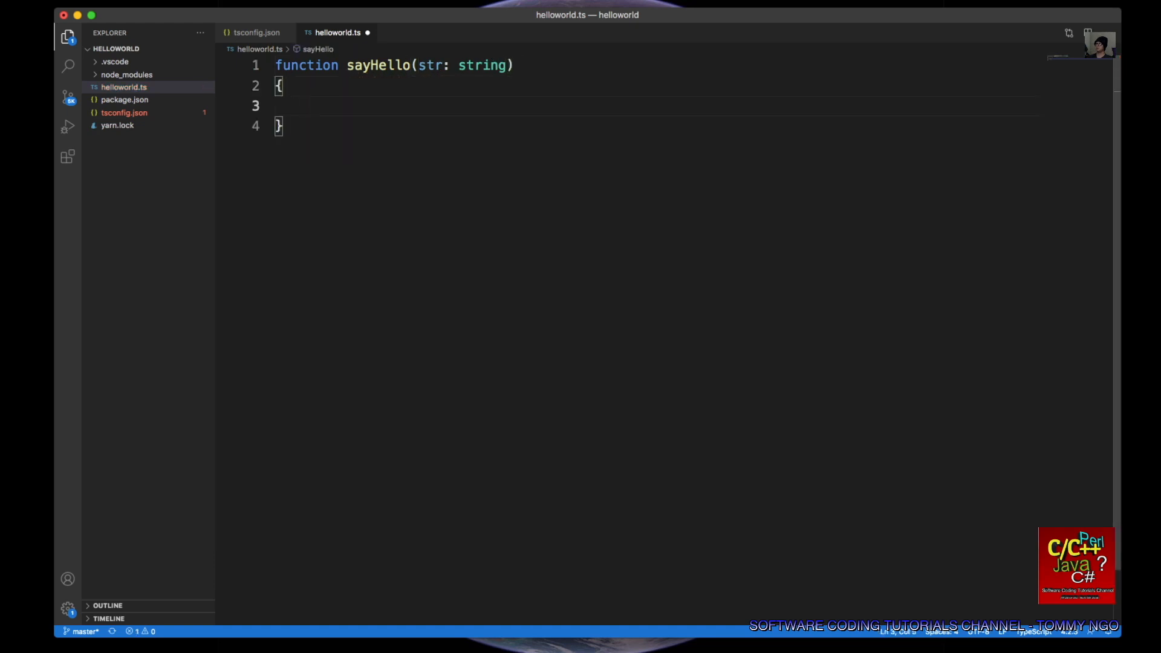
type("console.")
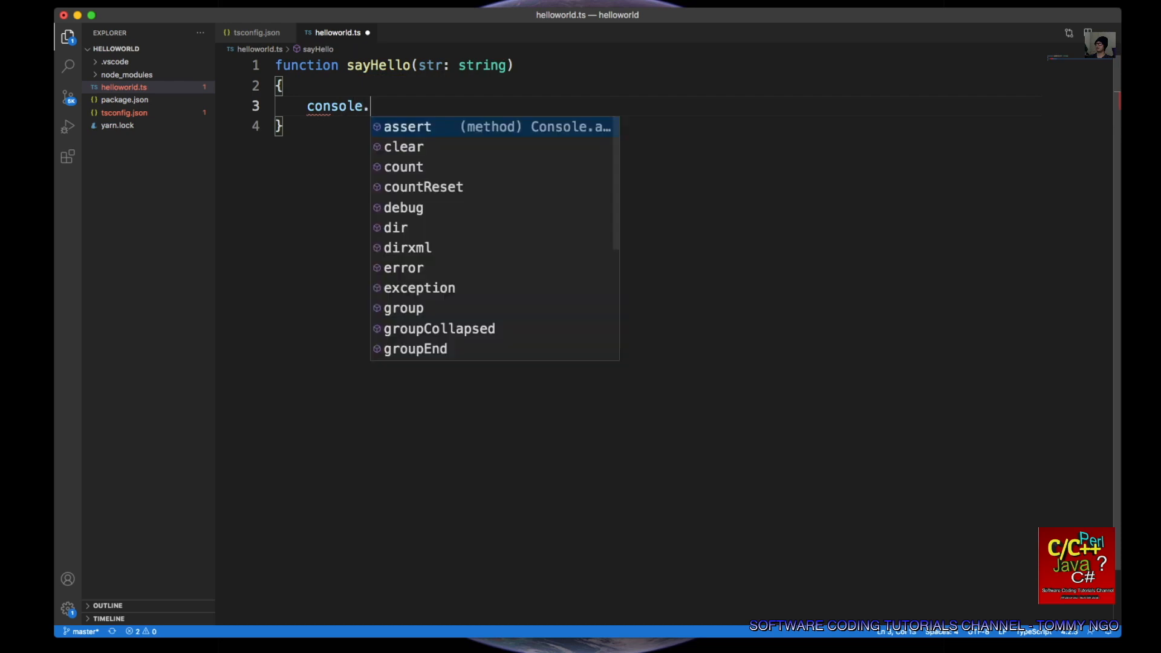
type("log(")
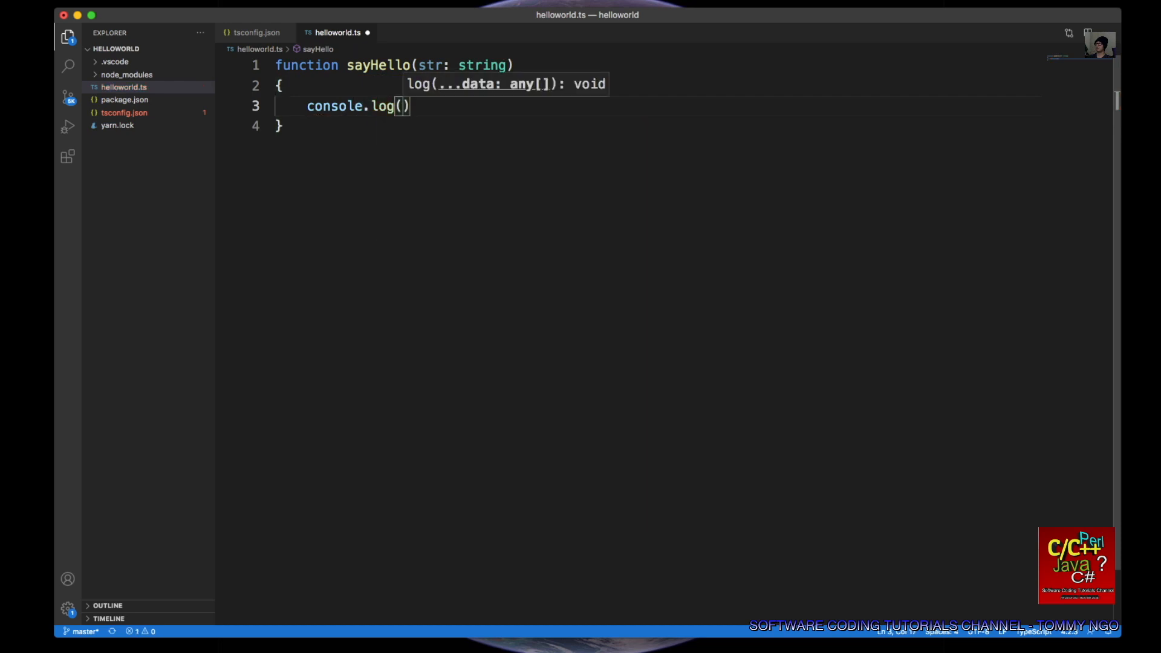
type("\"sayHello:\" + str")
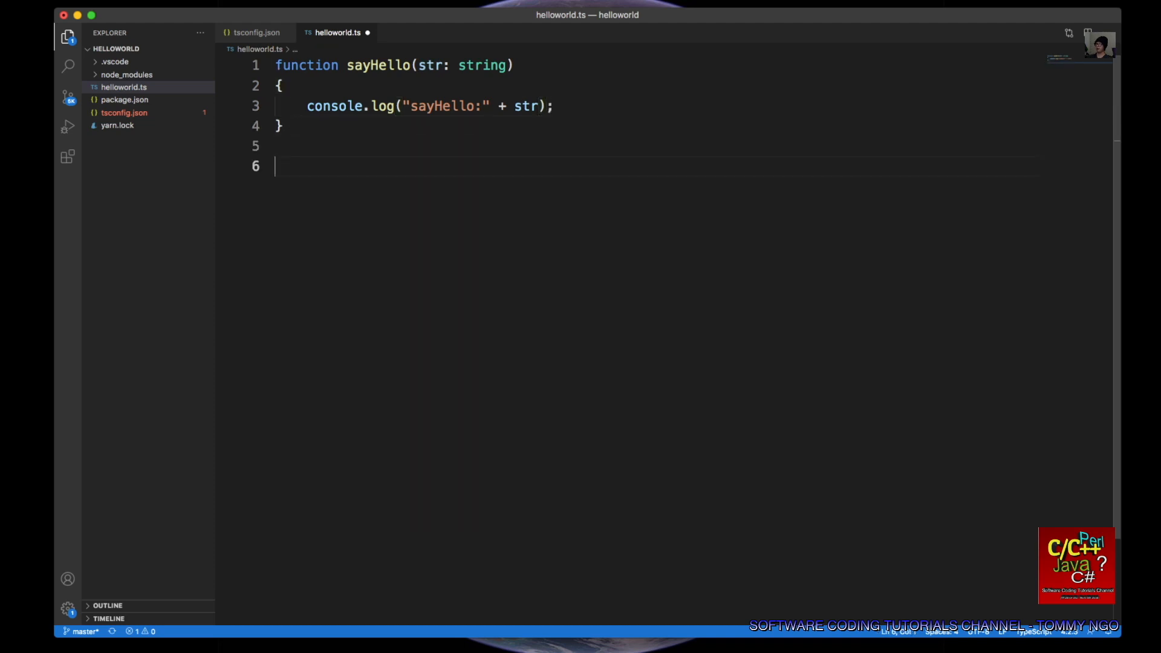
Call sayHello("Hello, Hello"); below the function.
type("say")
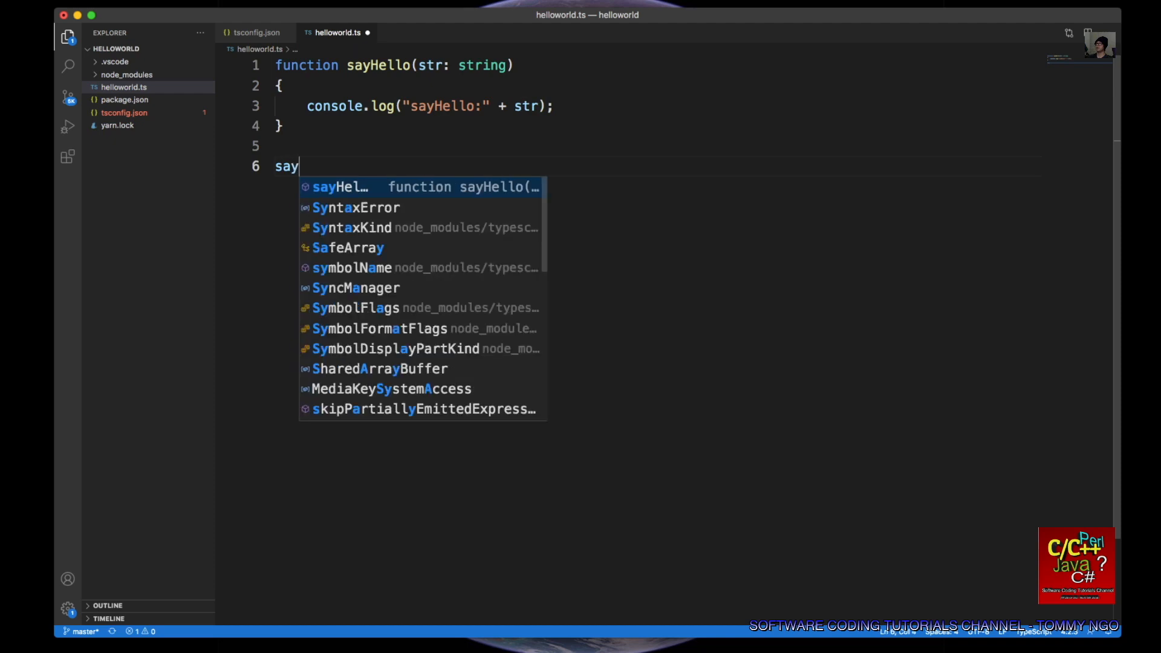
type("Hello")
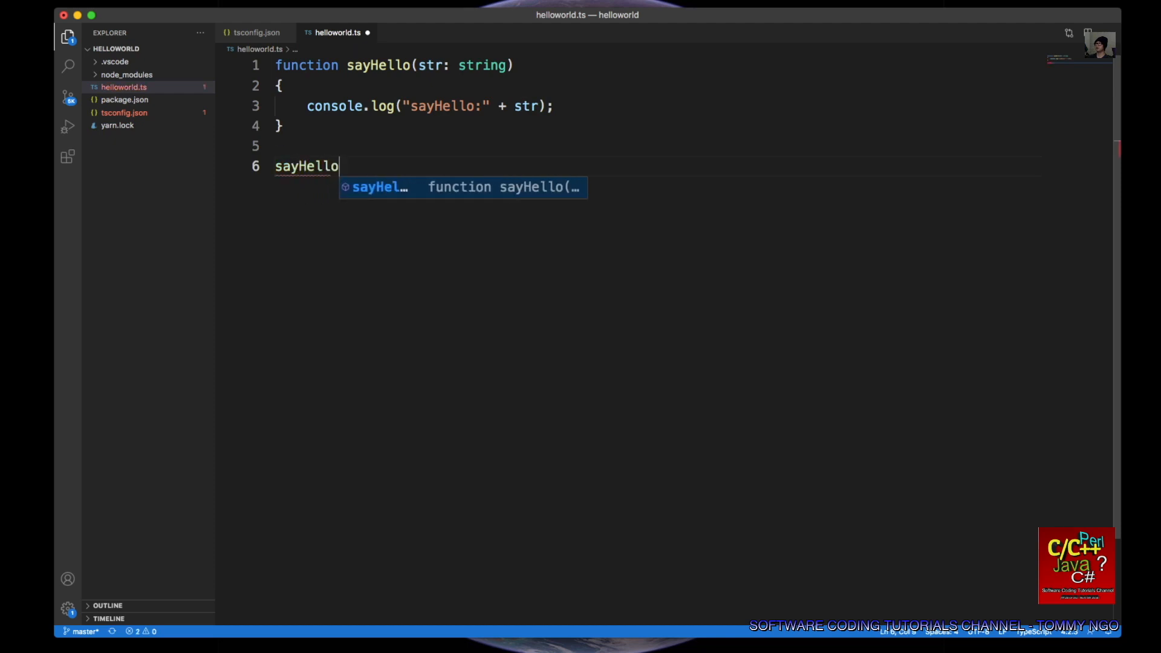
type("(\"Hello\"")
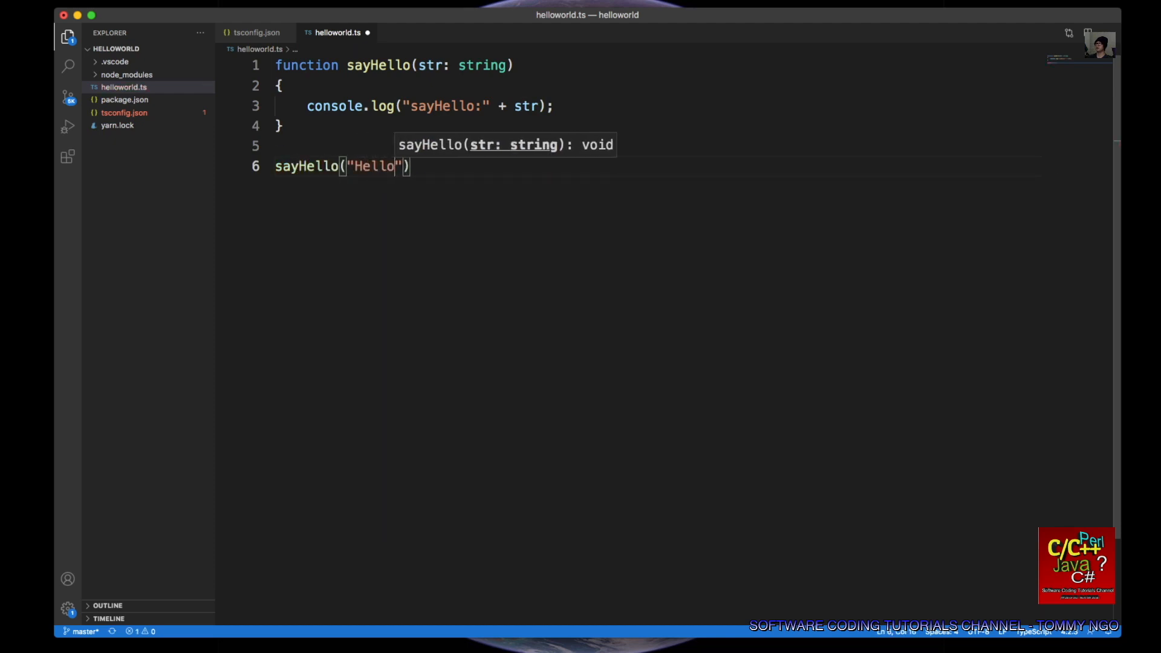
type(", Hello")
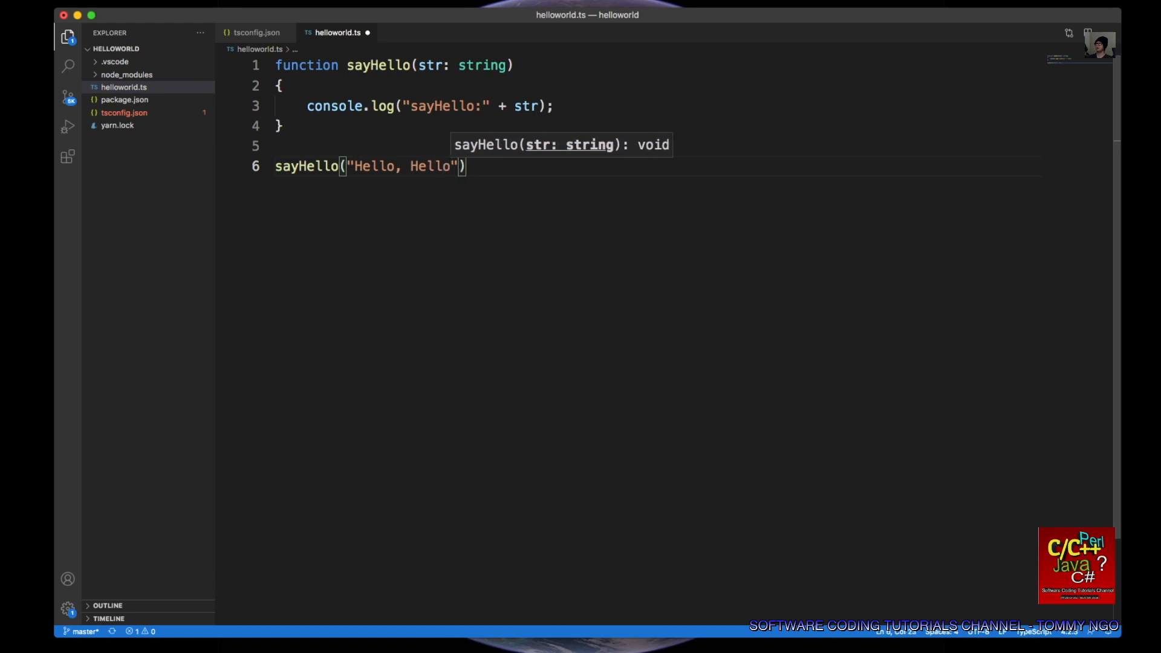
type(";")
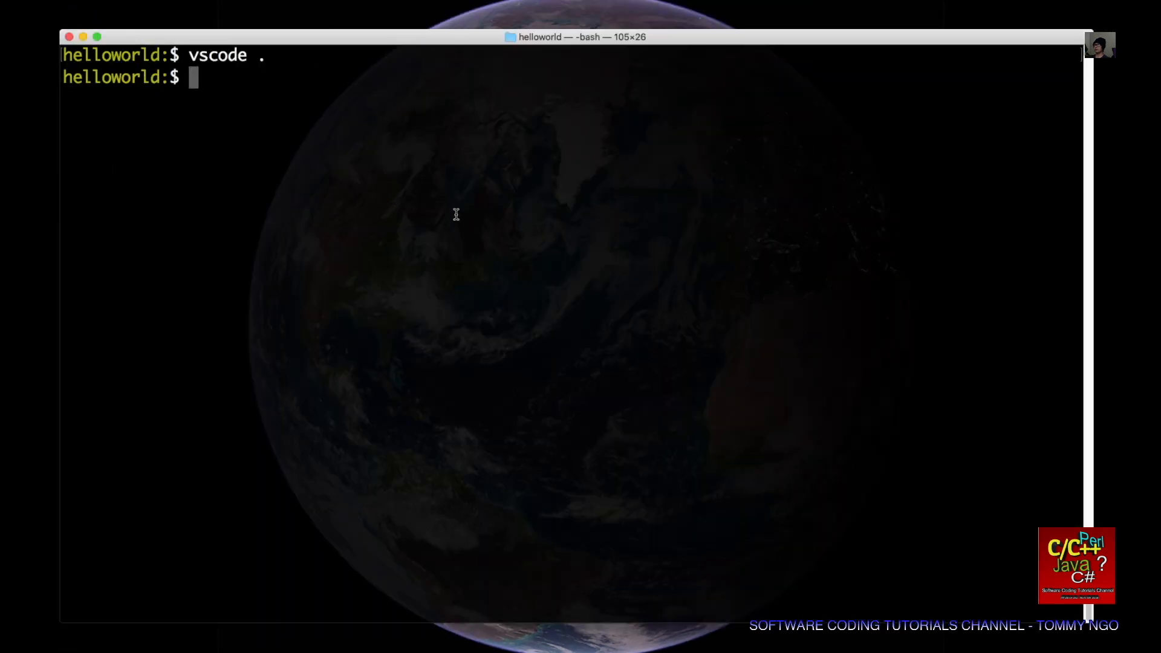
Clear the terminal and install nodemon with npm i -D.
type("clear")
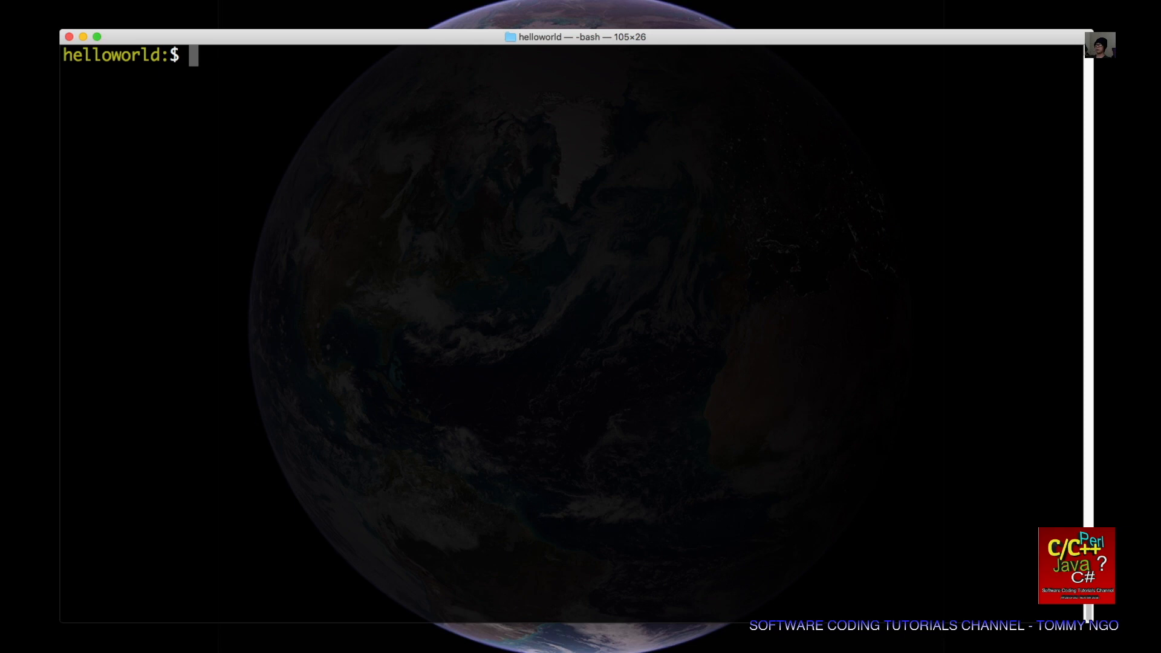
type("npm")
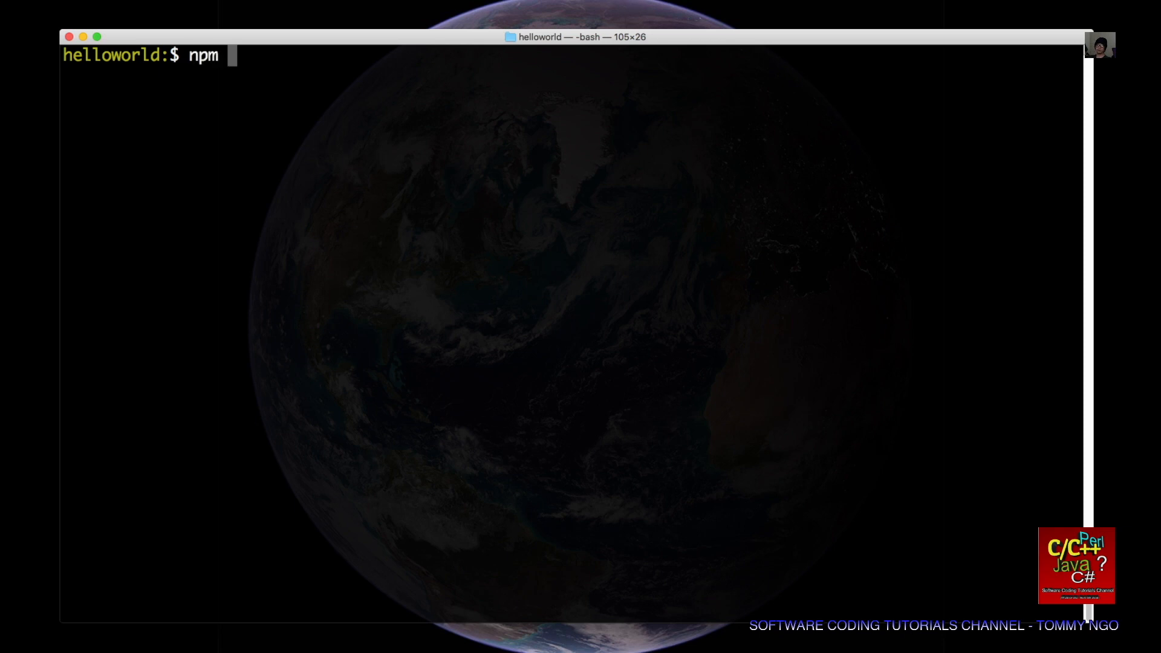
type("i -D")
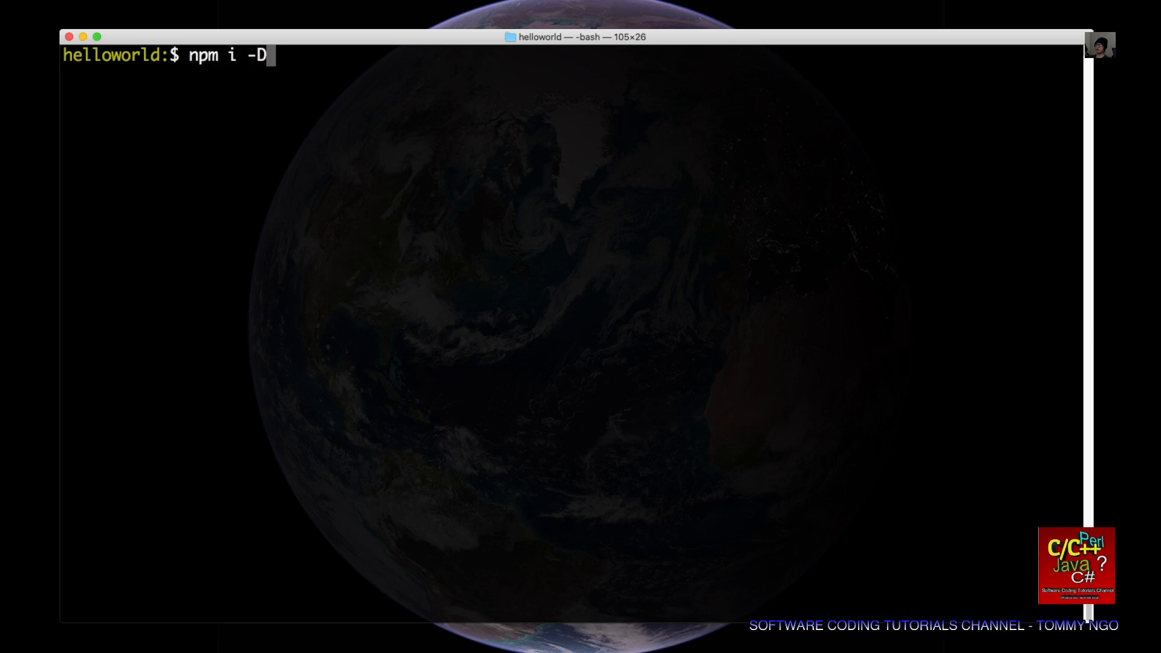
type("nodemo")
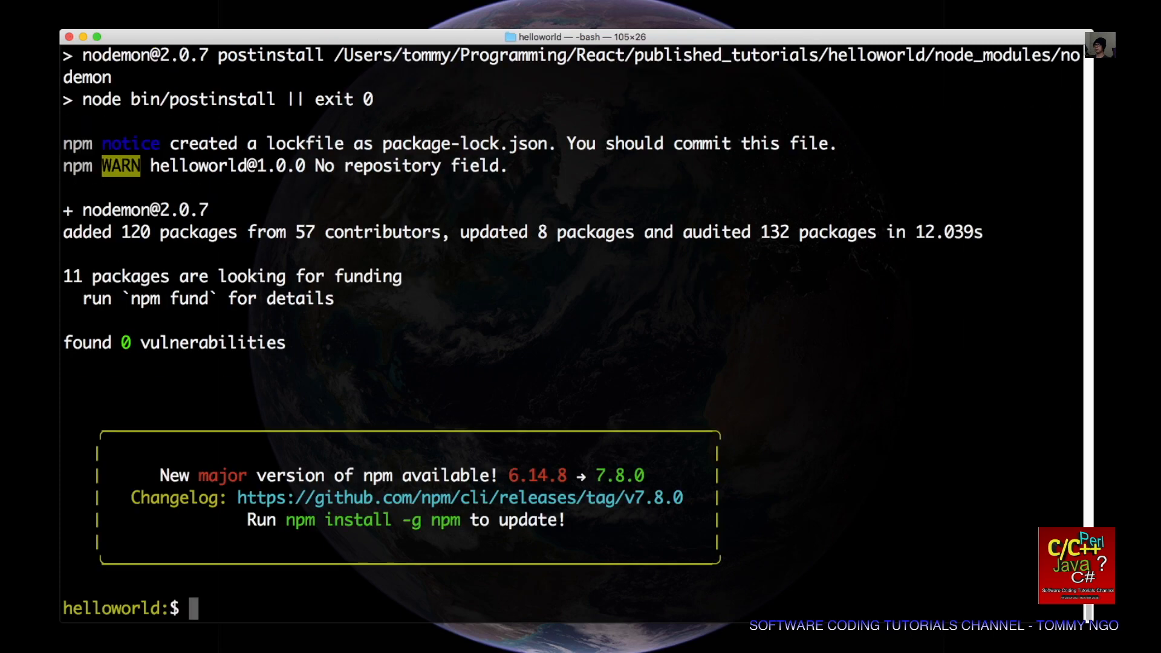
Clear again and install concurrently as a dev dependency.
type("clear")
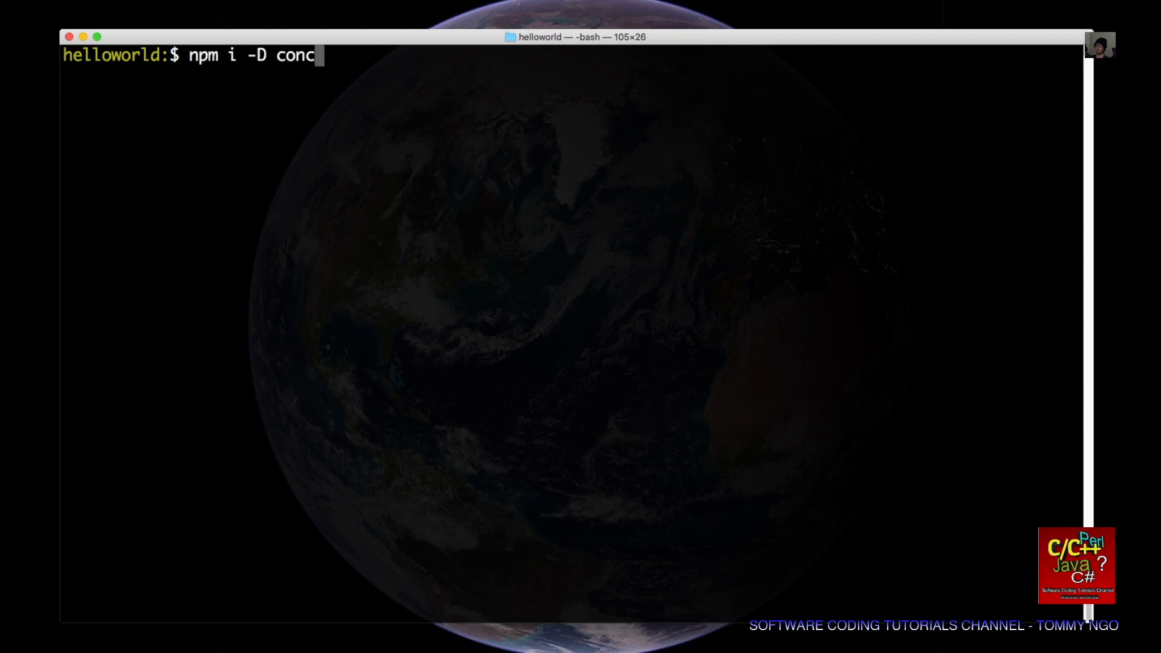
type("urrently")
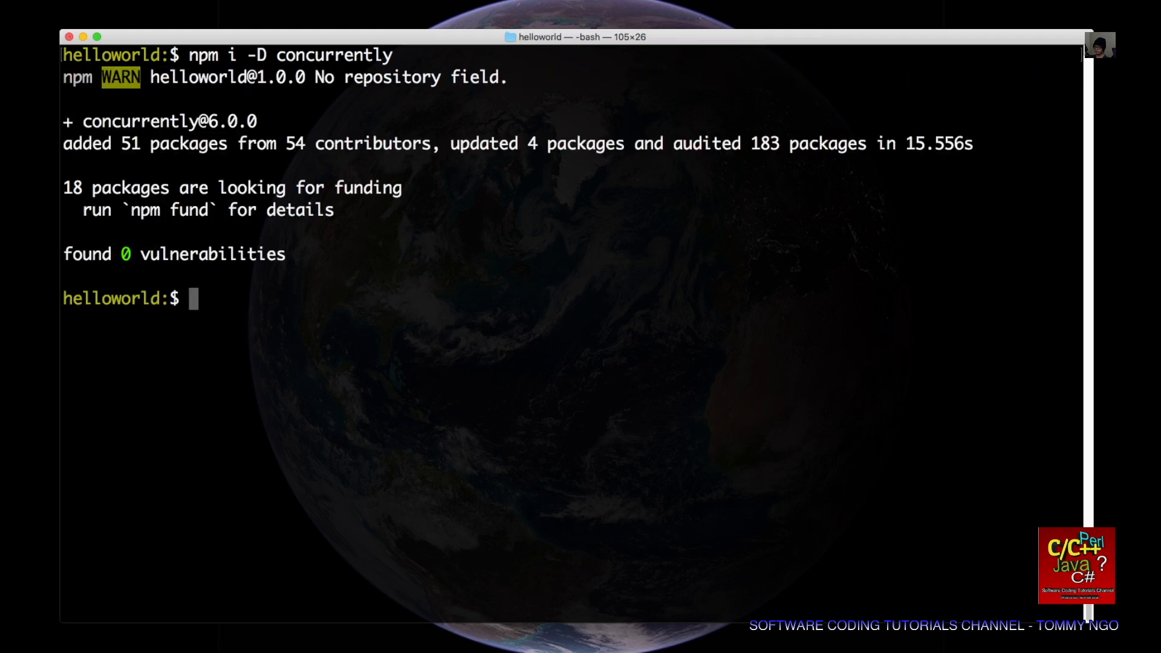
mouse_move(538, 297)
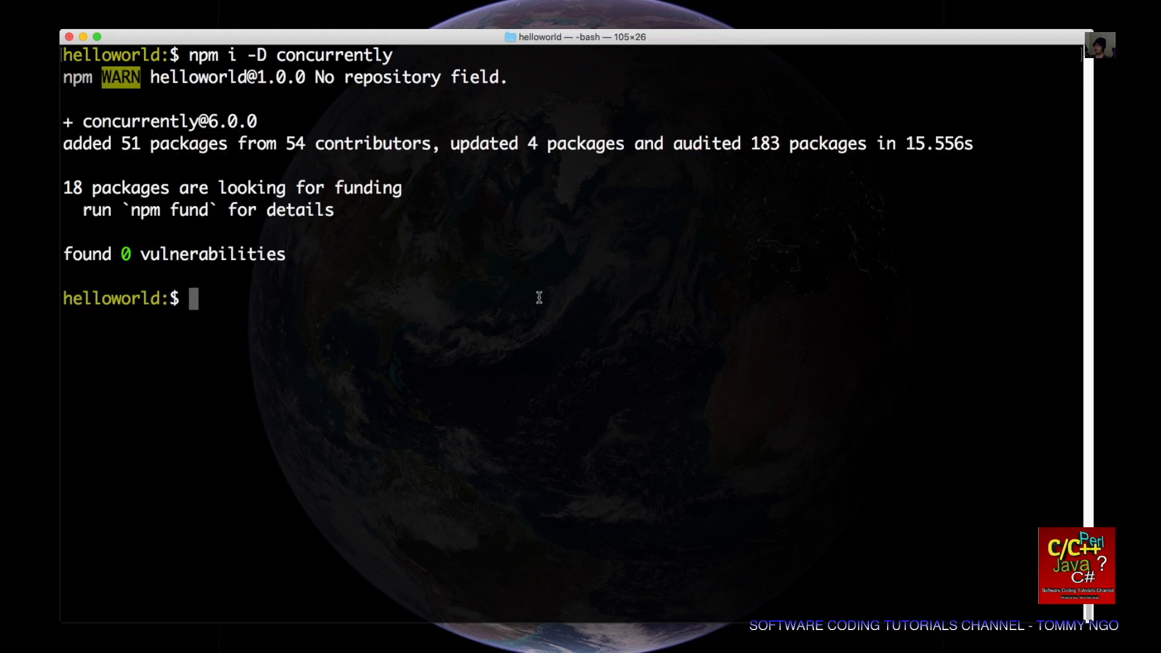
mouse_move(508, 302)
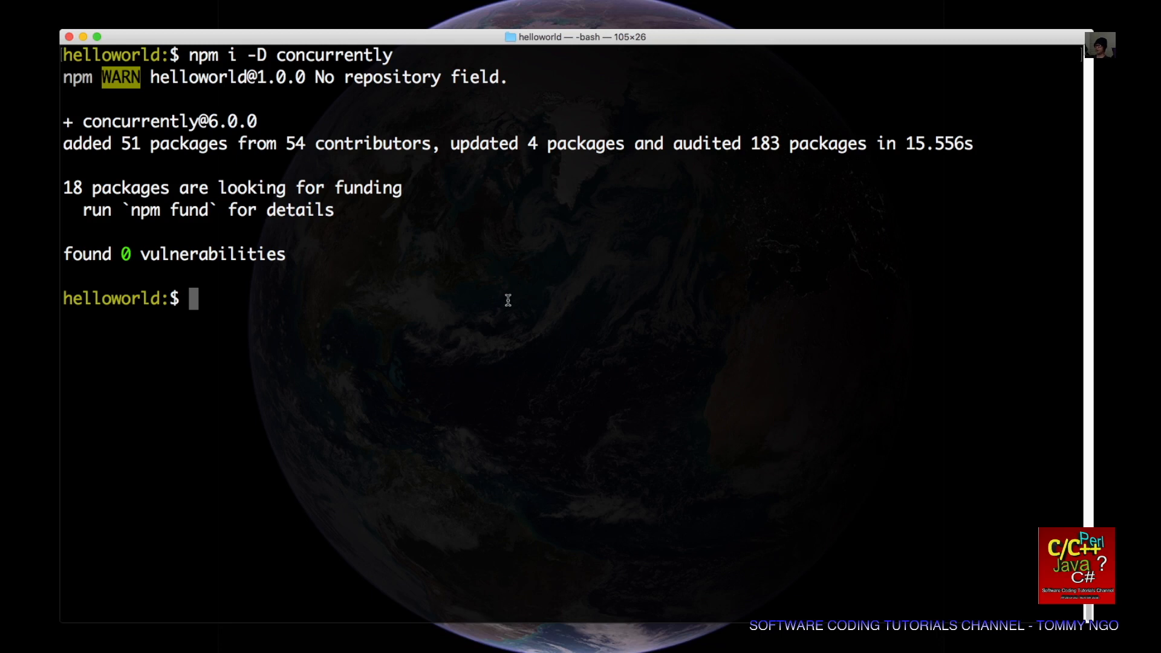
type("v")
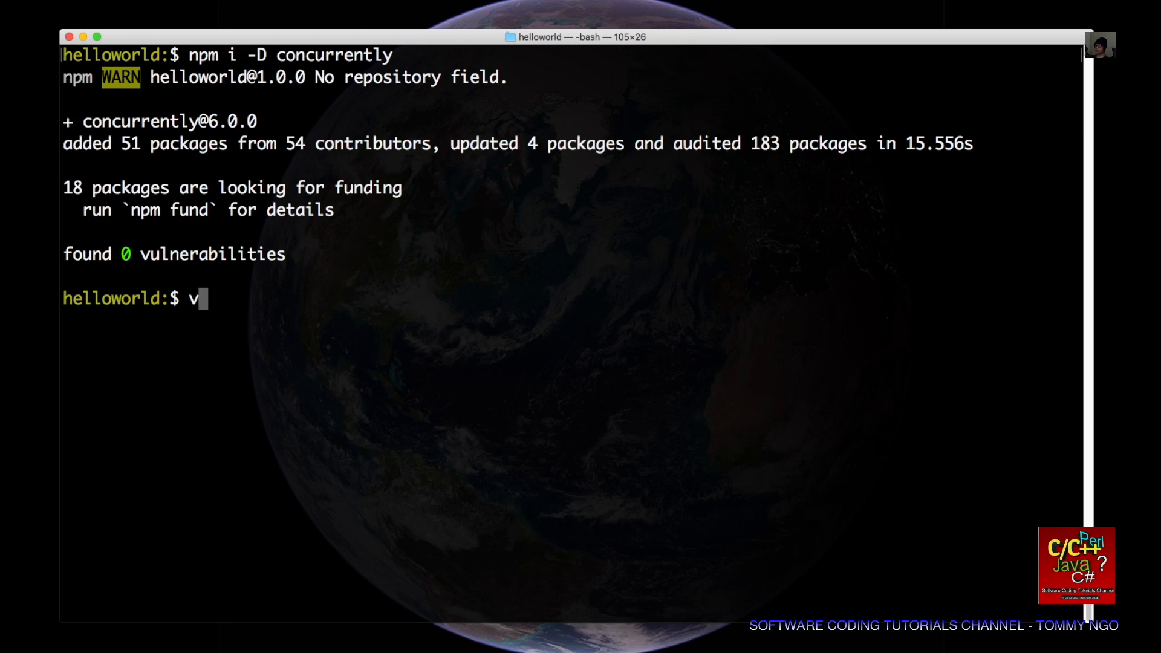
Start build.sh in vim with a #!/bin/bash shebang line.
type("im build")
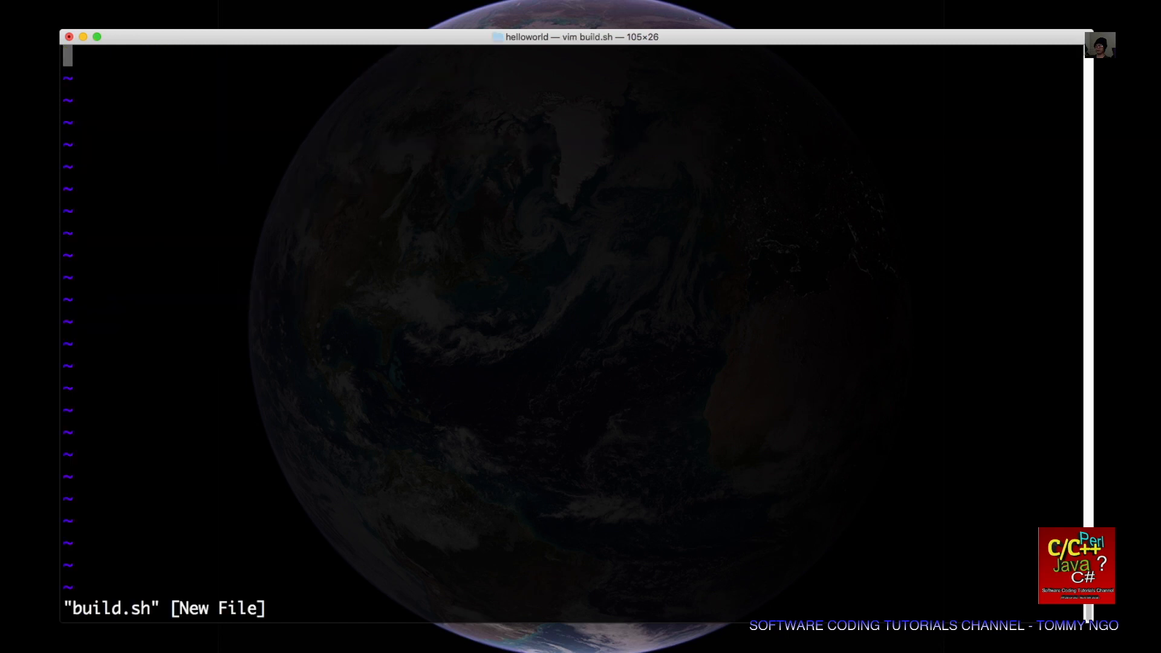
type("#!/")
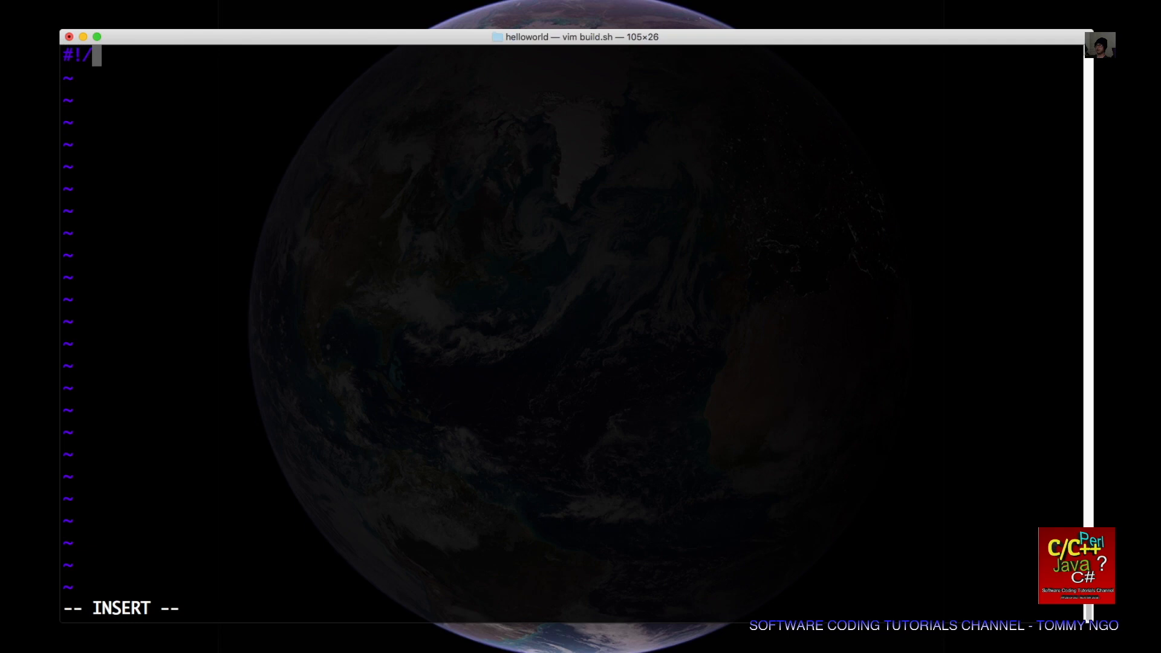
type("bin/bash")
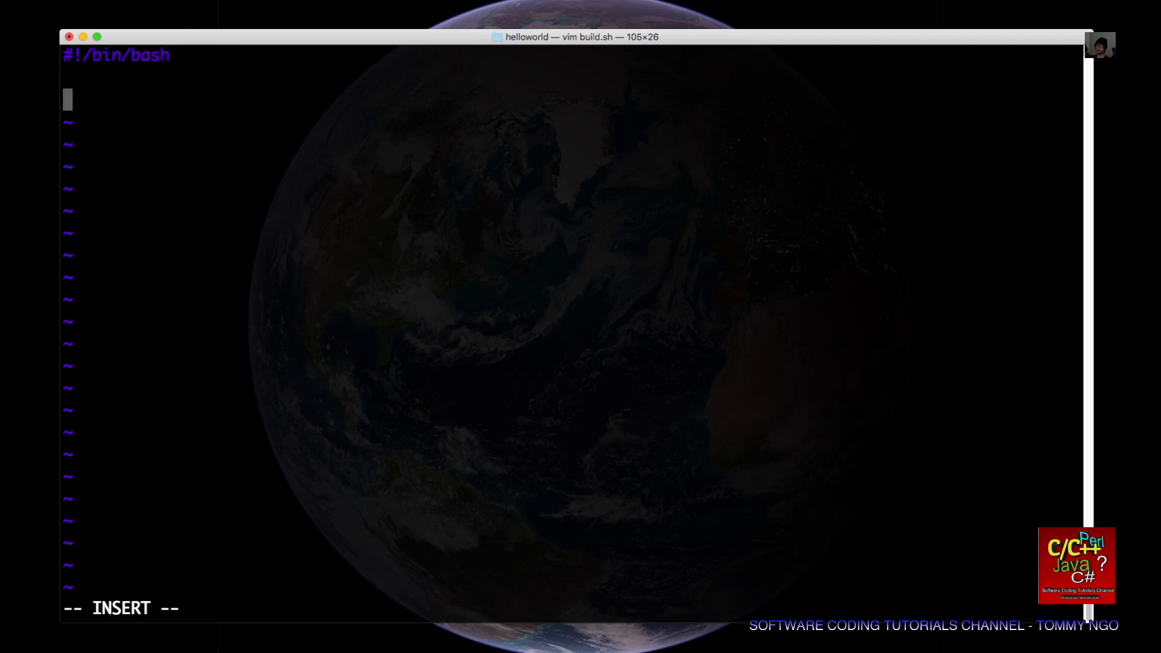
Add the line npx concurrently "tsc -w" "nodemon -w dist -q dist/helloworld.js" and leave insert mode.
type("npx")
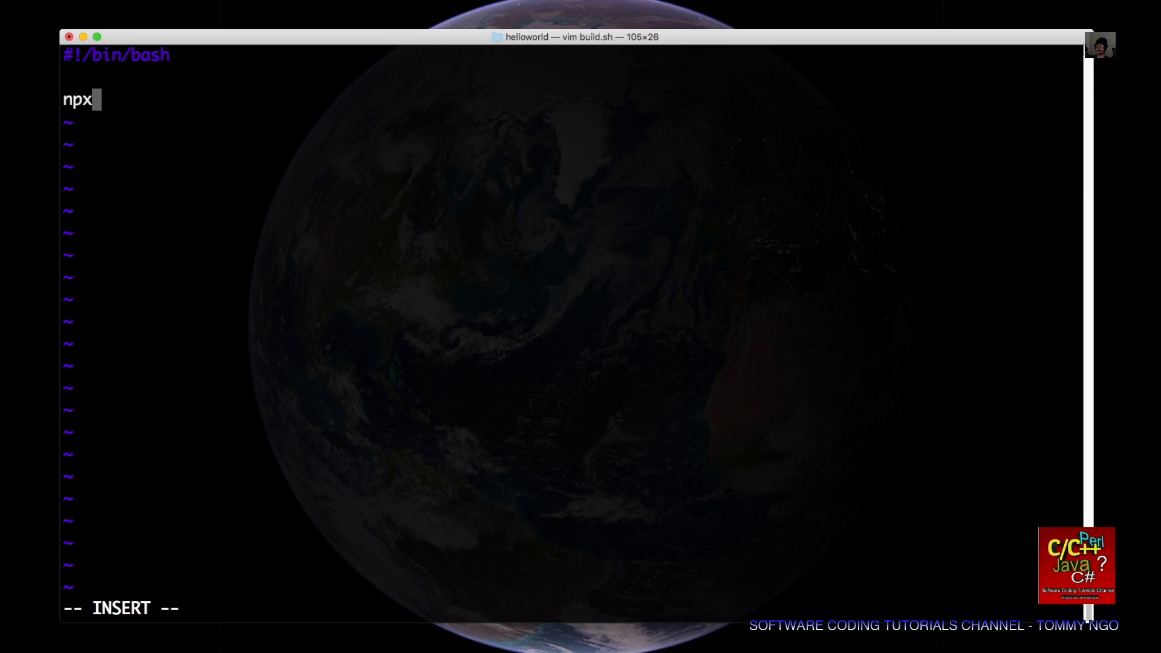
type("concurr")
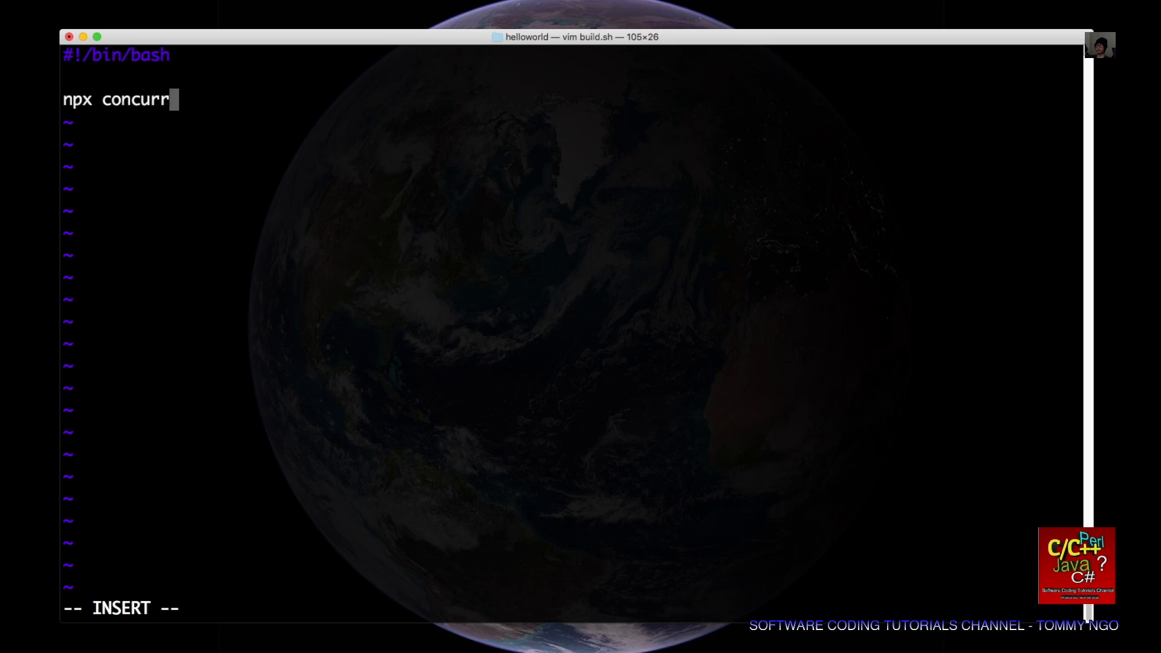
type("ently")
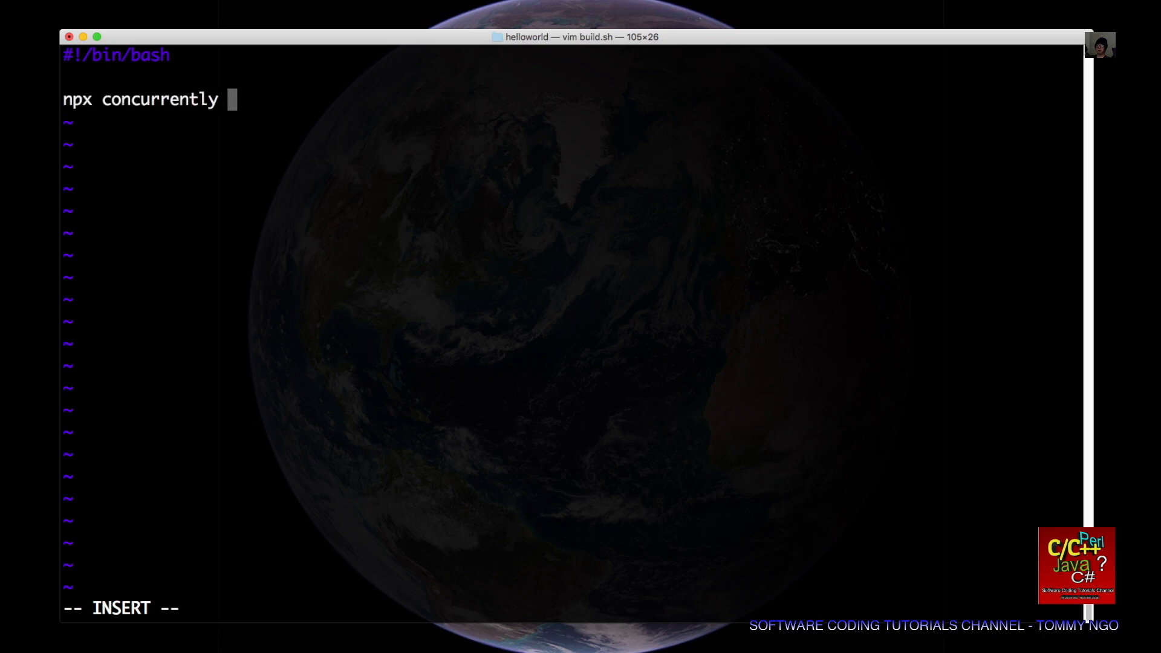
type("\"tsc -")
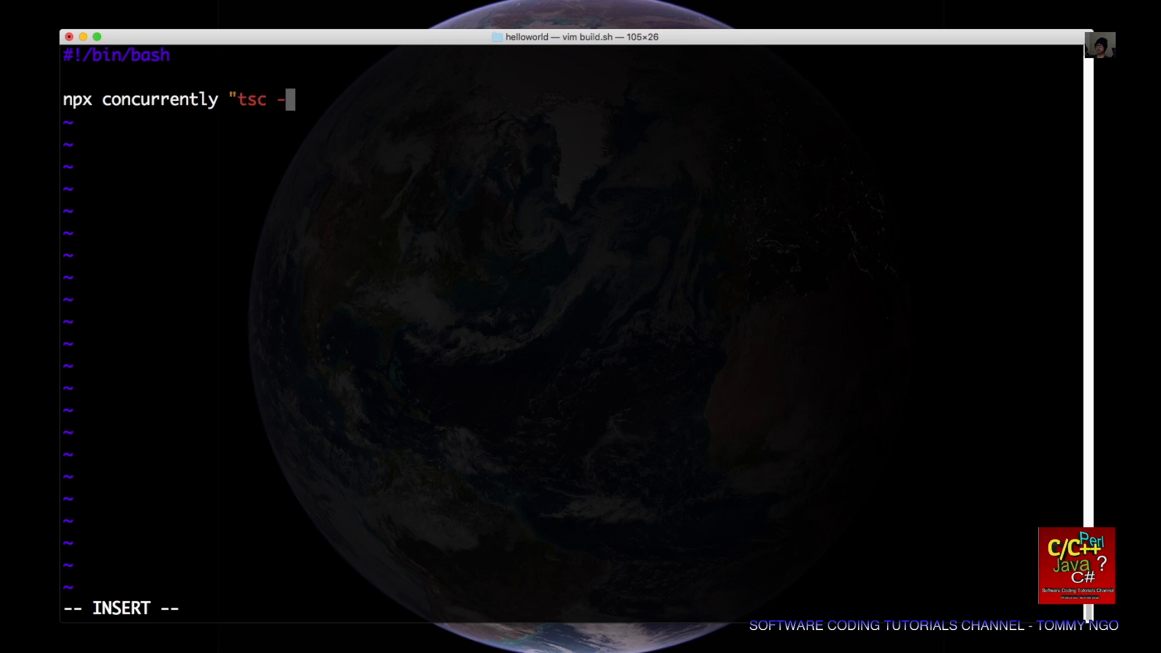
type("w")
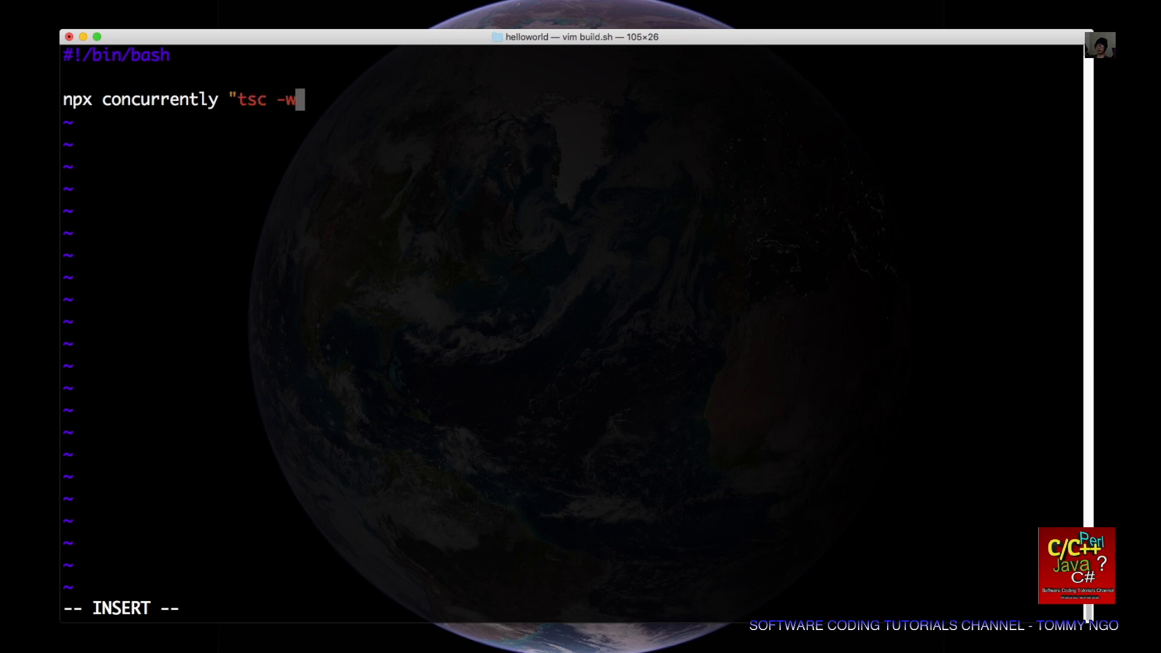
type("\" \"")
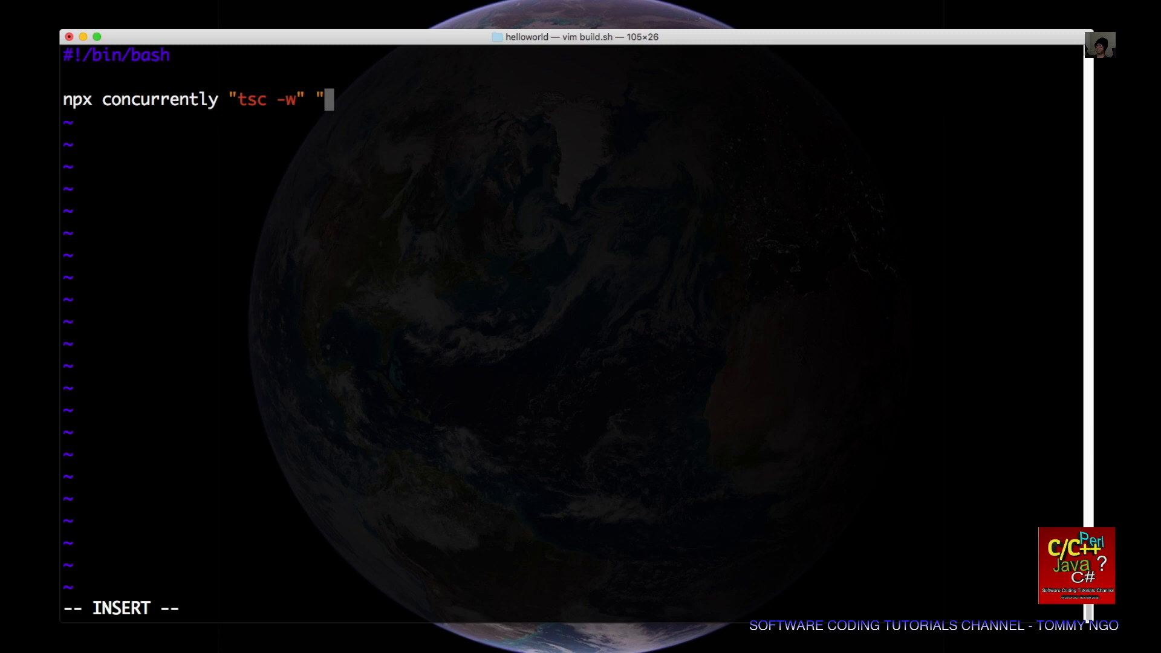
type("nodemon -w")
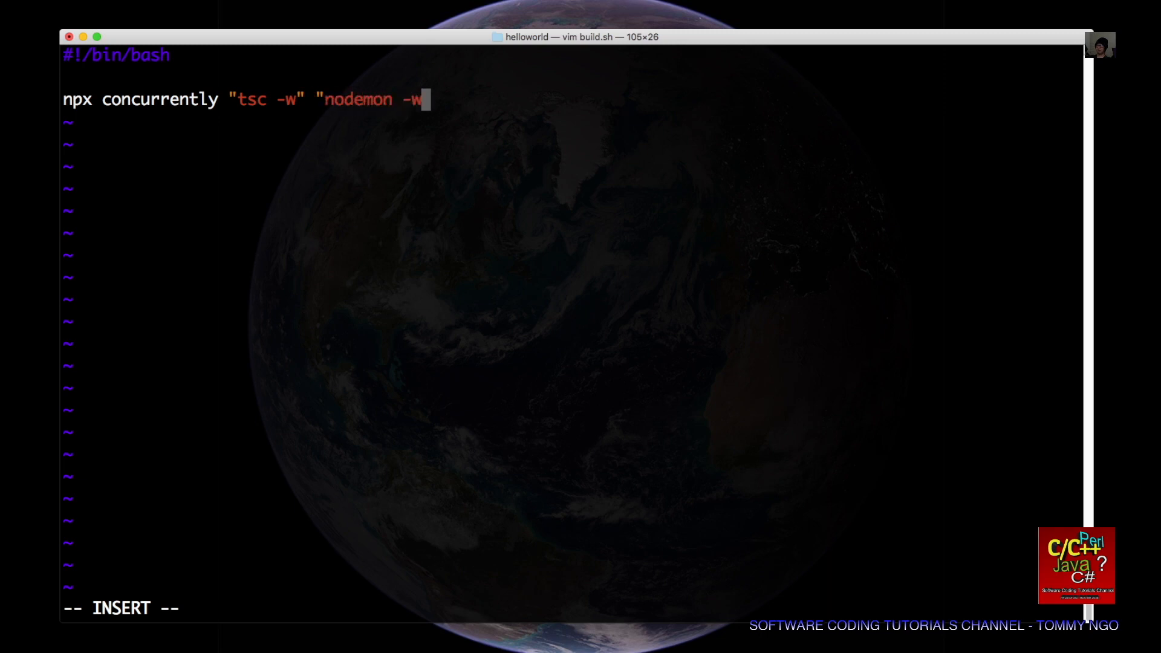
type("dist")
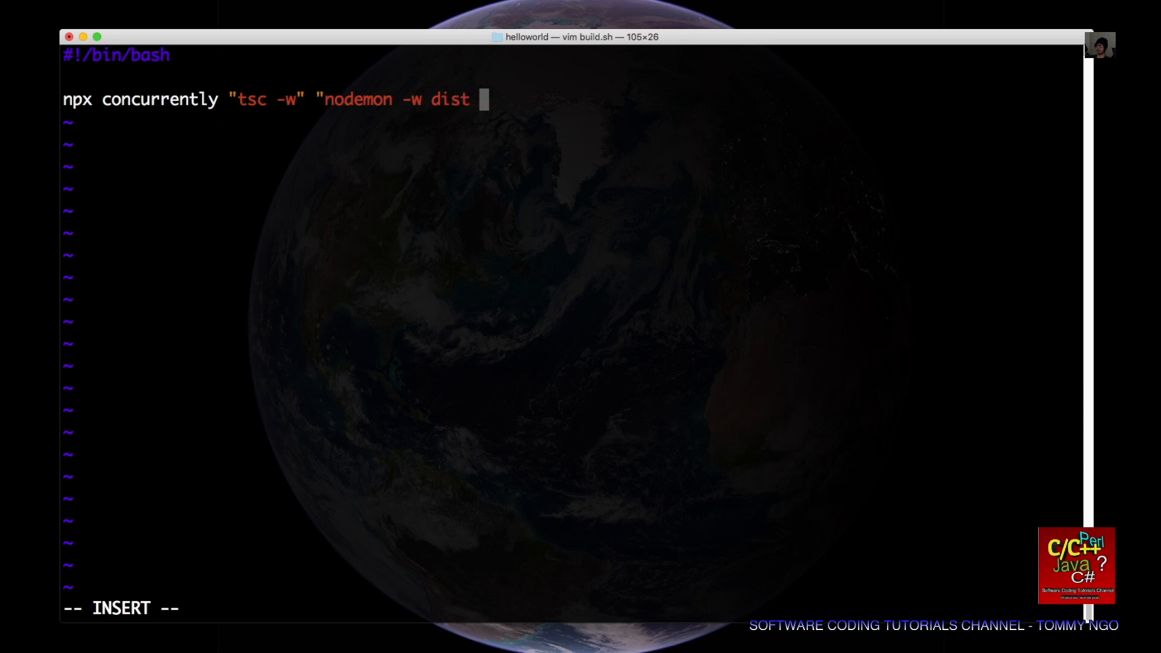
type("-q")
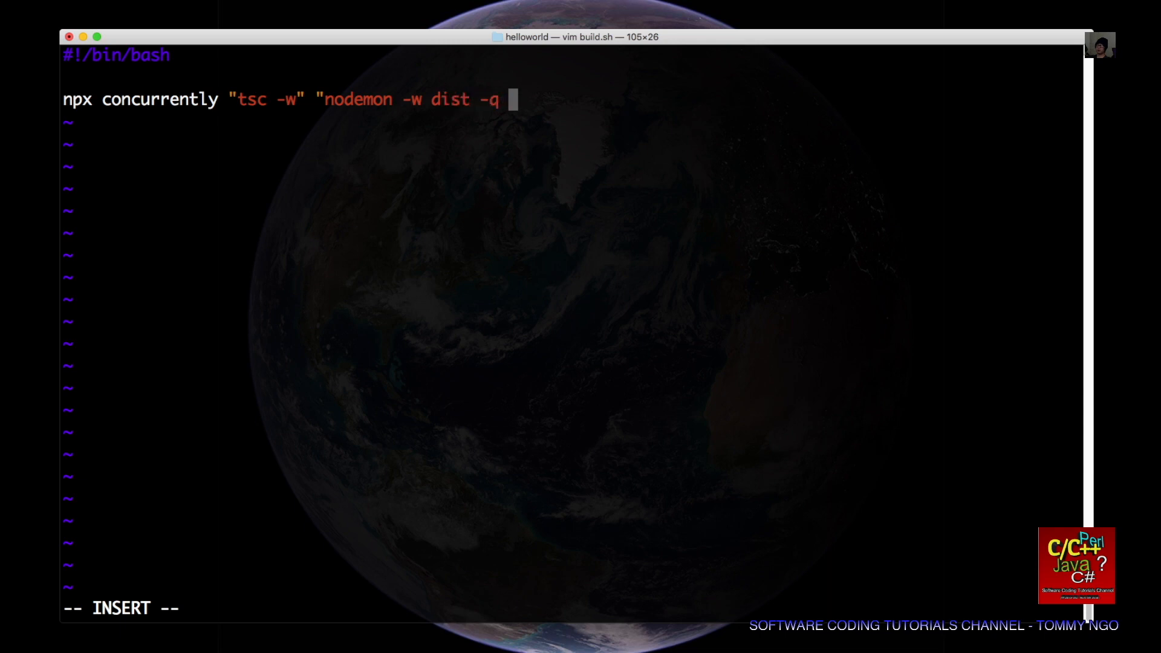
type("di")
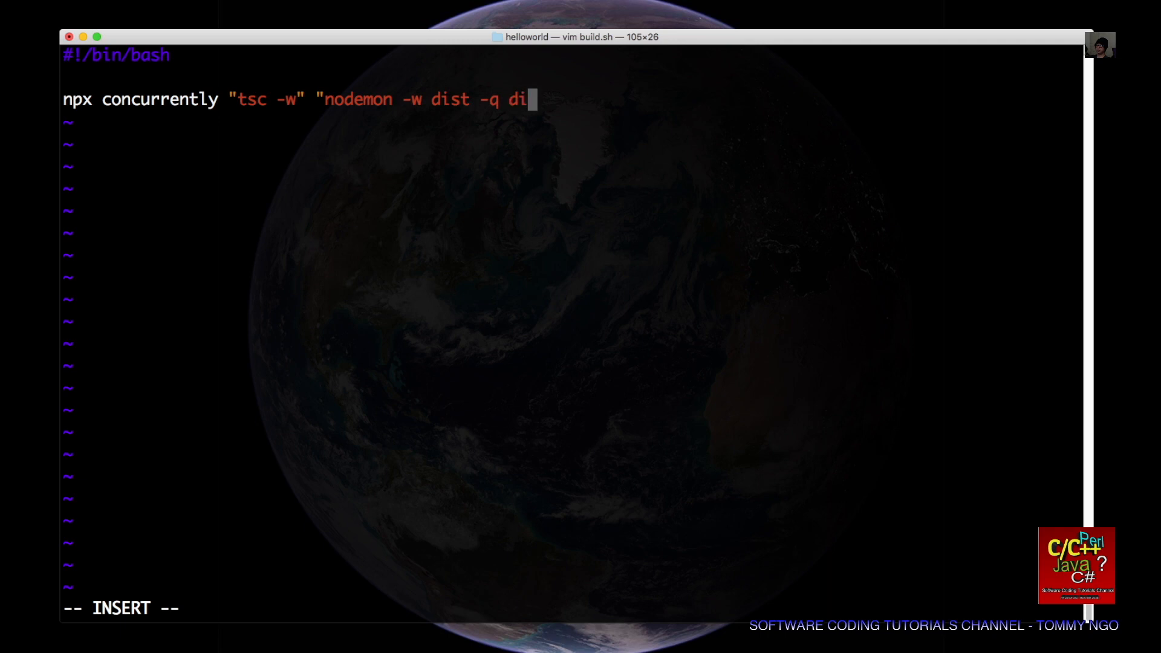
type("st/hellow")
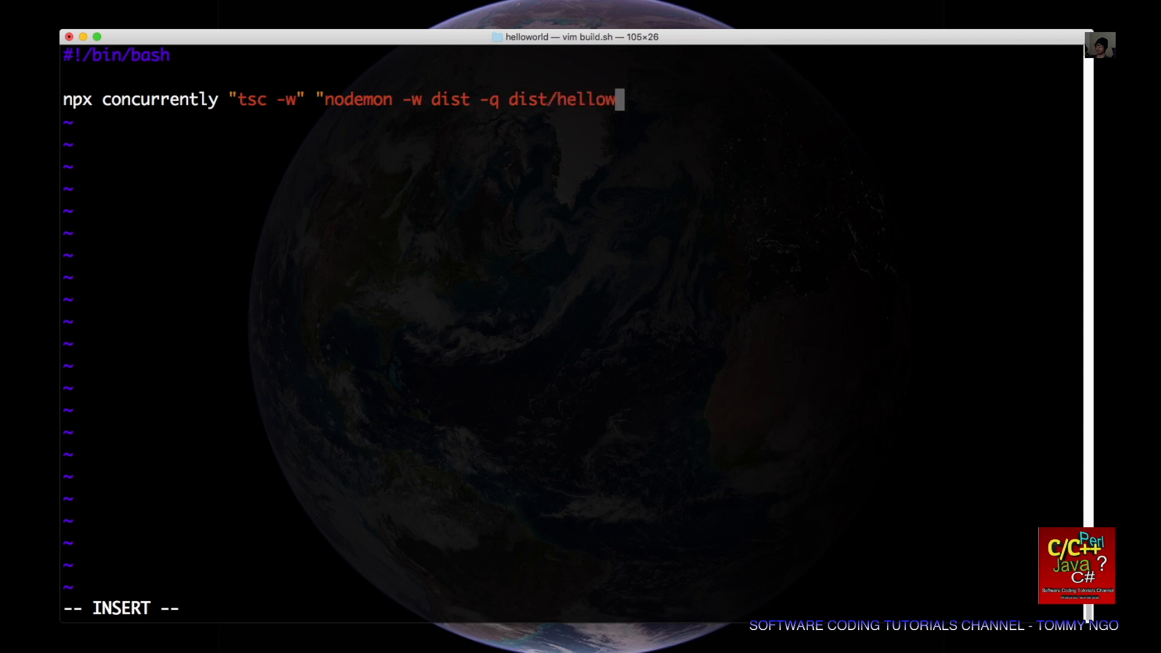
type("orld.j")
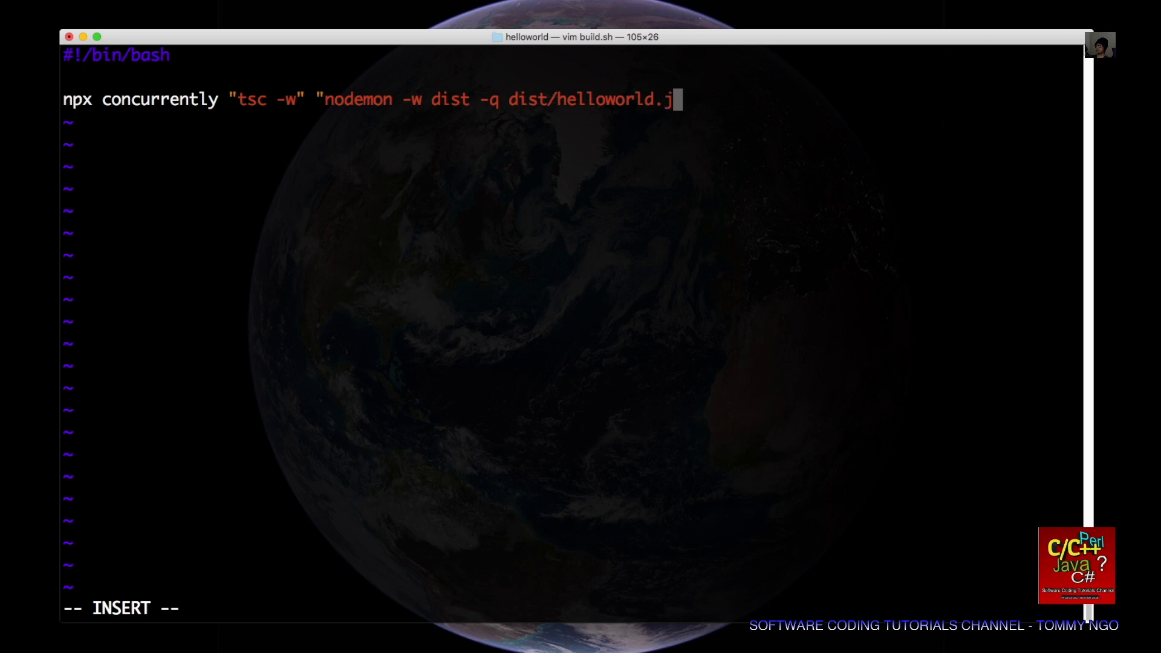
type("s\"")
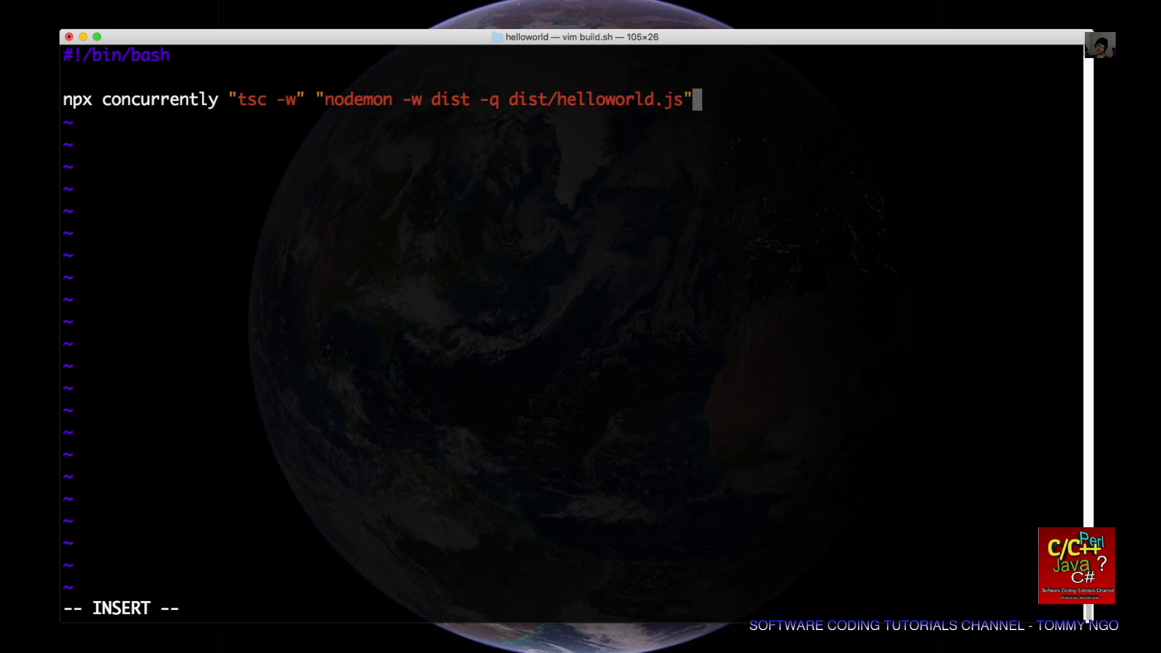
key("Escape")
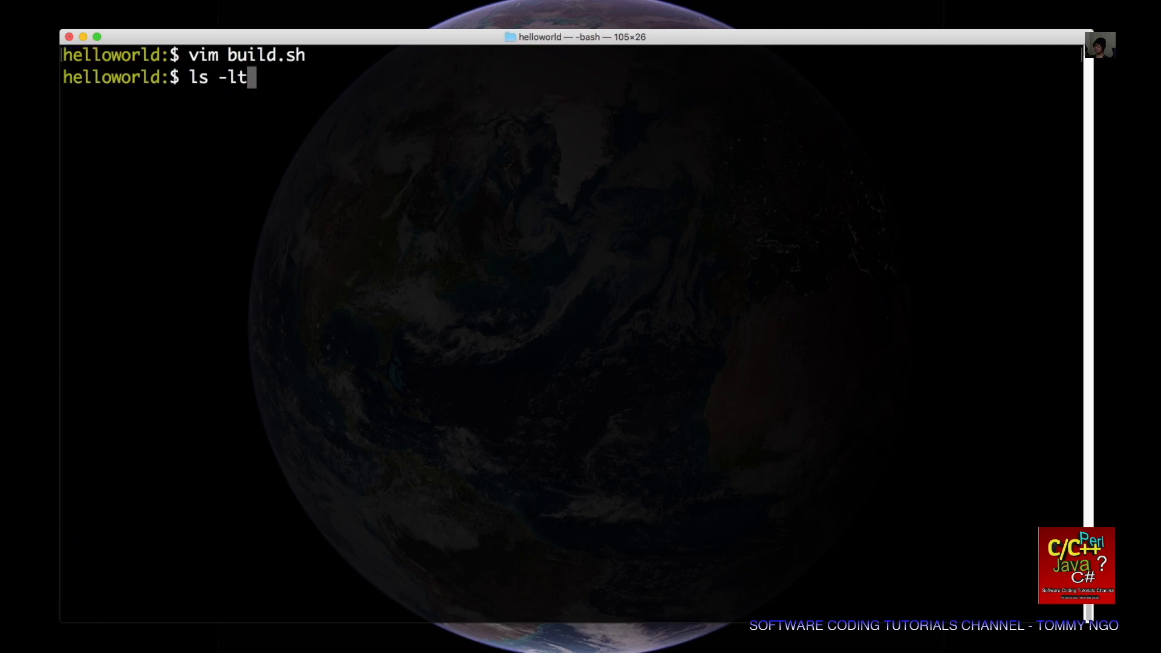
List the project files with ls -ltr and make build.sh executable via chmod +x.
type("r")
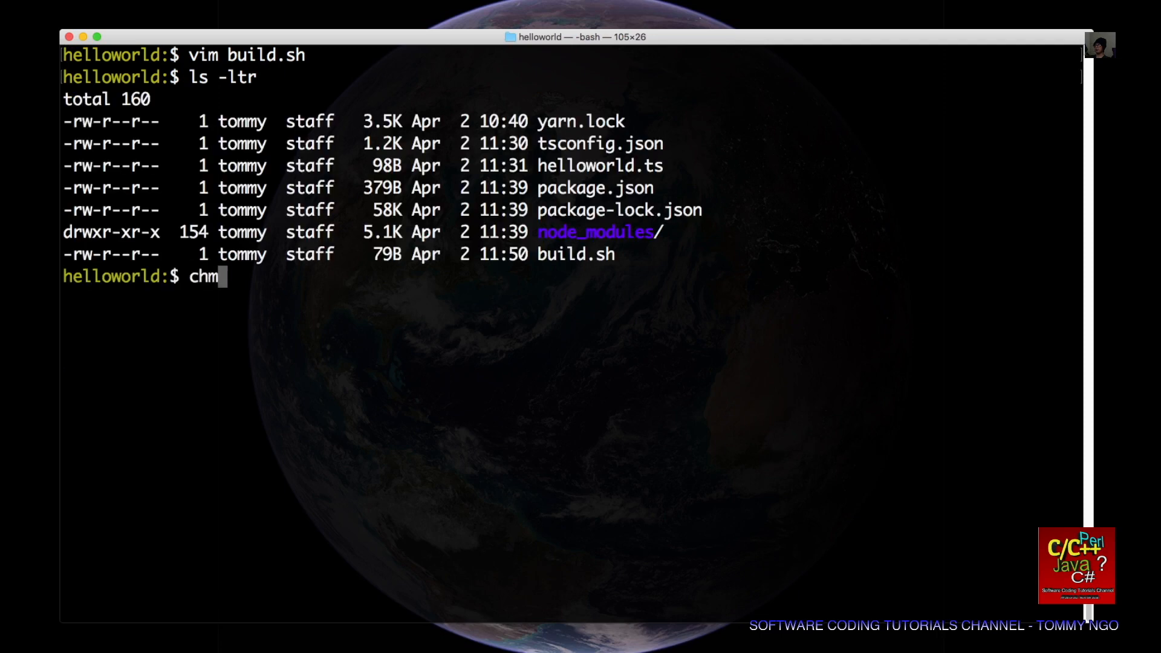
type("od +x build.sh")
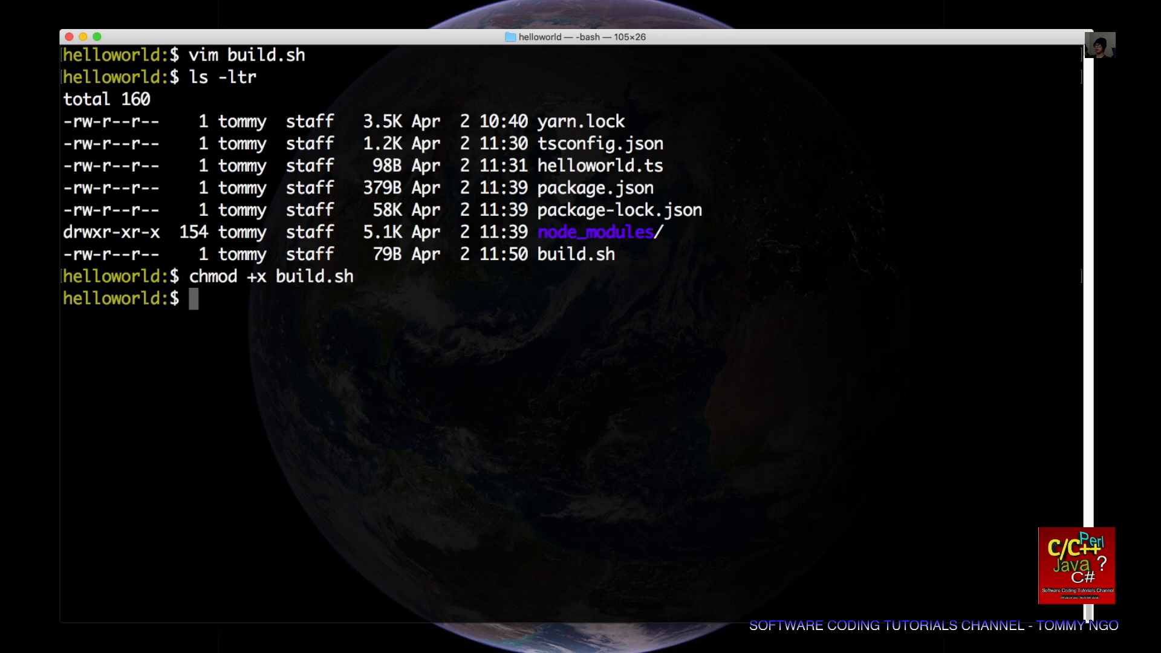
mouse_move(176, 407)
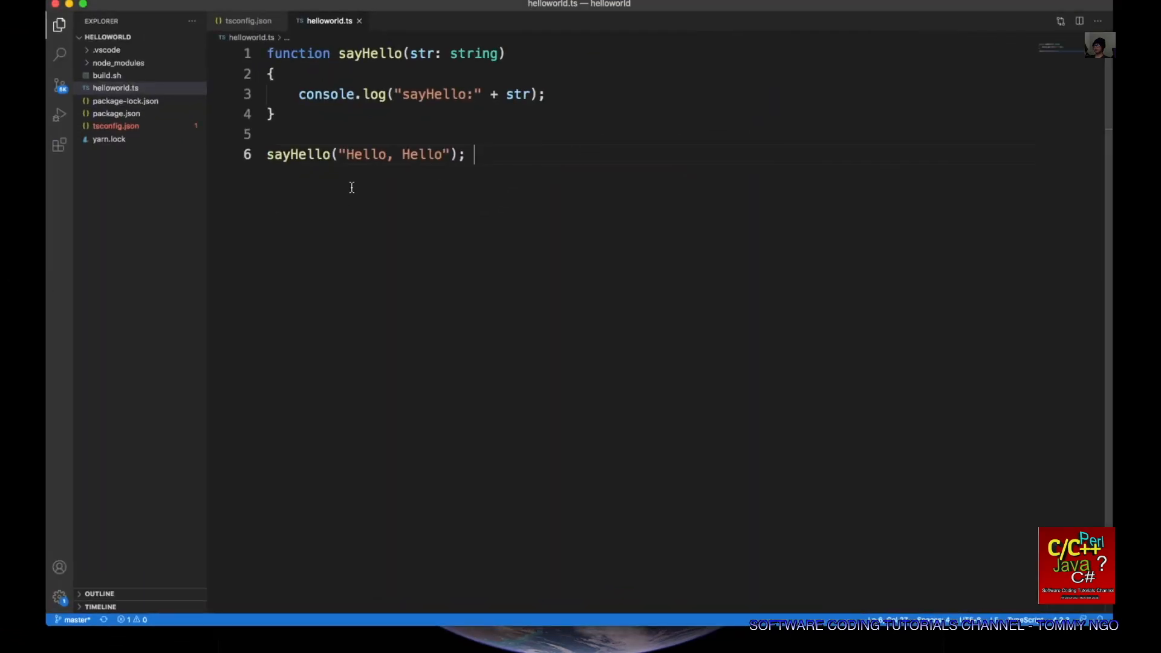
In package.json add a scripts section with "start": "./build.sh".
left_click(116, 114)
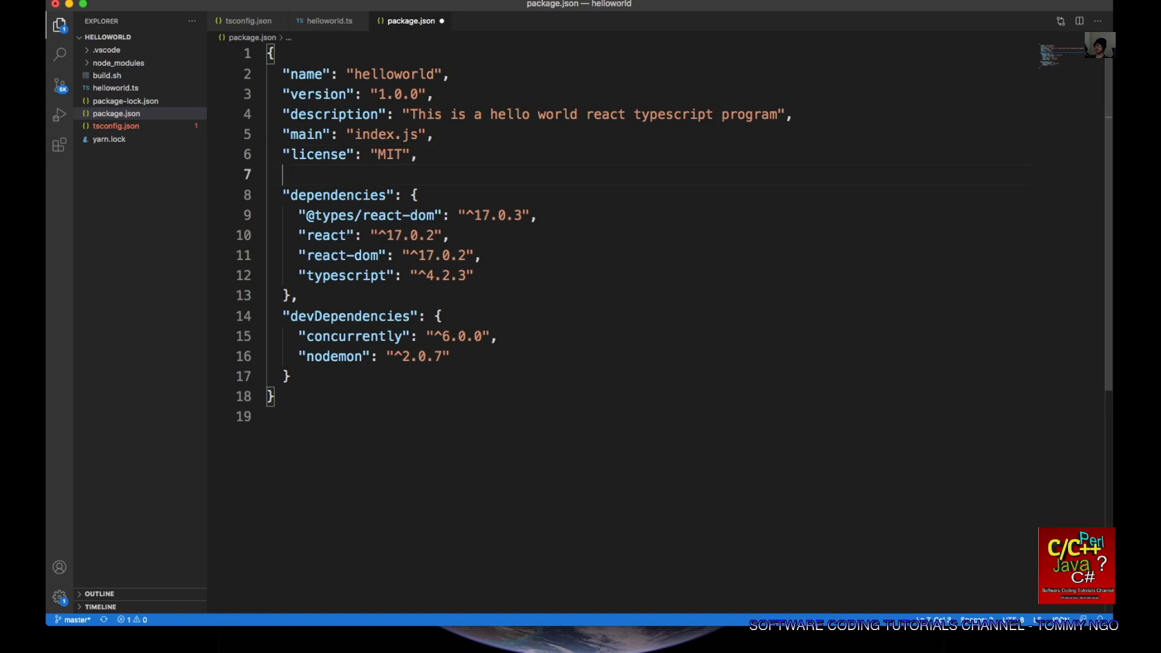
type("scripts\":")
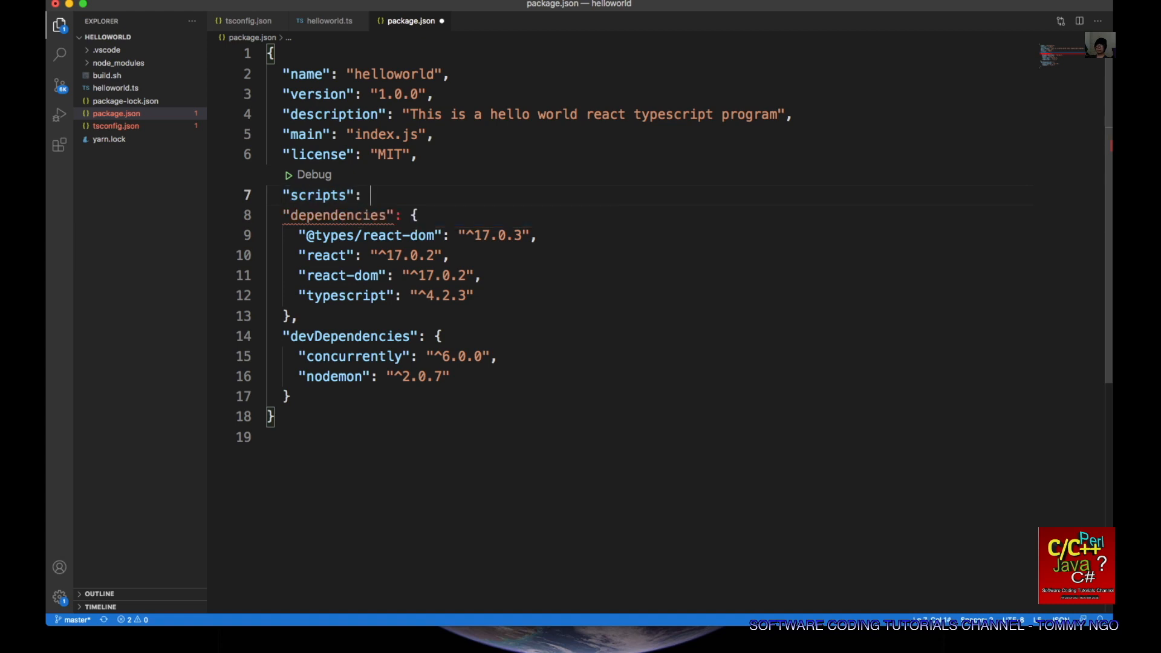
type("{")
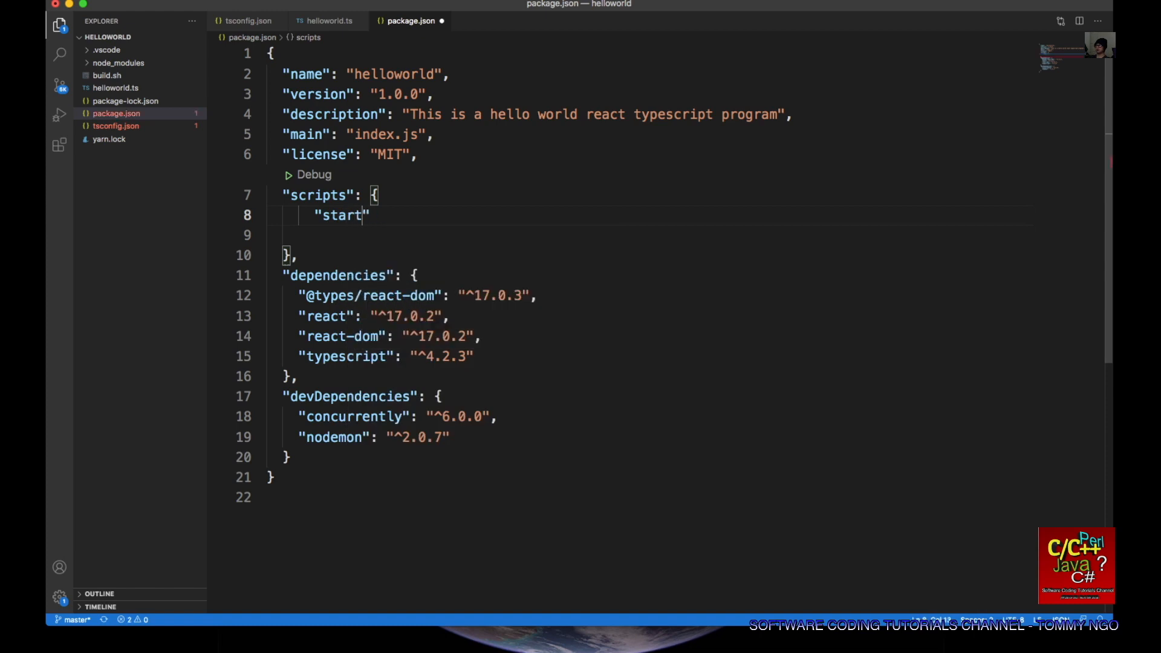
type(": \"\"")
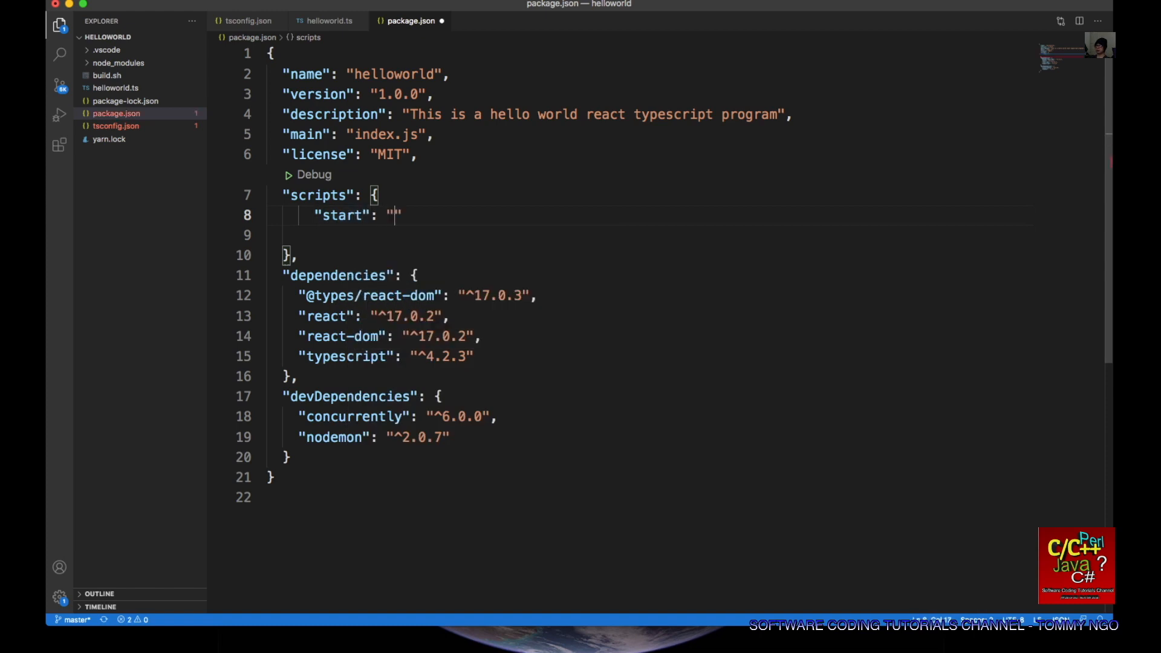
type("./bui")
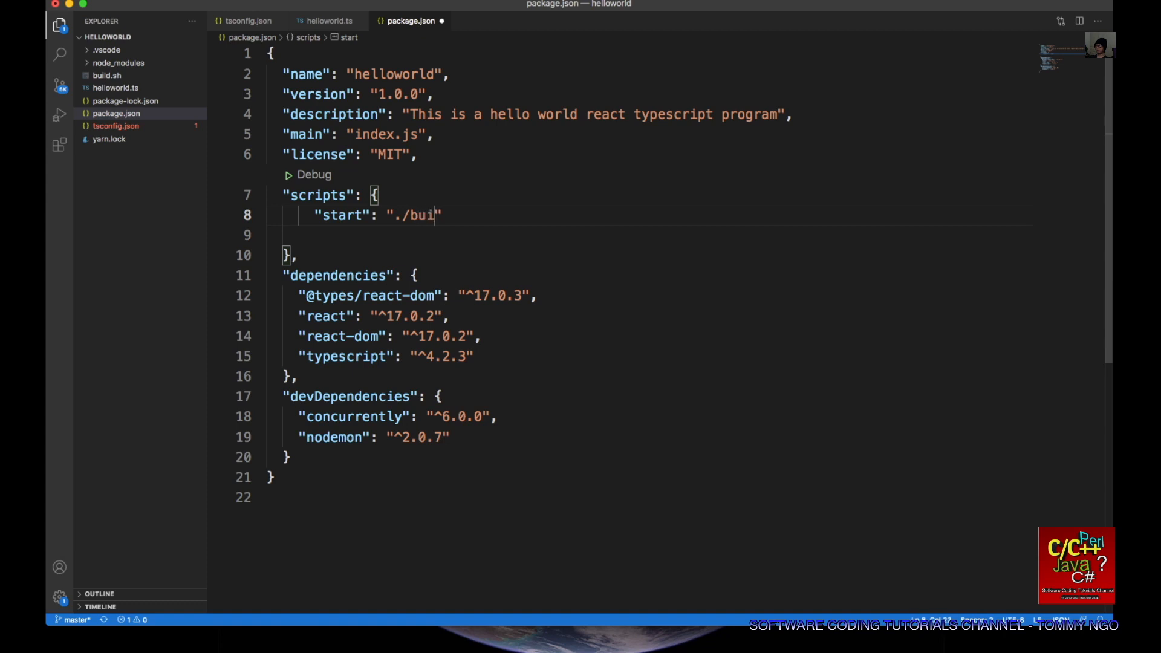
type("ld.sh")
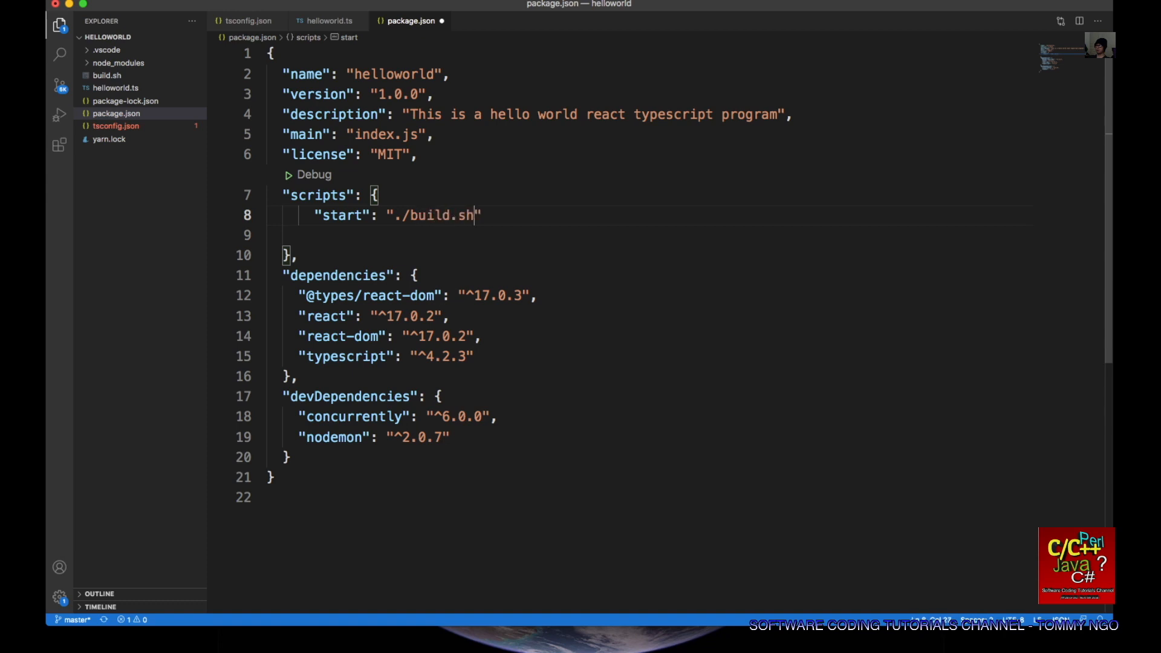
Add "build": "tsc" to the scripts and bring up the Debug script picker.
double_click(422, 215)
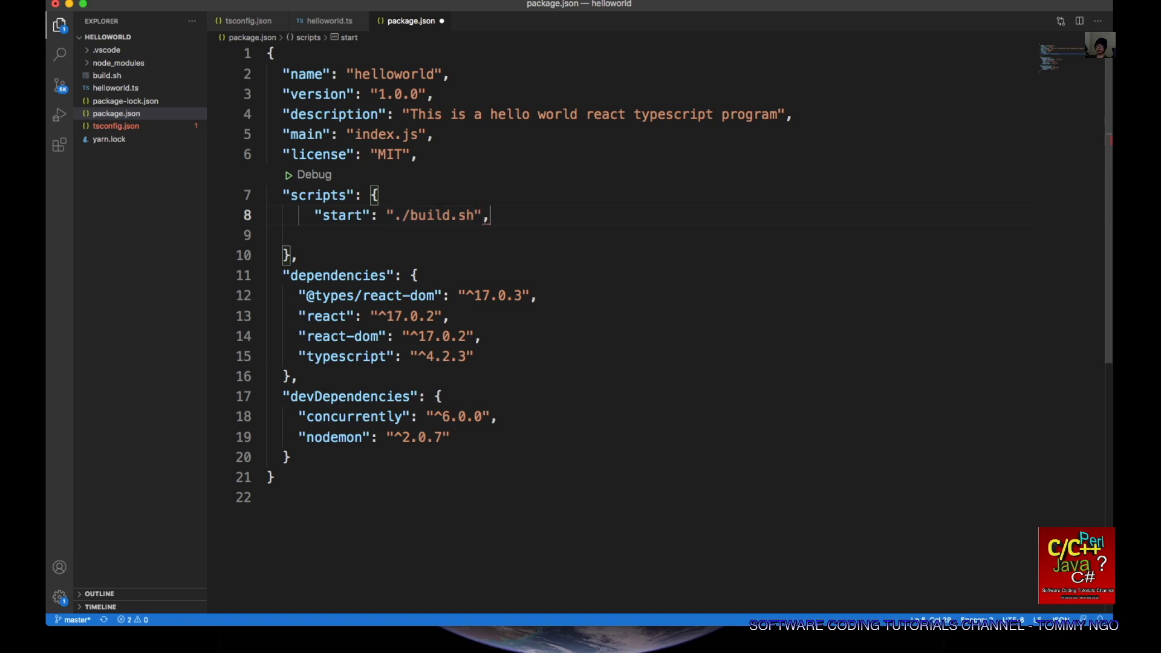
type("\"bui")
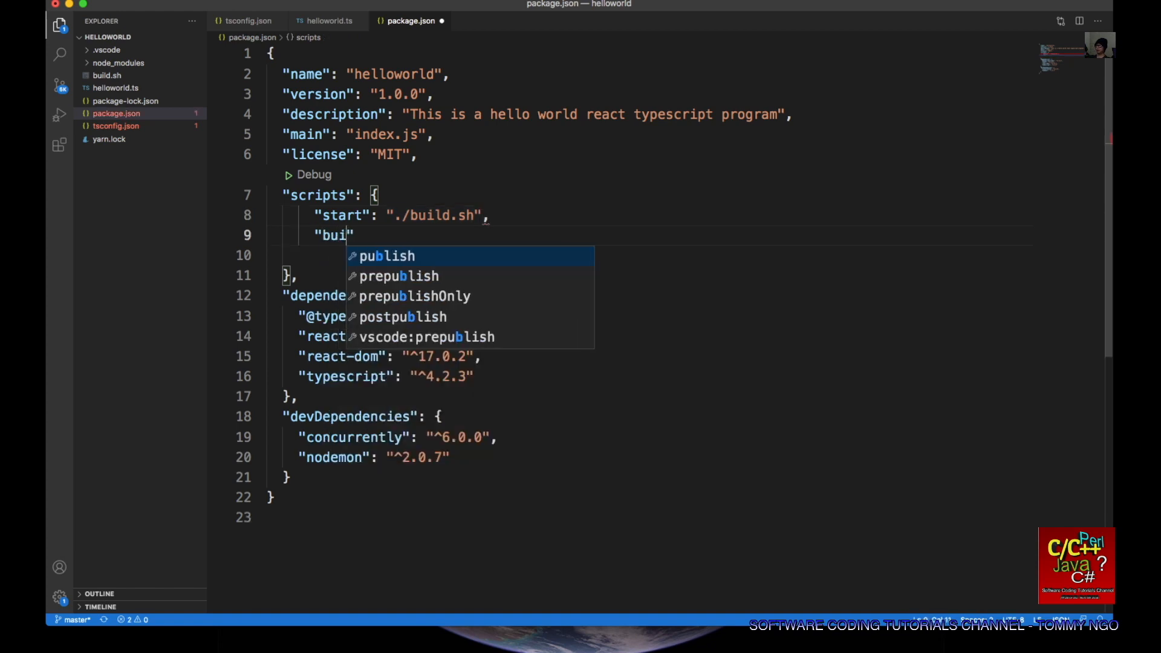
type("ld\":")
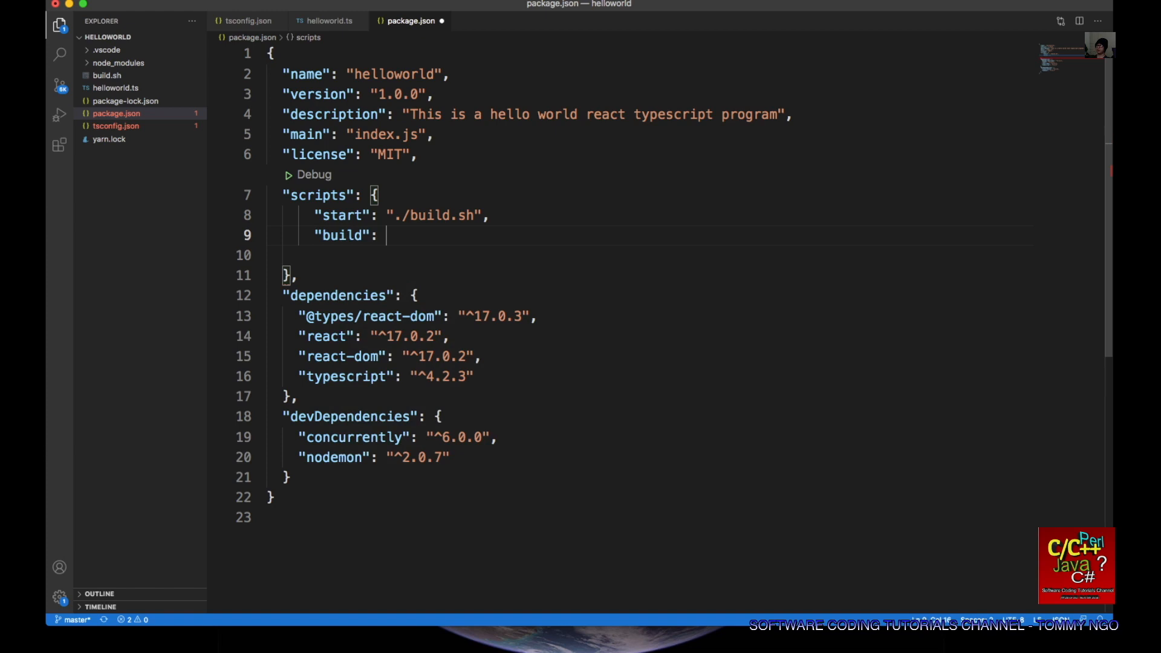
type("\"tsc\"")
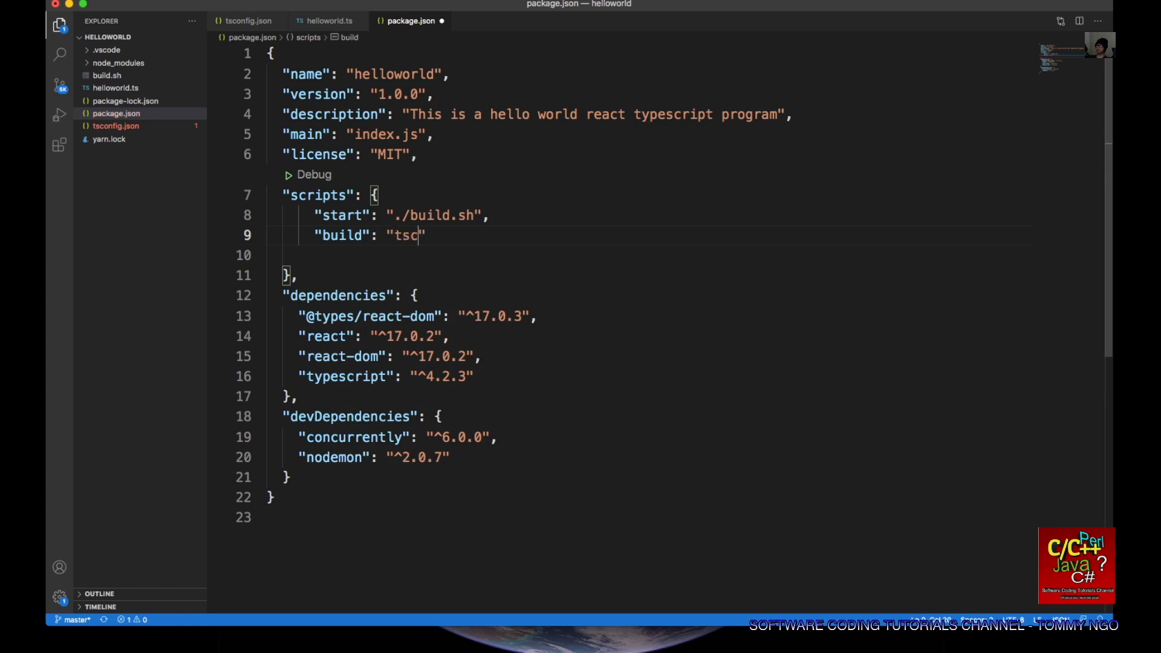
double_click(405, 236)
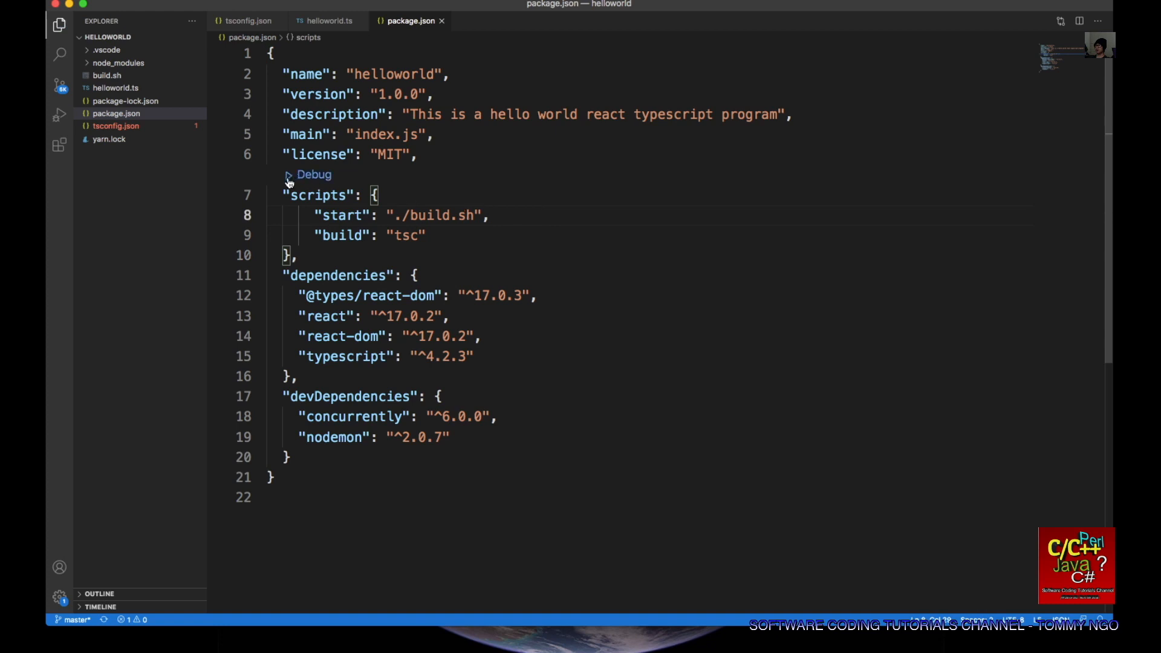
left_click(314, 174)
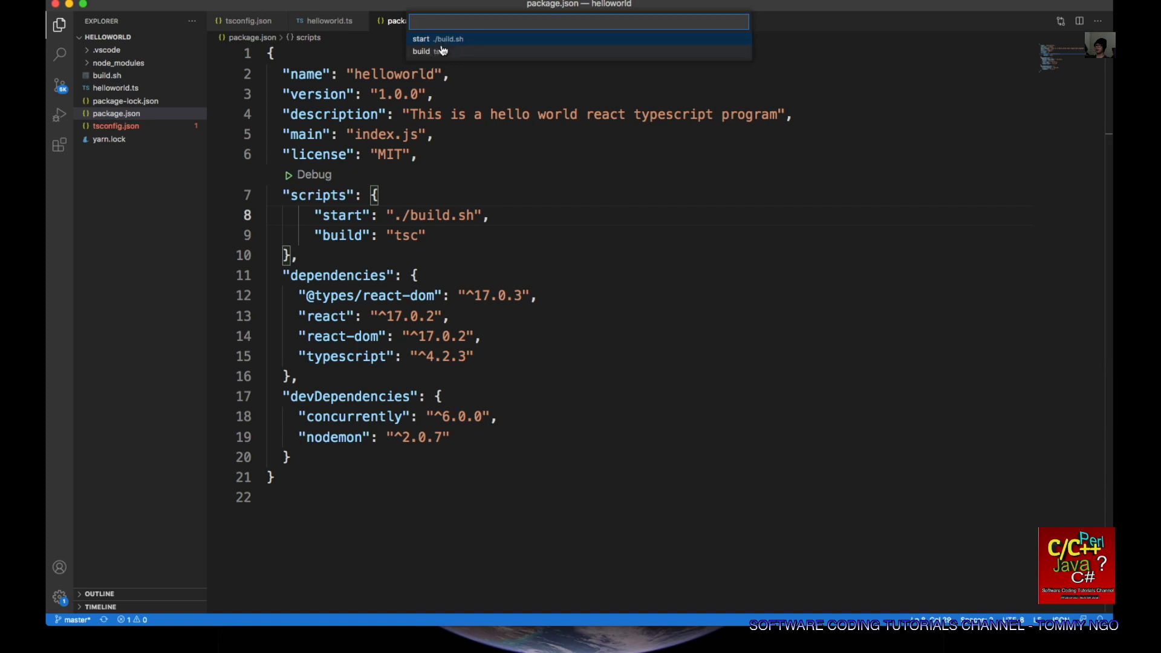
mouse_move(442, 61)
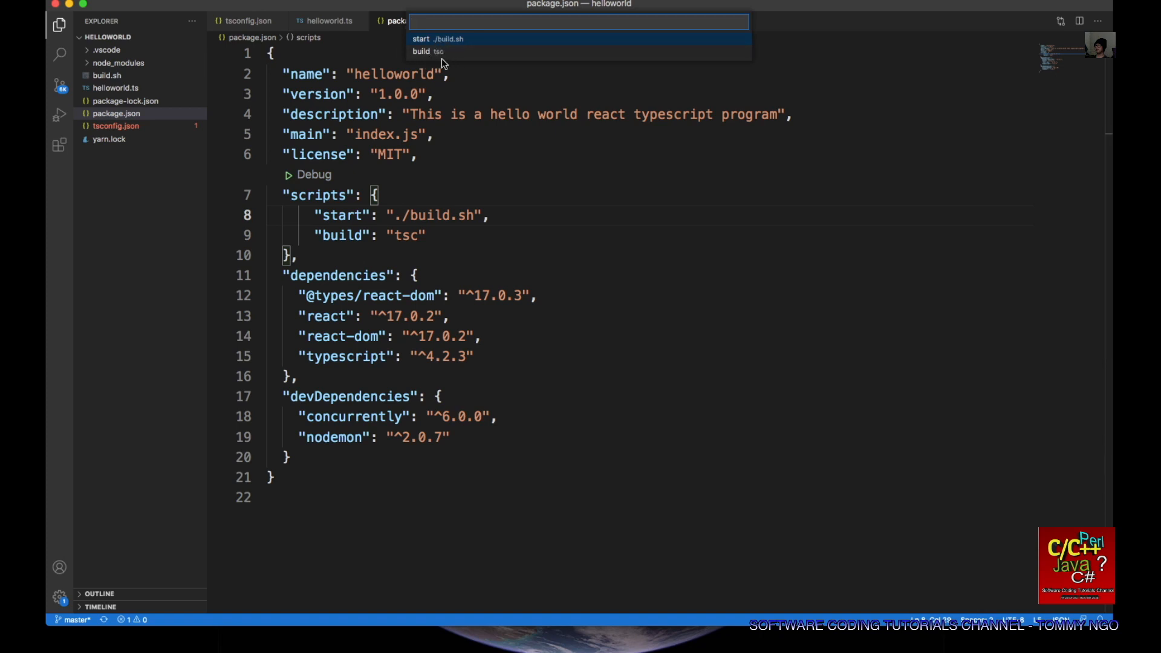
mouse_move(459, 68)
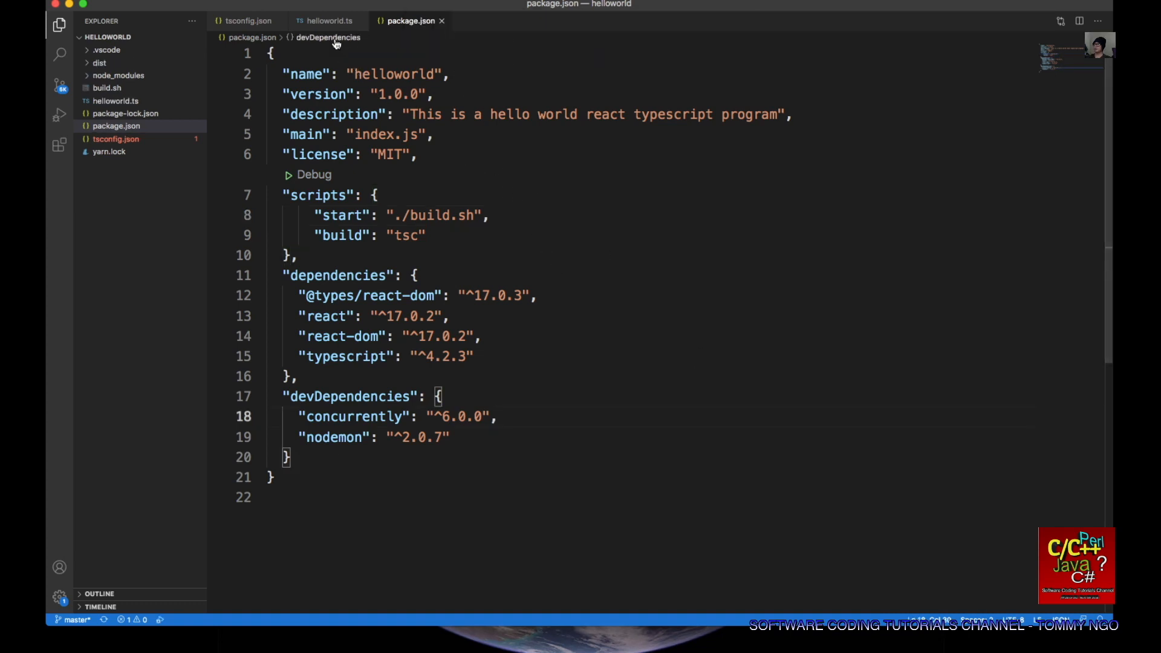
Check helloworld.ts after the build, return to package.json and launch Debug for the start script.
left_click(324, 20)
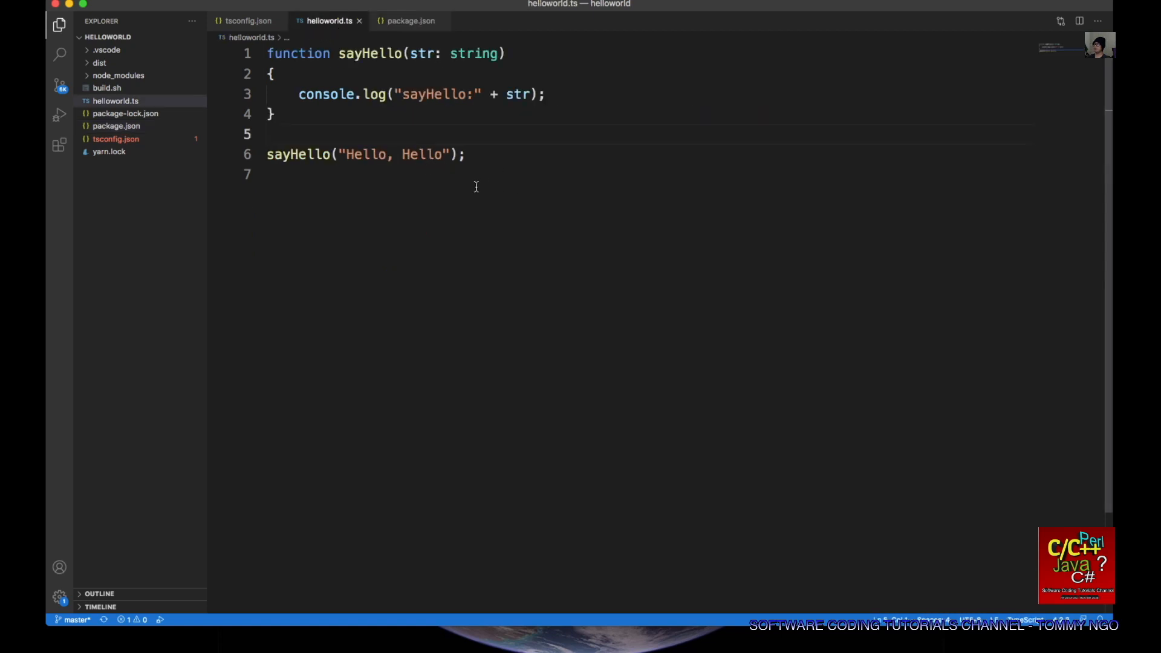
mouse_move(428, 35)
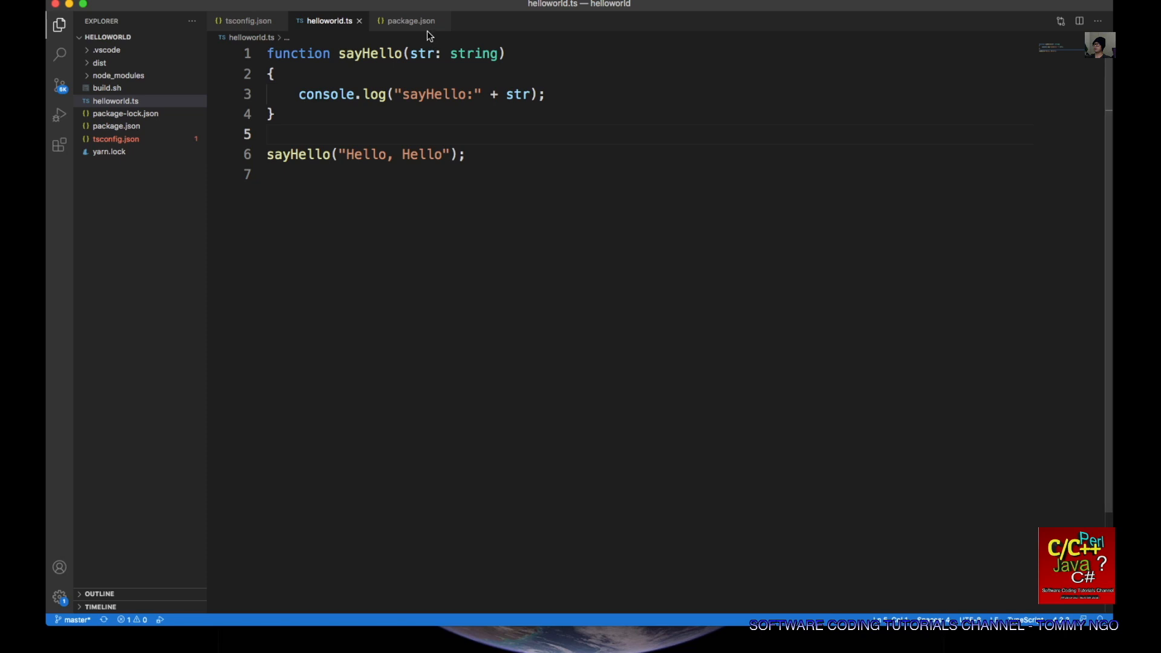
left_click(410, 21)
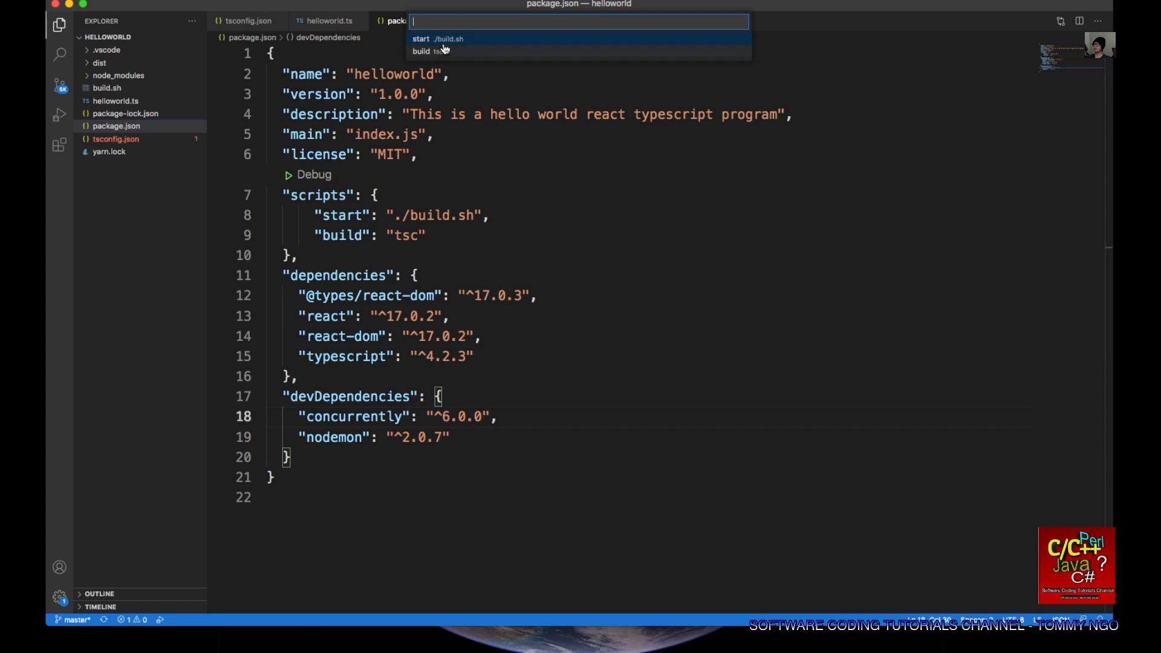
mouse_move(419, 38)
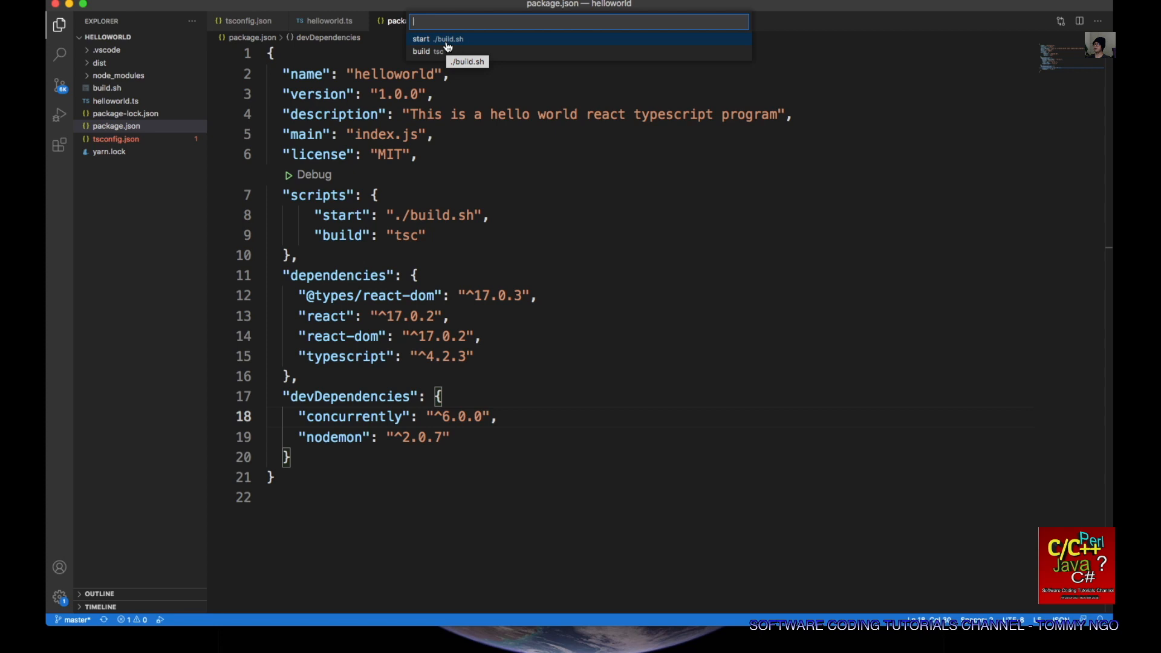
left_click(419, 38)
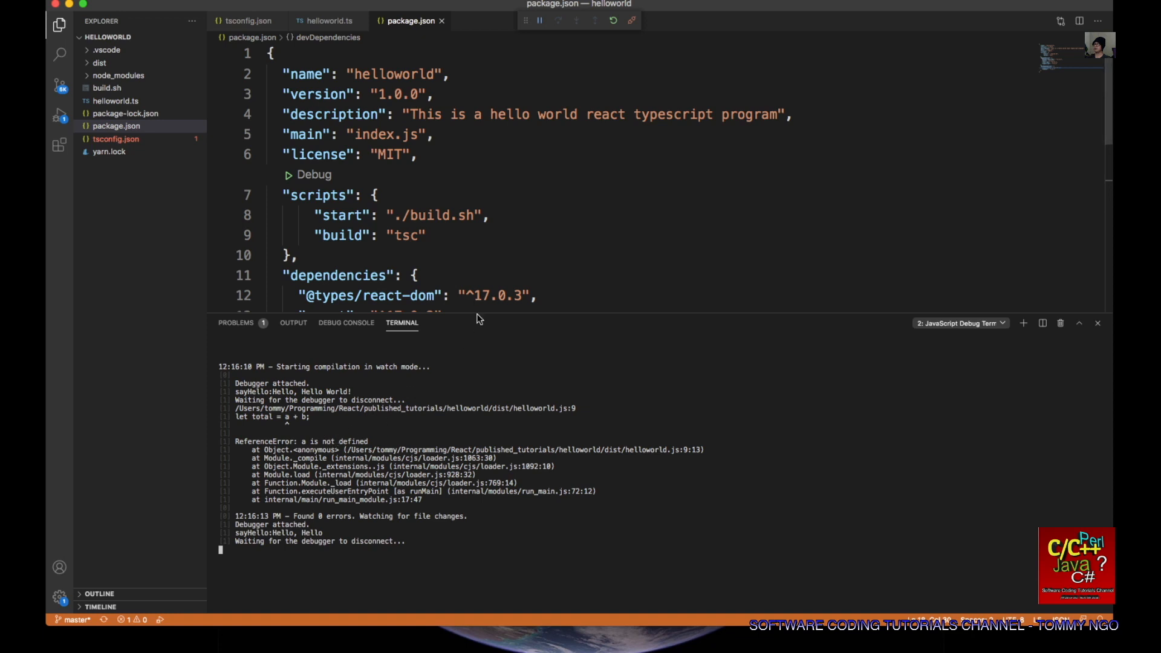
mouse_move(448, 537)
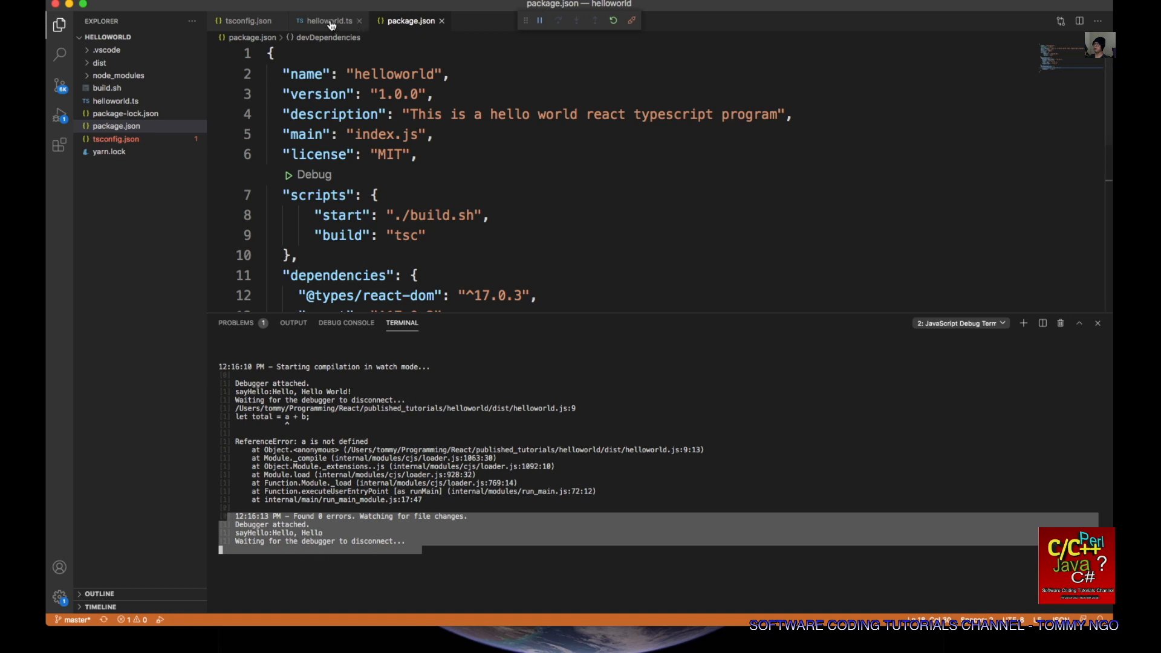
Switch back to helloworld.ts while the watch-mode debug session keeps running.
left_click(324, 20)
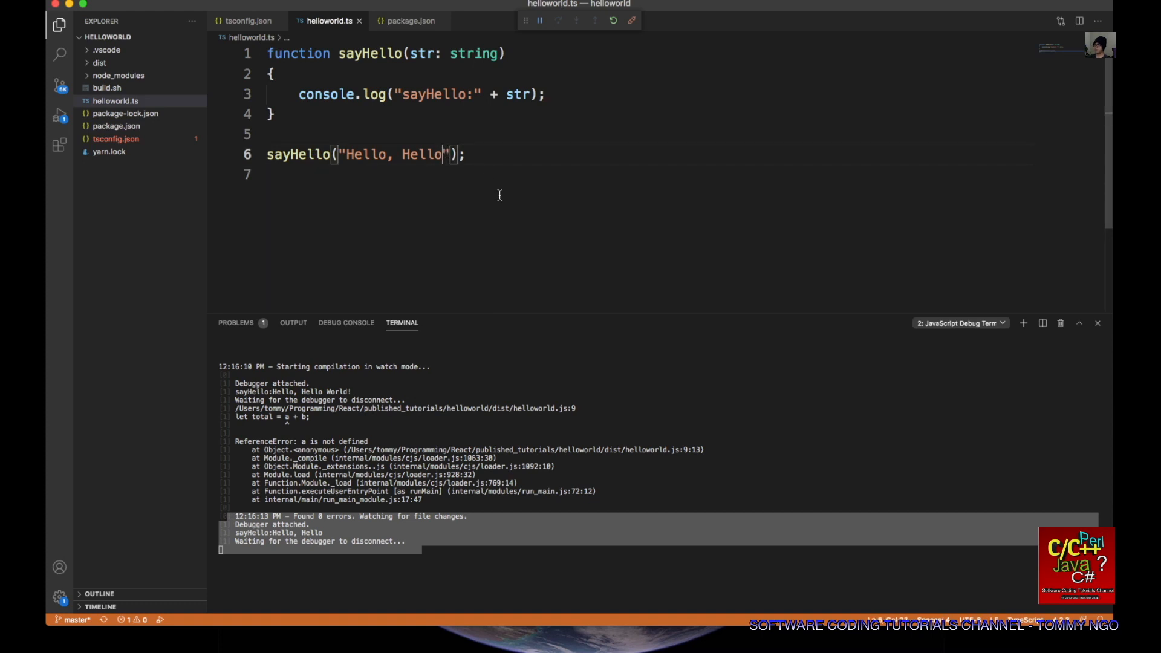
Extend the sayHello greeting to "Hello, Hello World!" and move below the function.
type("Worl")
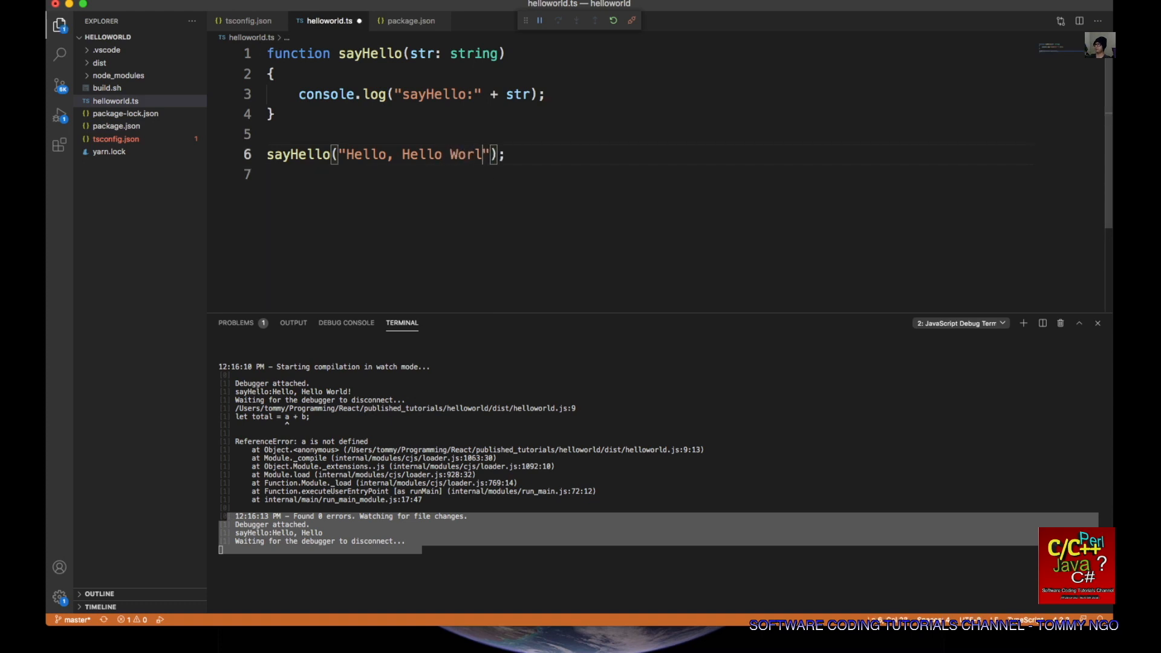
type("d!")
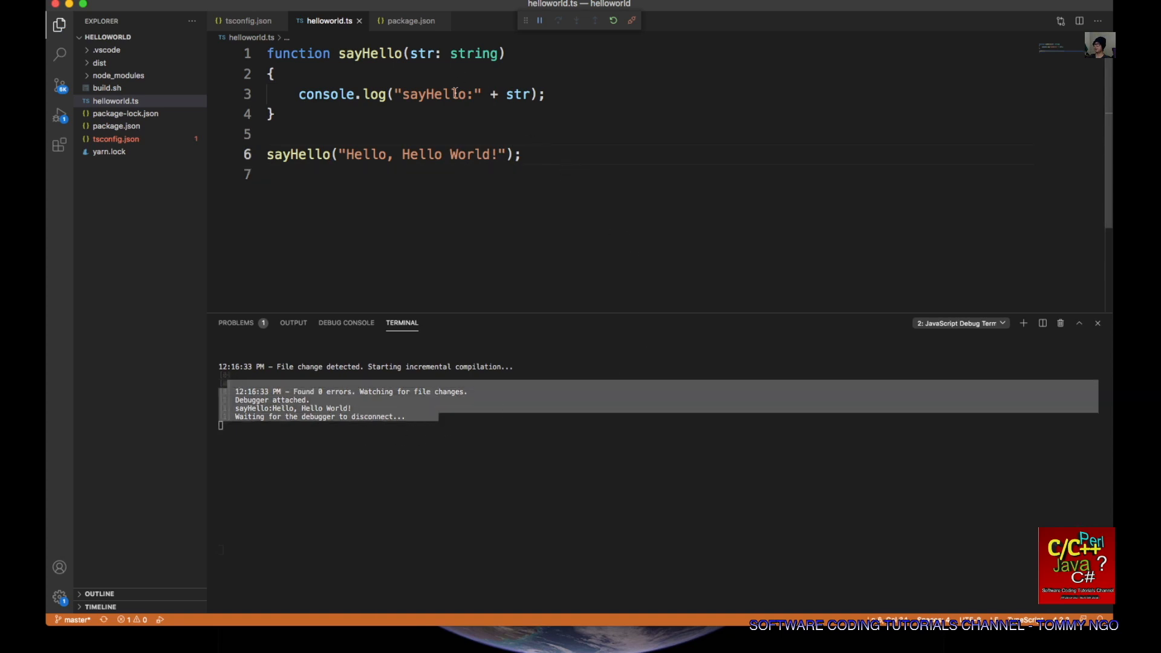
left_click(529, 154)
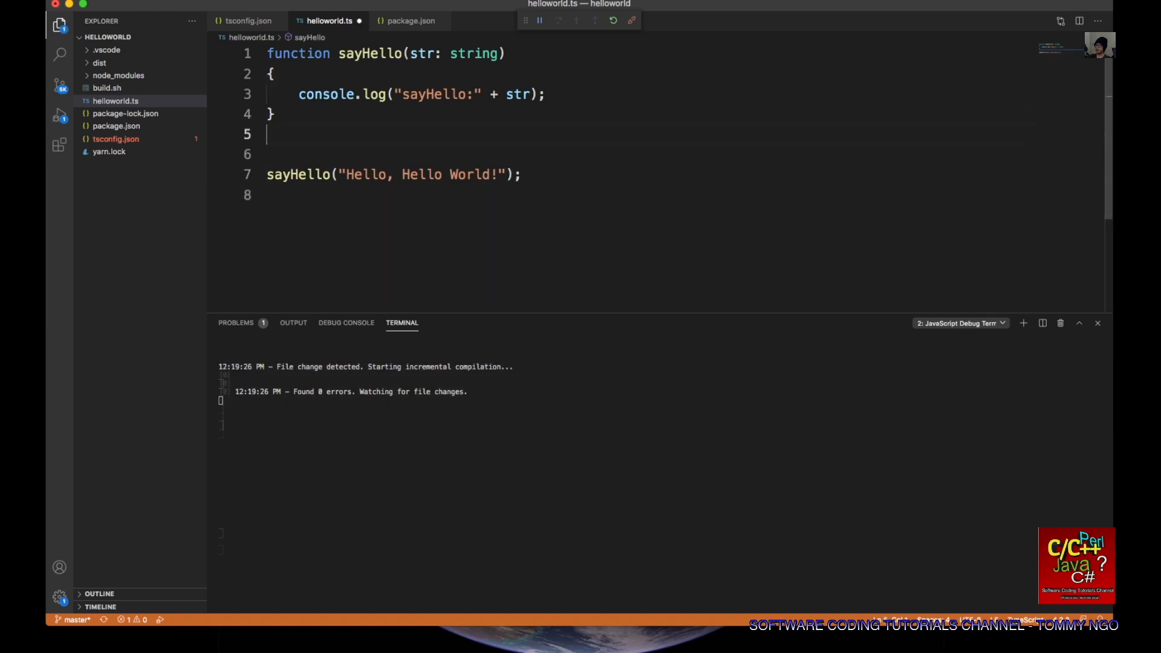
Write an Add(a: number, b: number) function returning a + b.
type("function Add(")
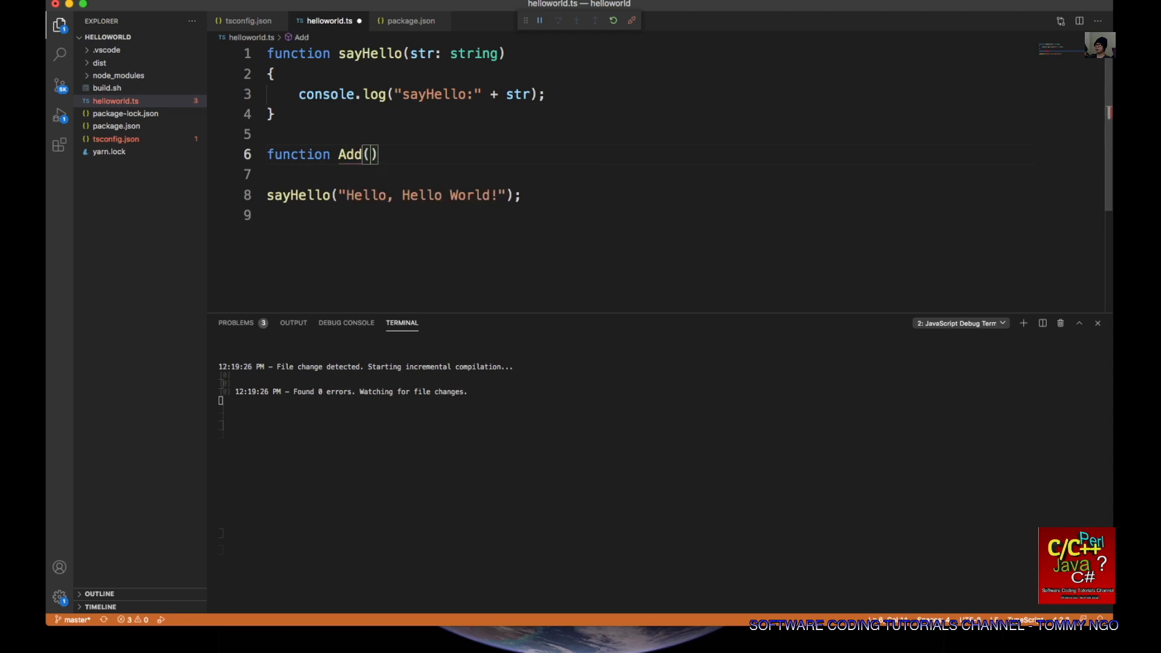
type("a: numbe")
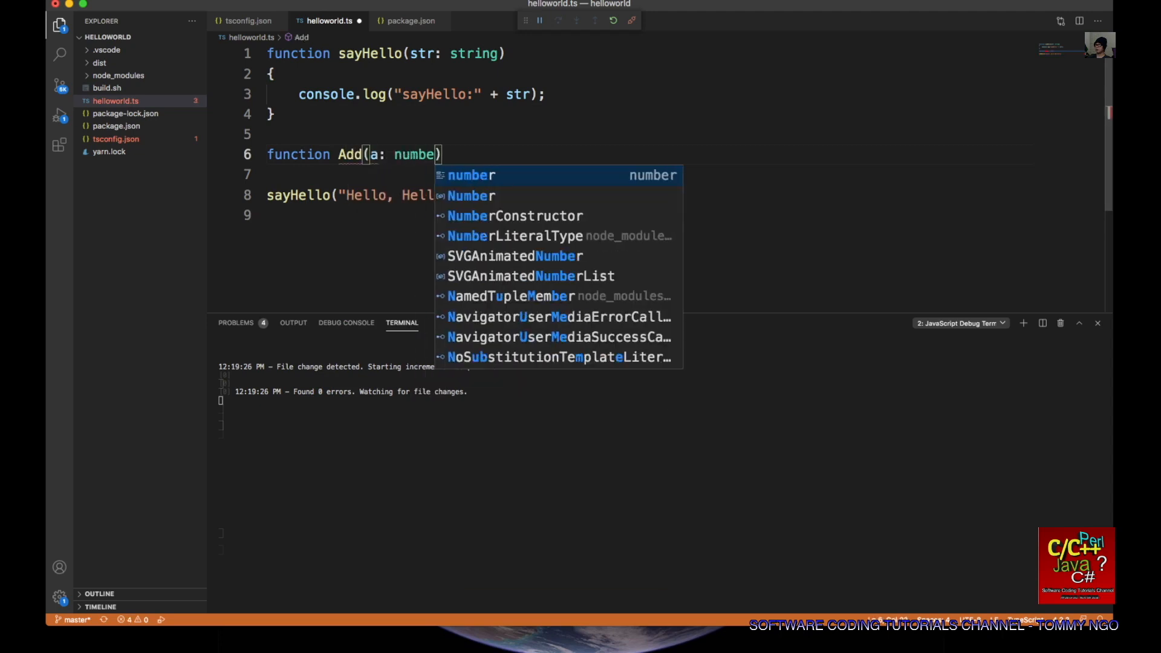
type(", b: numbe")
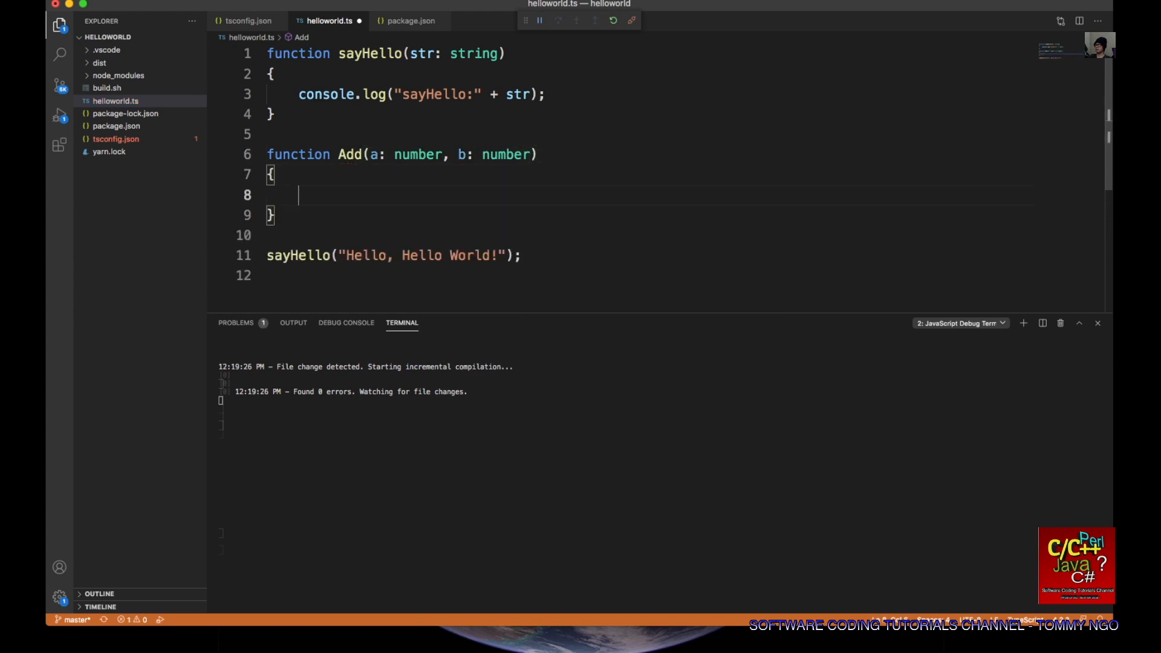
type("return a +")
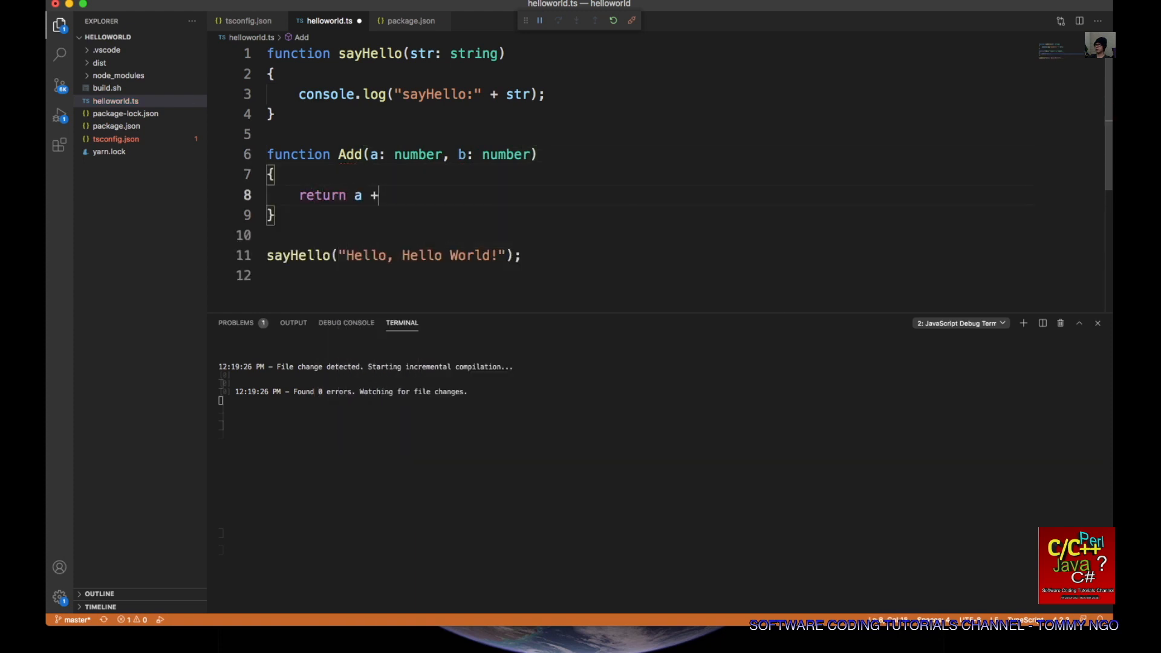
type("b;")
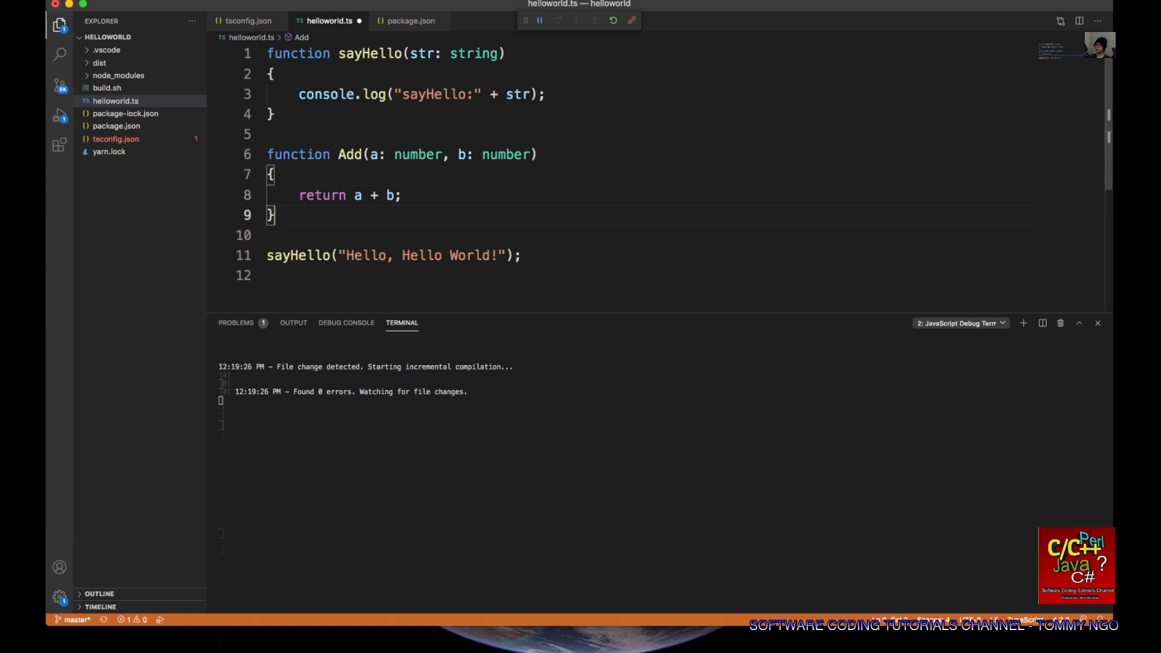
key("Enter")
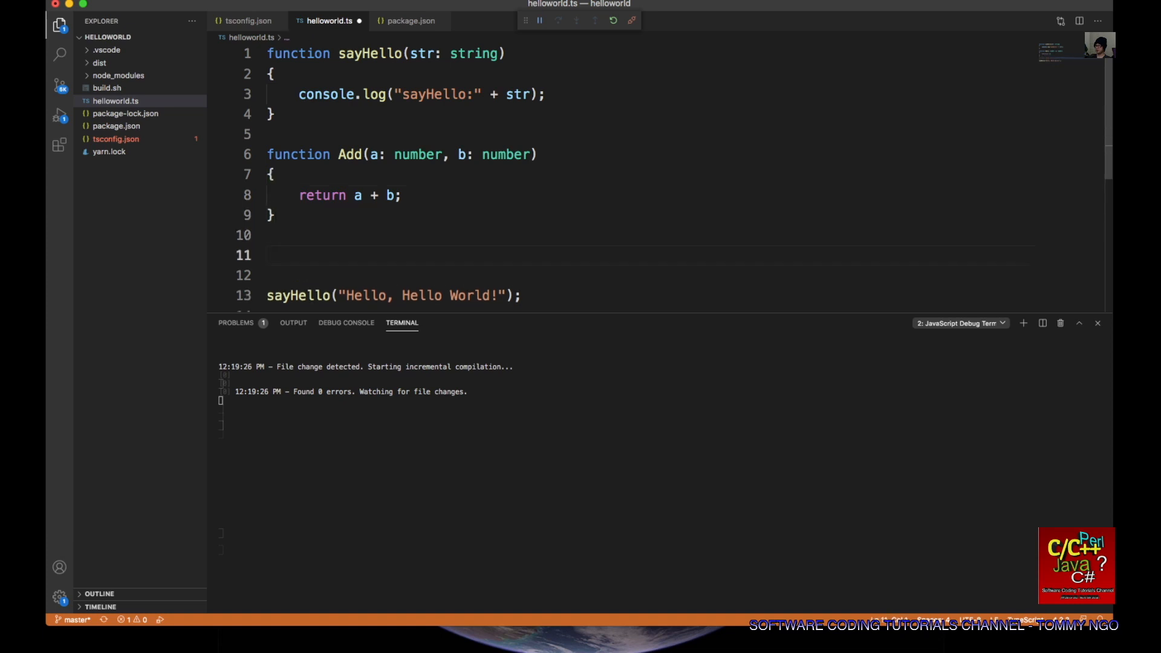
Declare let total: number = Add(25, 75);.
type("let total: n")
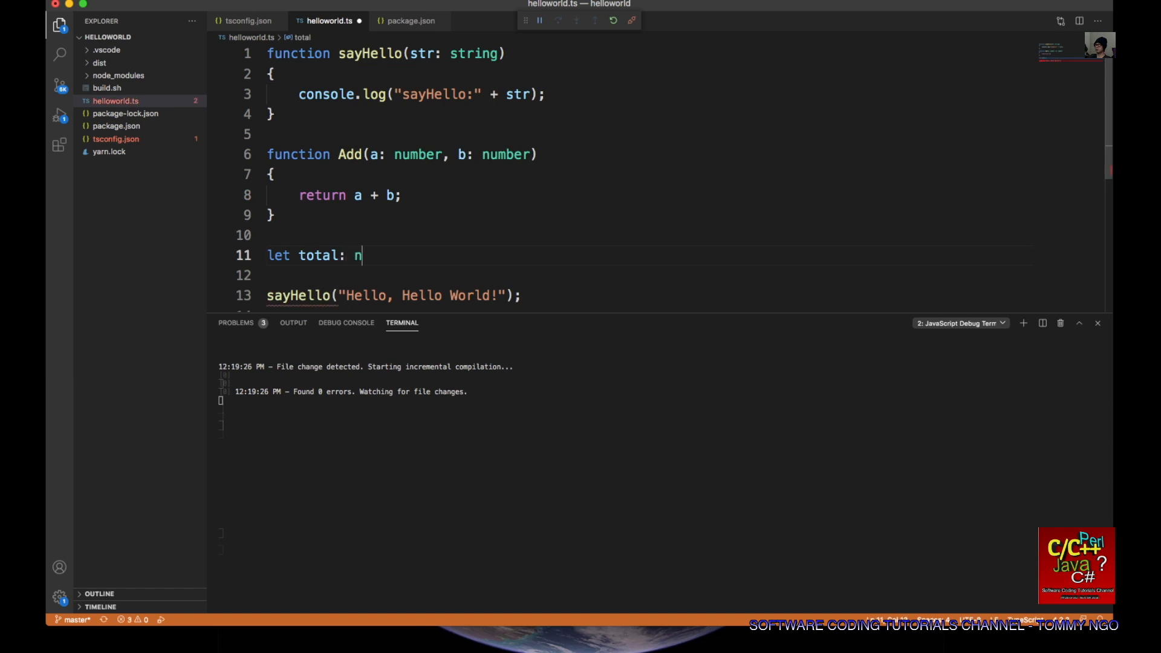
type("umber =")
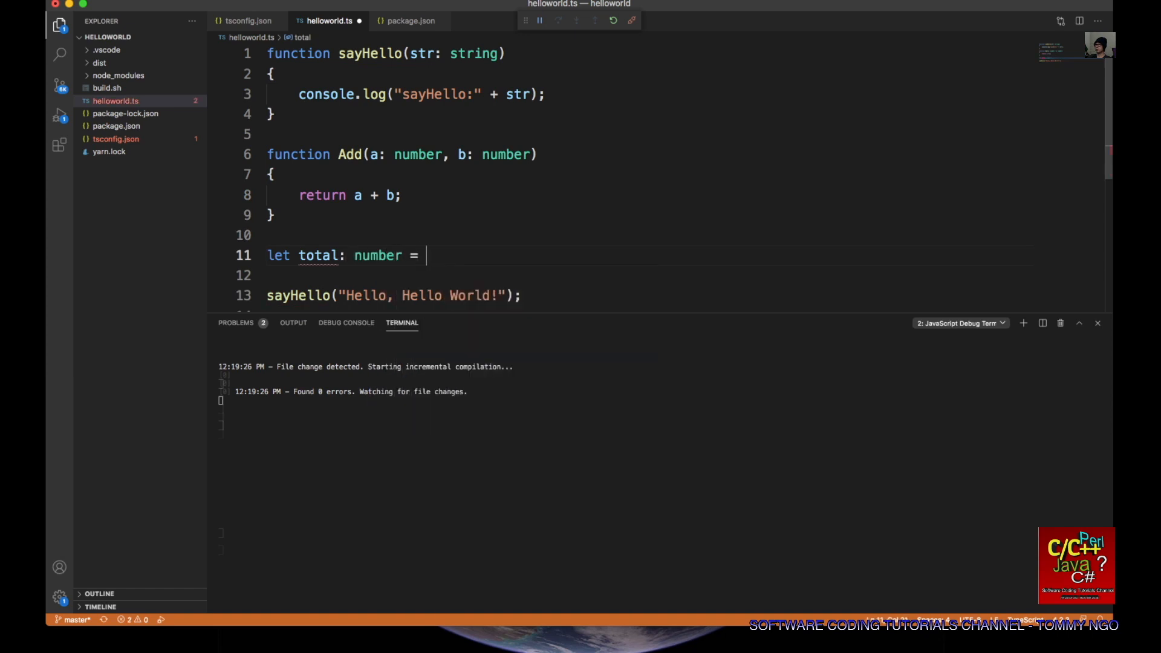
type("Add(")
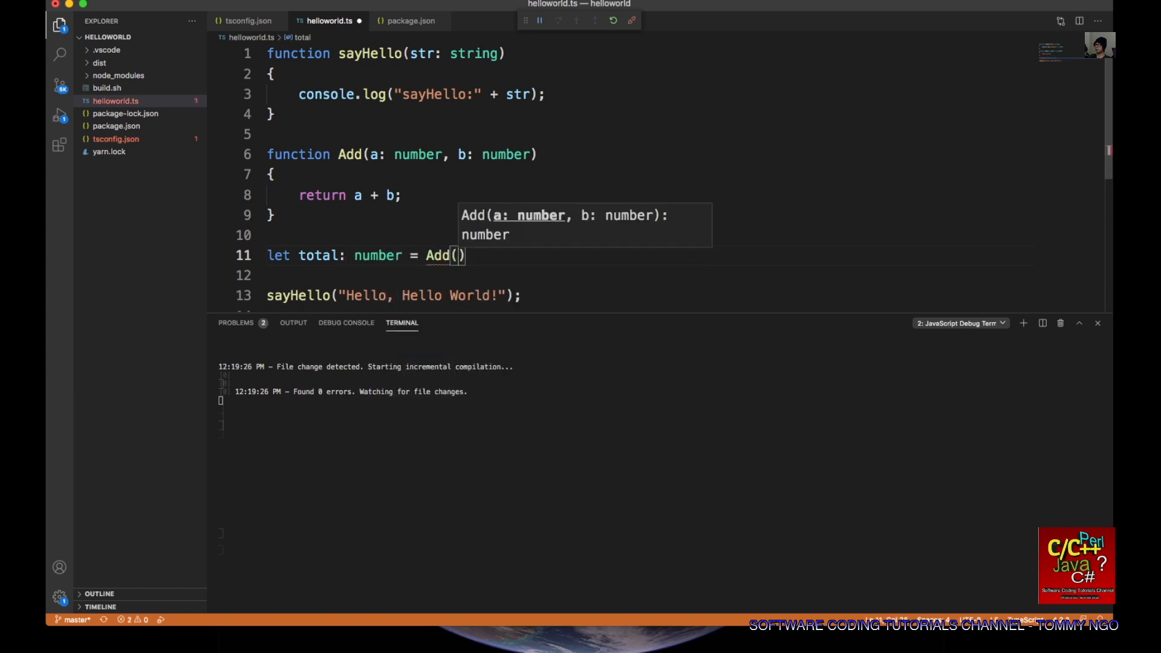
type("\"25\"")
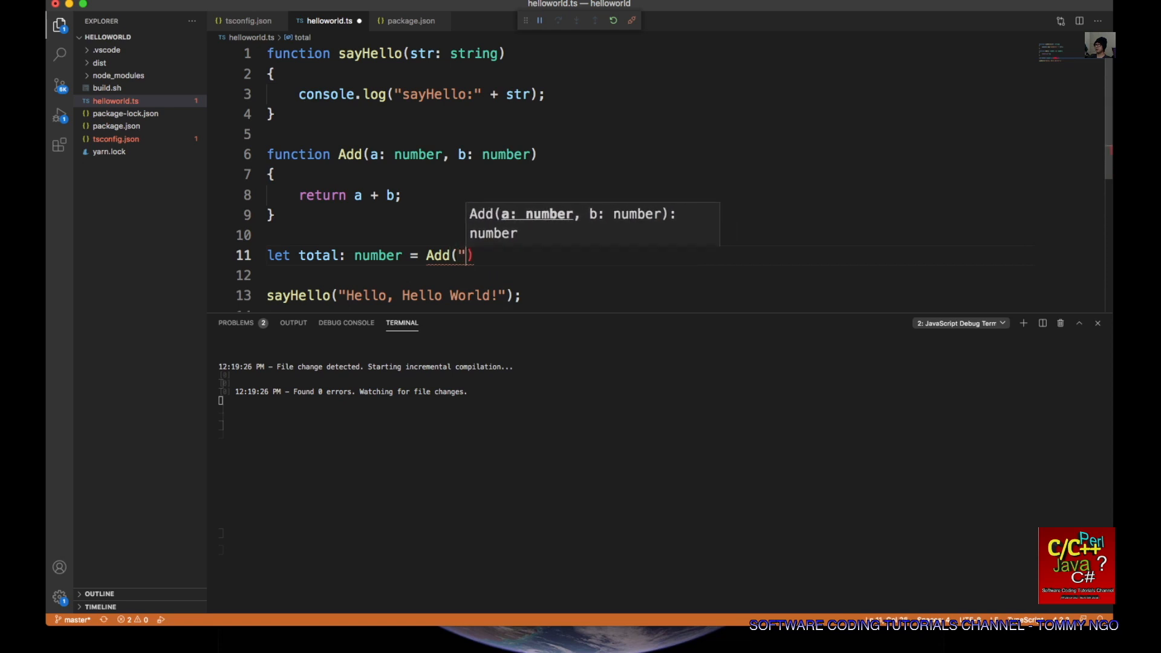
type("25, 7")
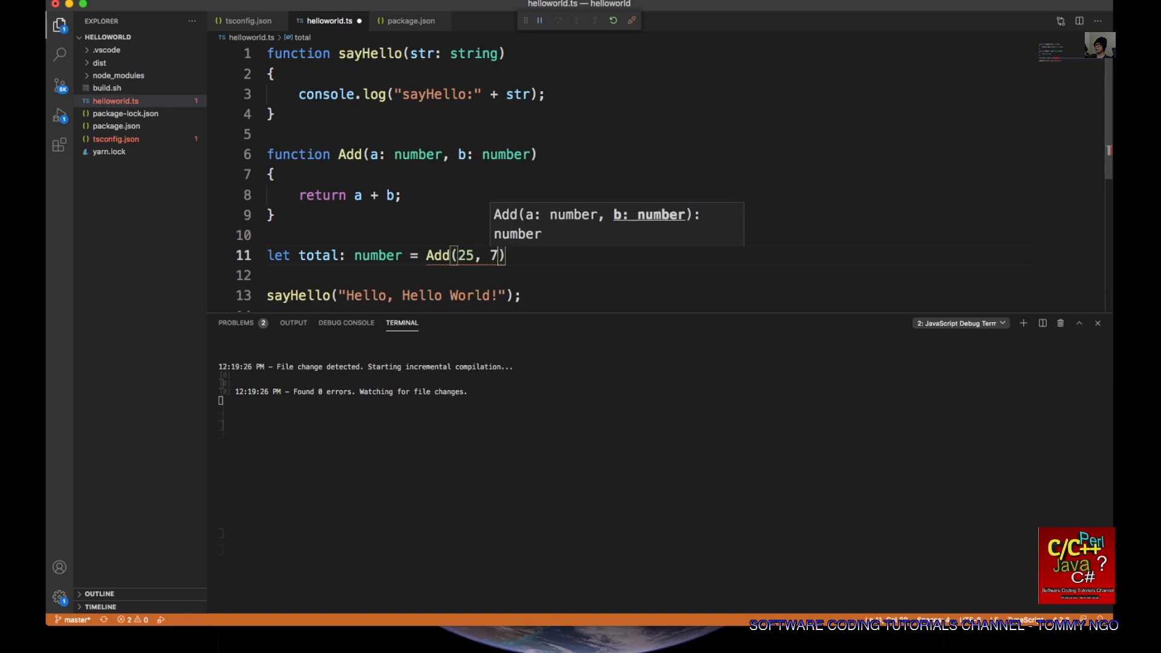
type("5")
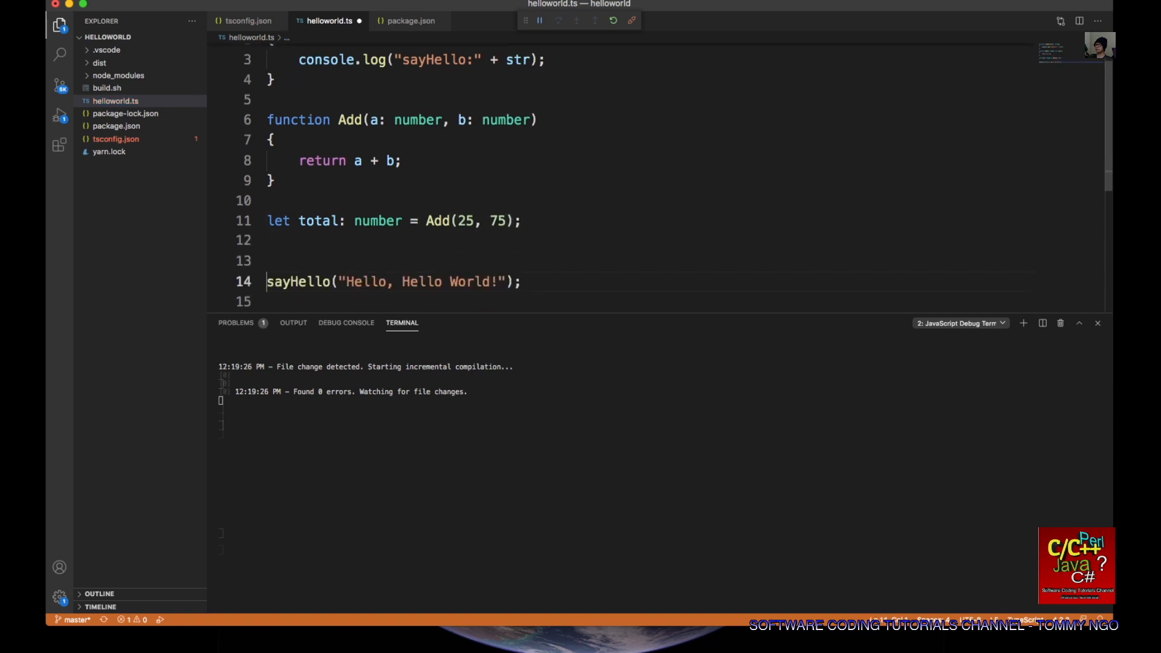
Add console.log('total=' + total); so the watch run prints total=100.
type("console.log('")
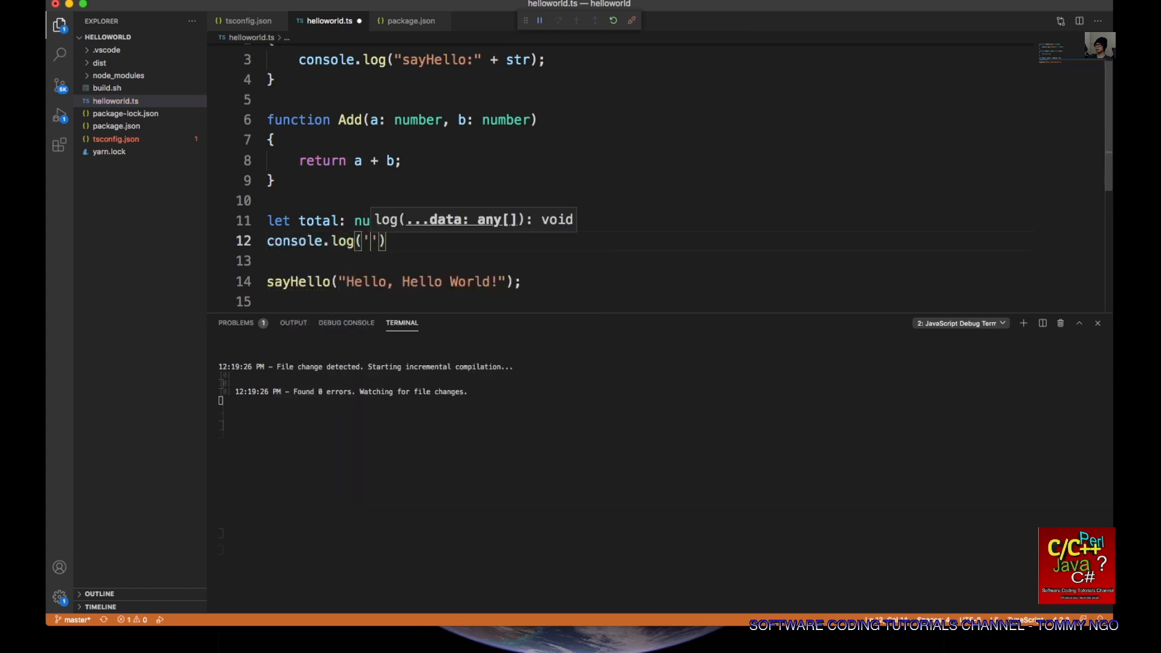
type("total=")
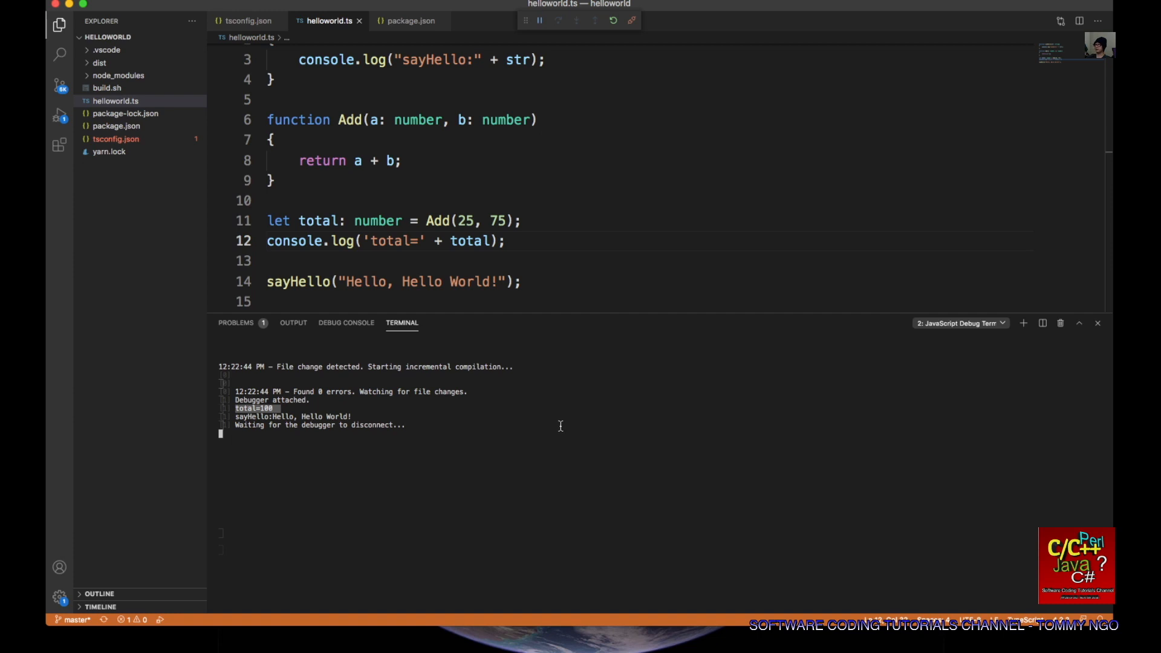
mouse_move(550, 421)
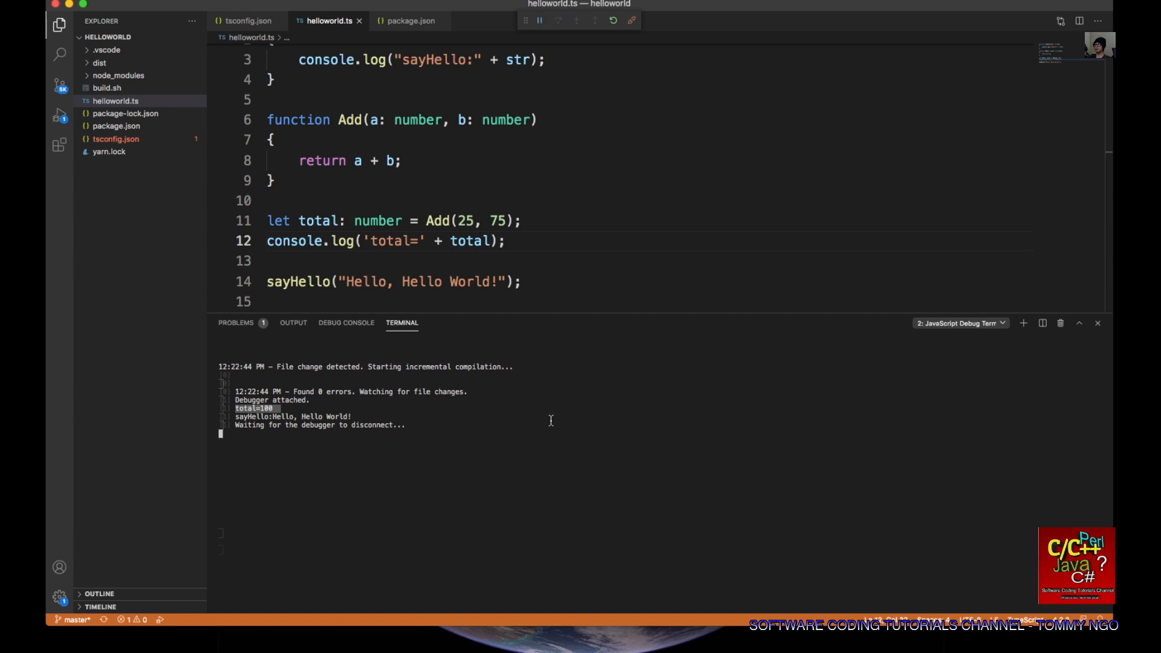